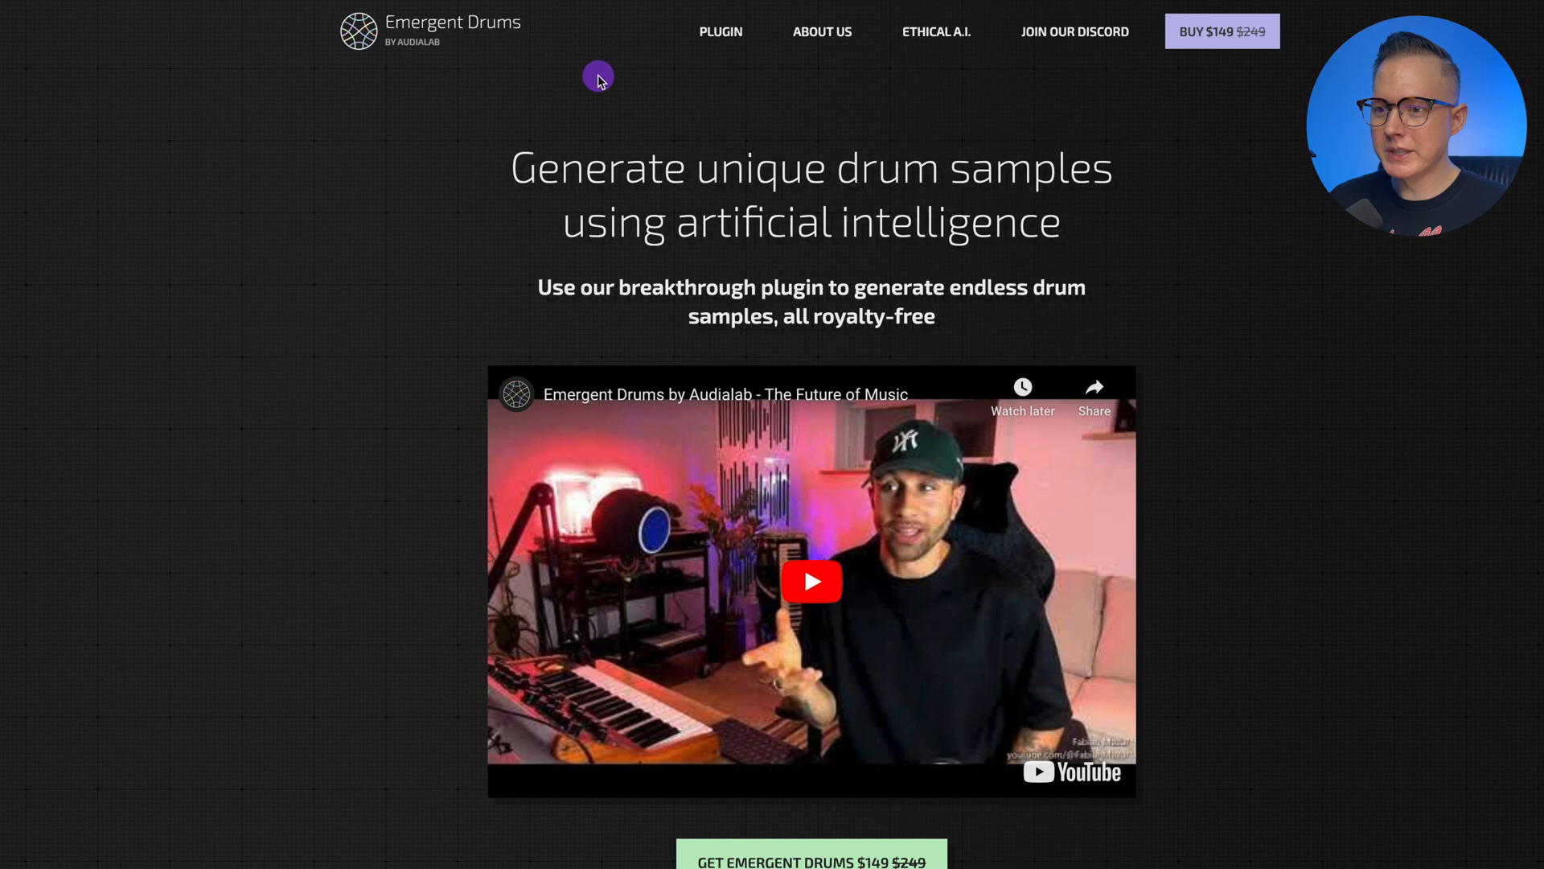
Scroll the Emergent Drums homepage down to the plugin screenshots and 'As seen in' press list
scroll(down, 3)
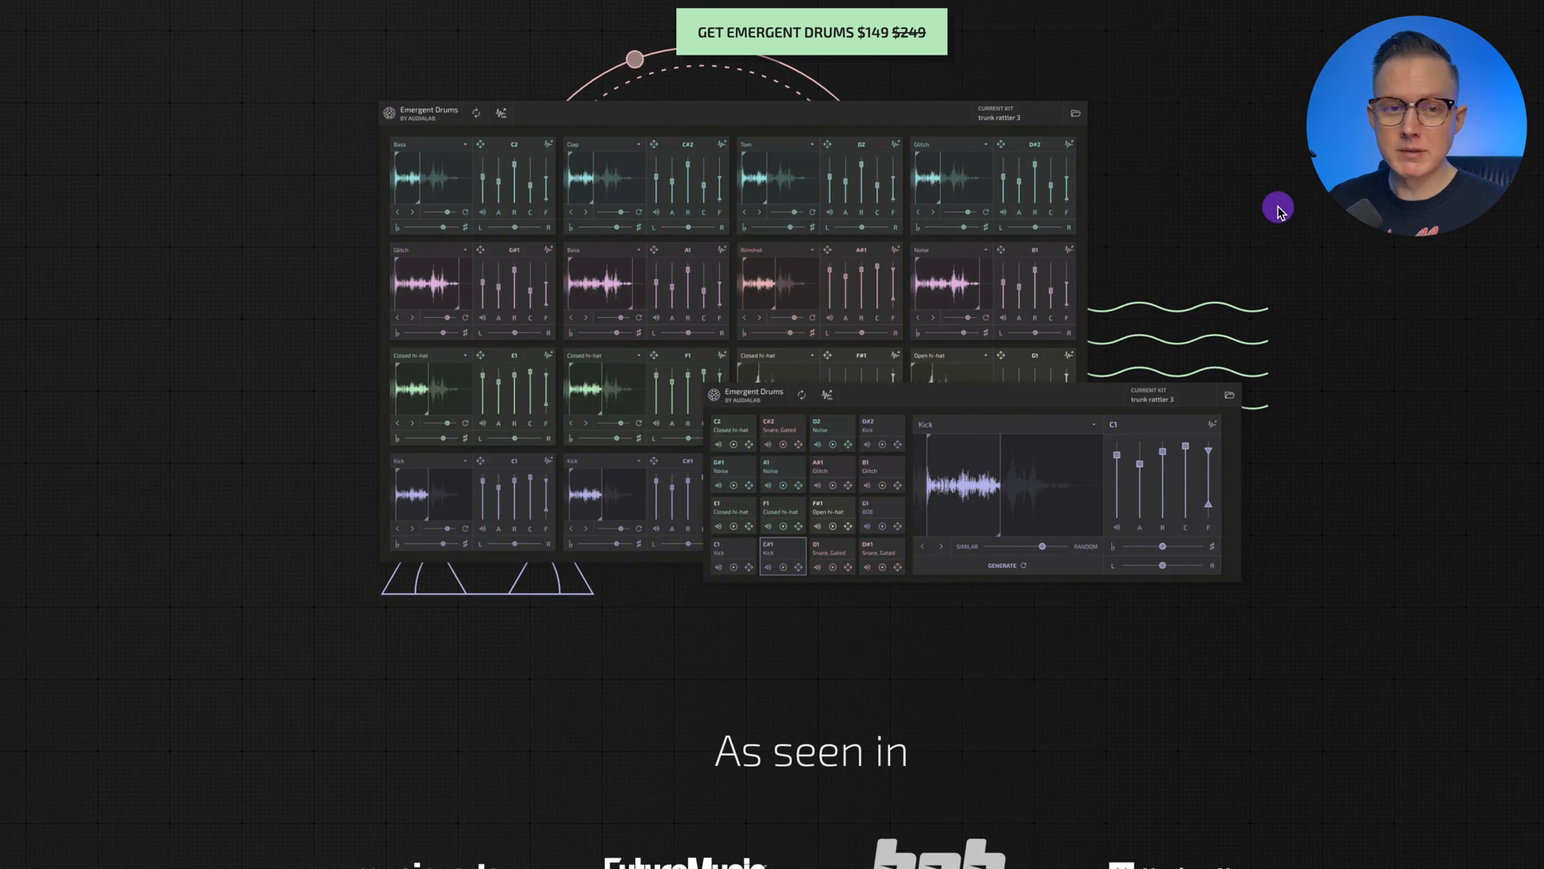
scroll(down, 3)
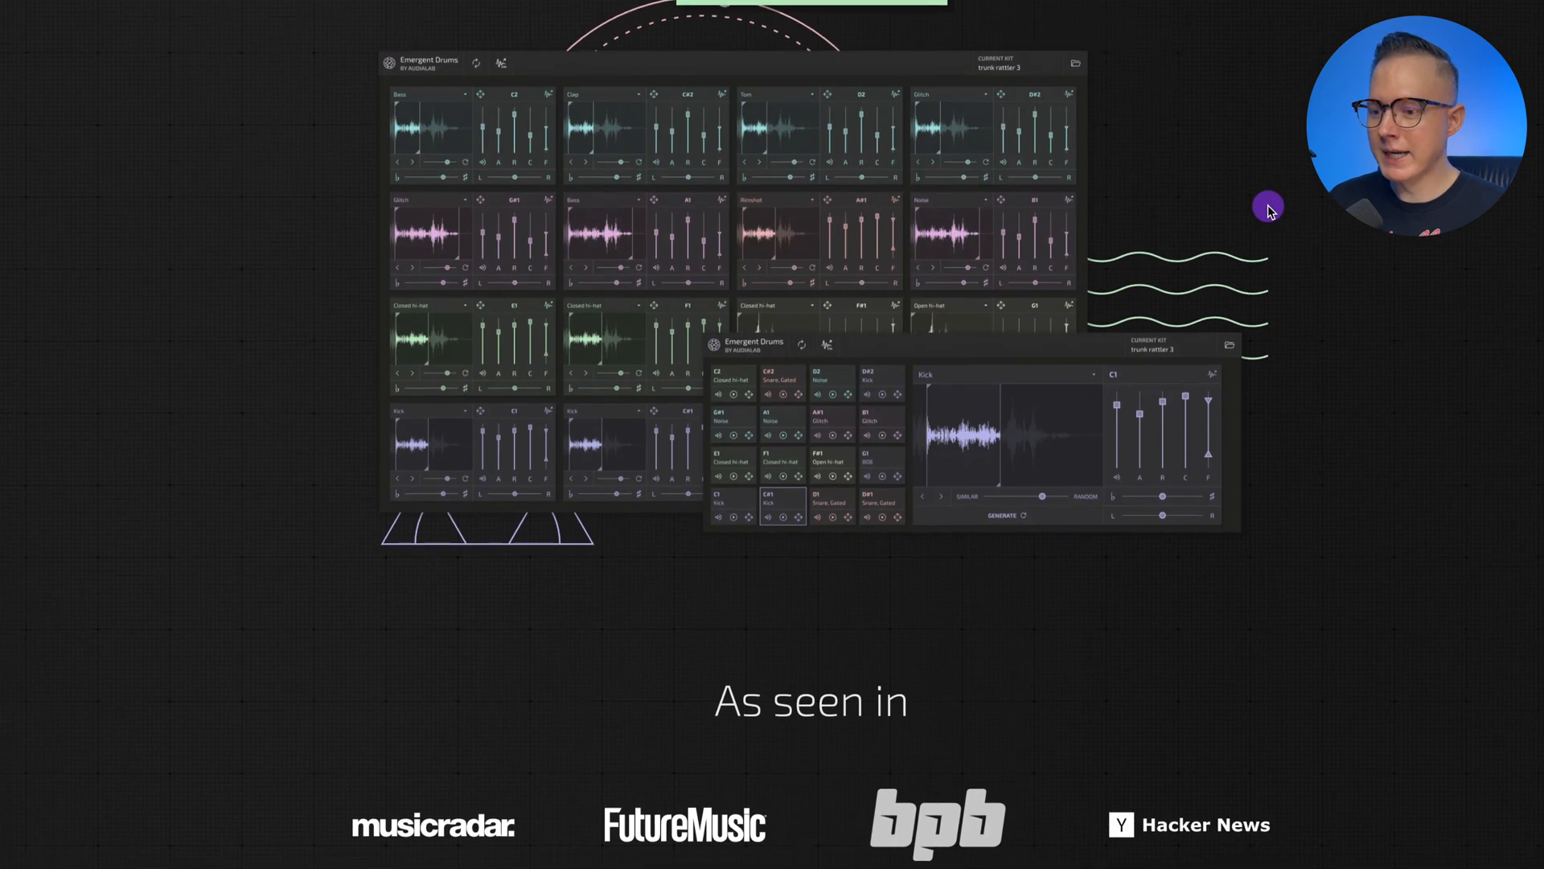
scroll(down, 3)
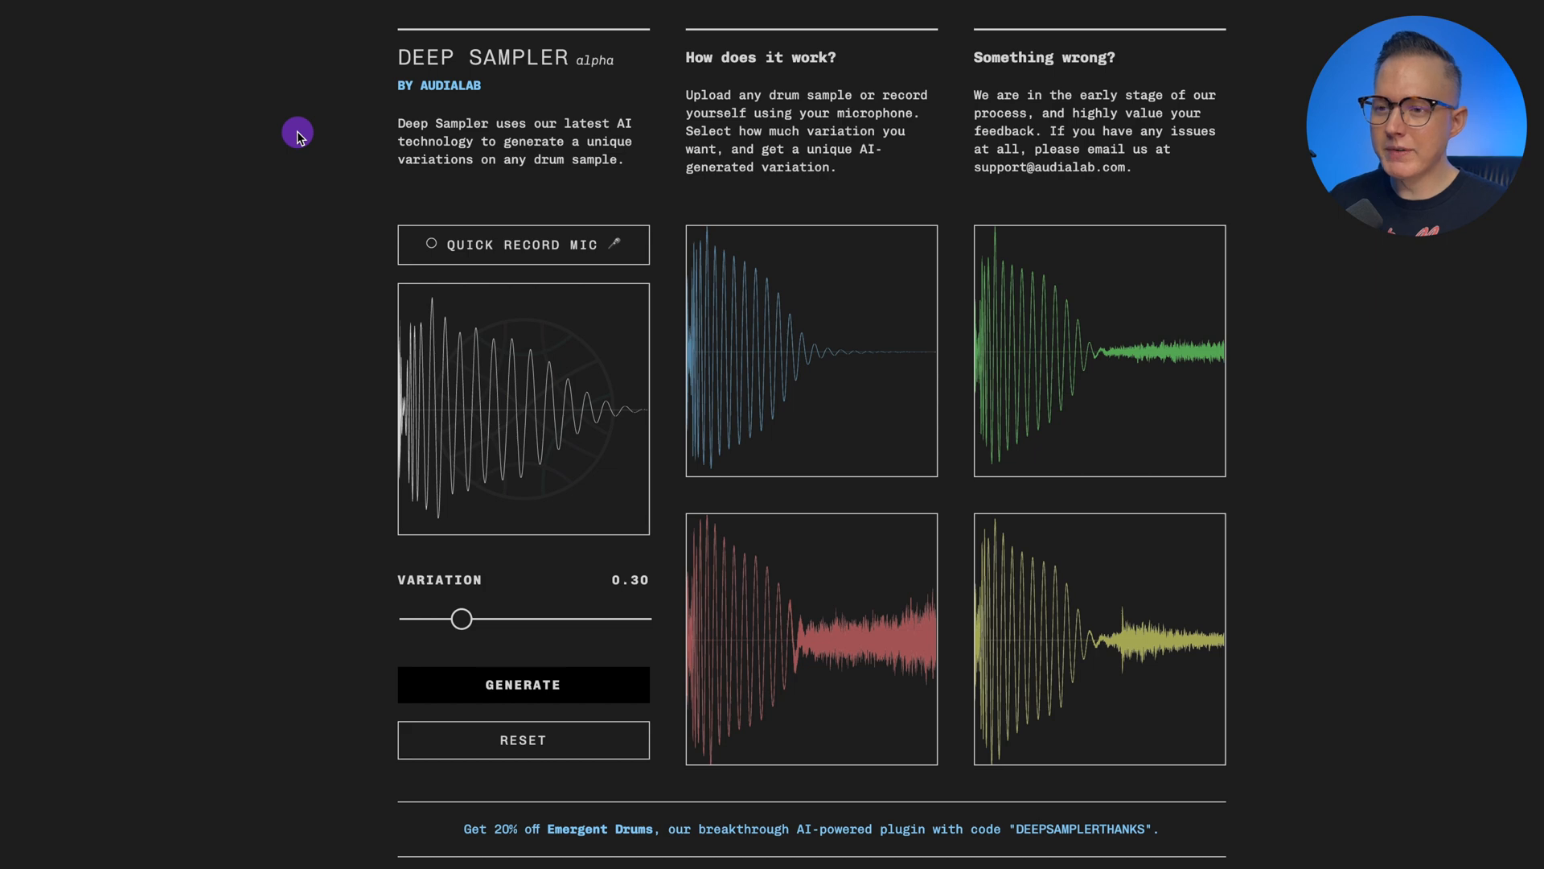
mouse_move(608, 71)
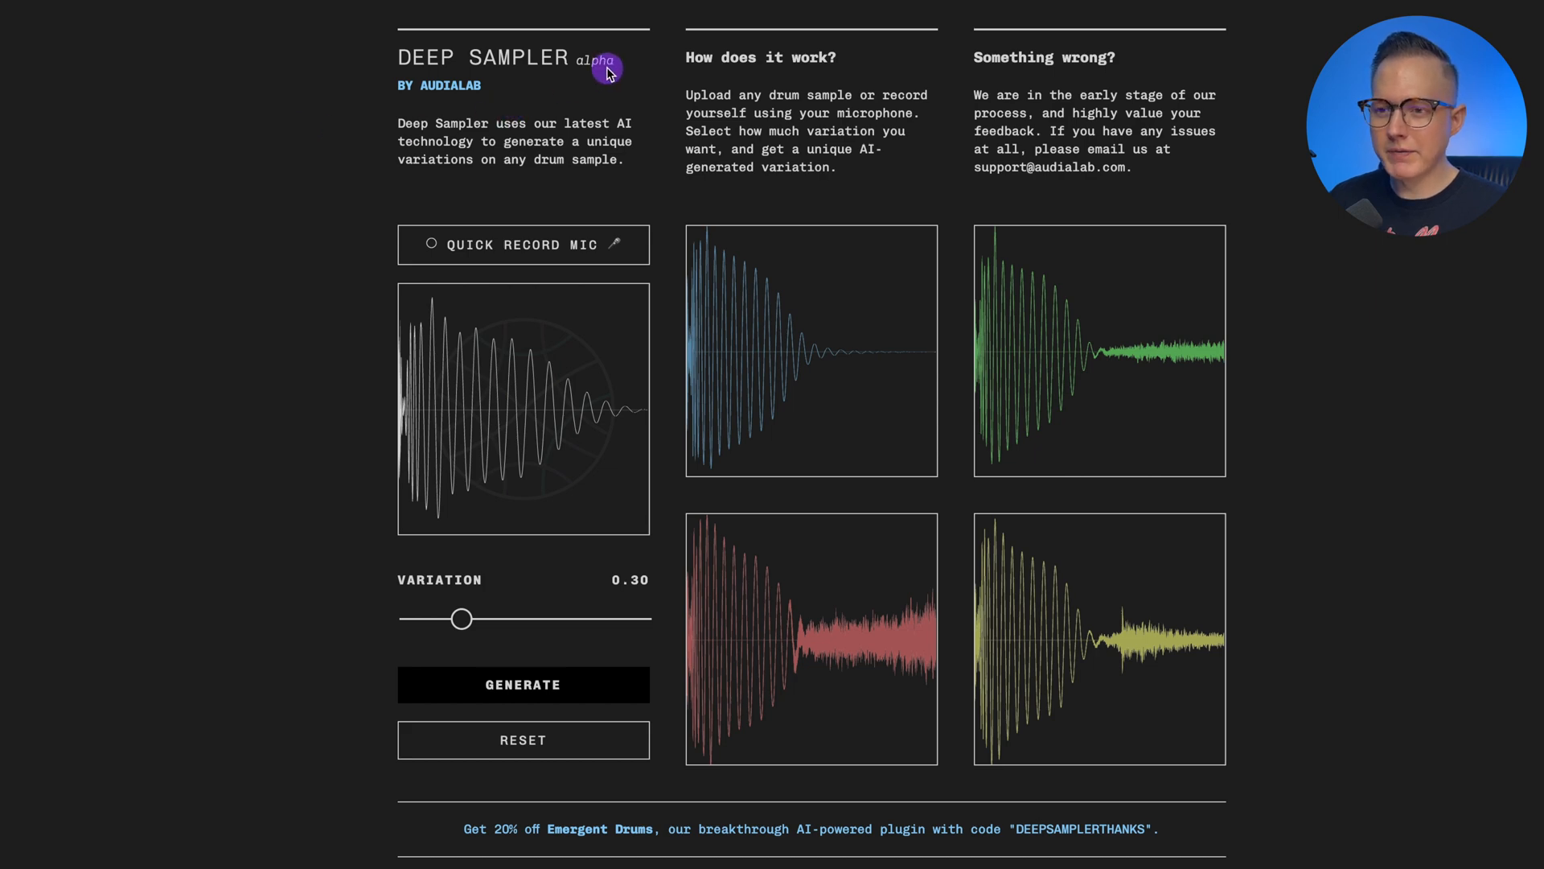
mouse_move(588, 83)
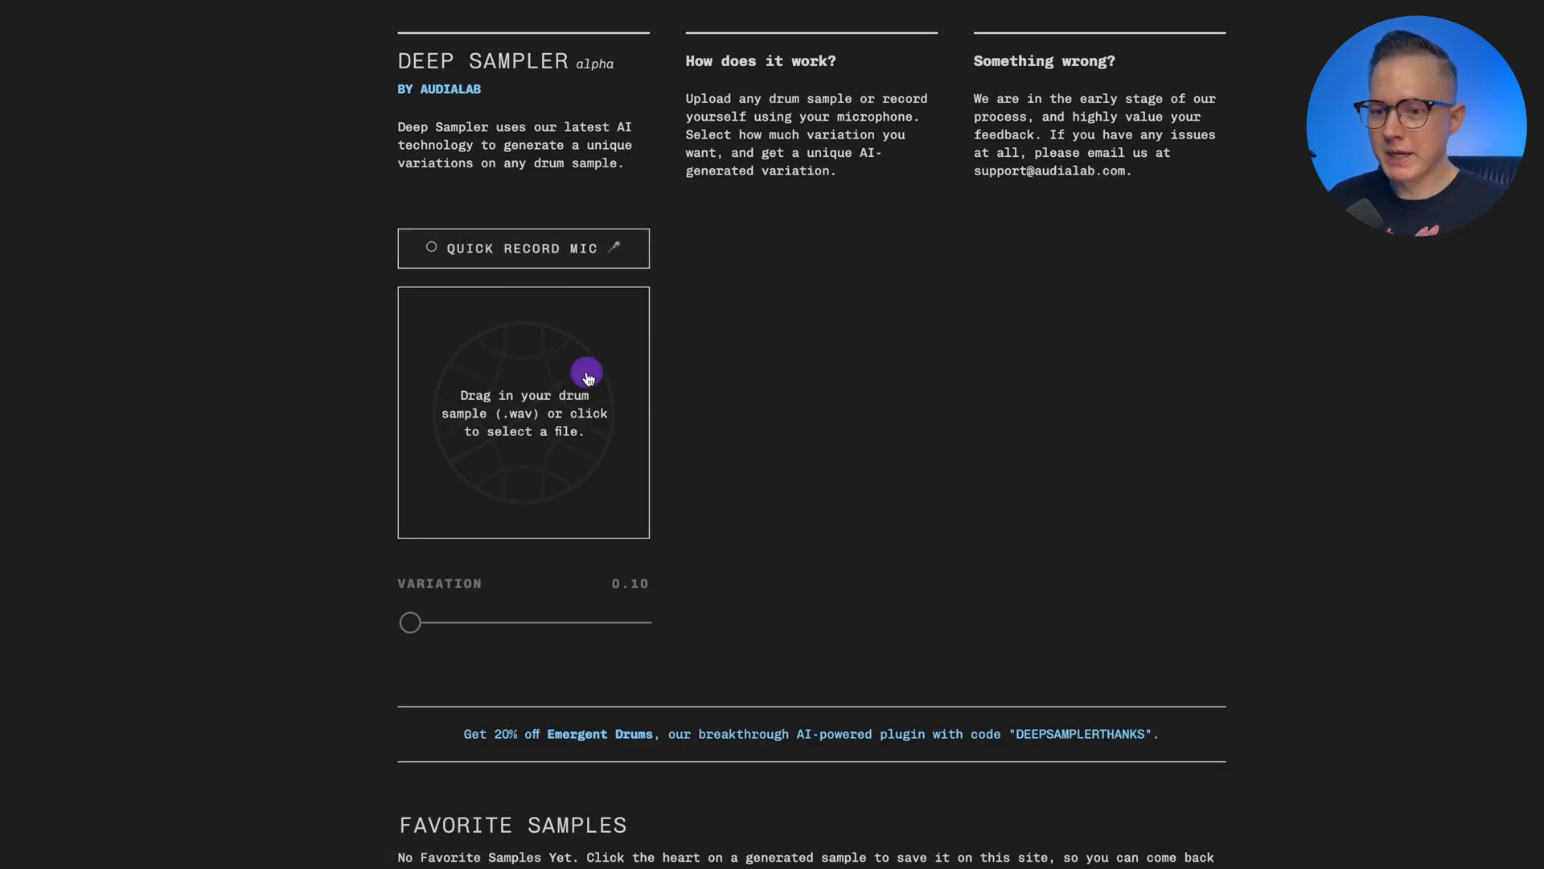
mouse_move(408, 592)
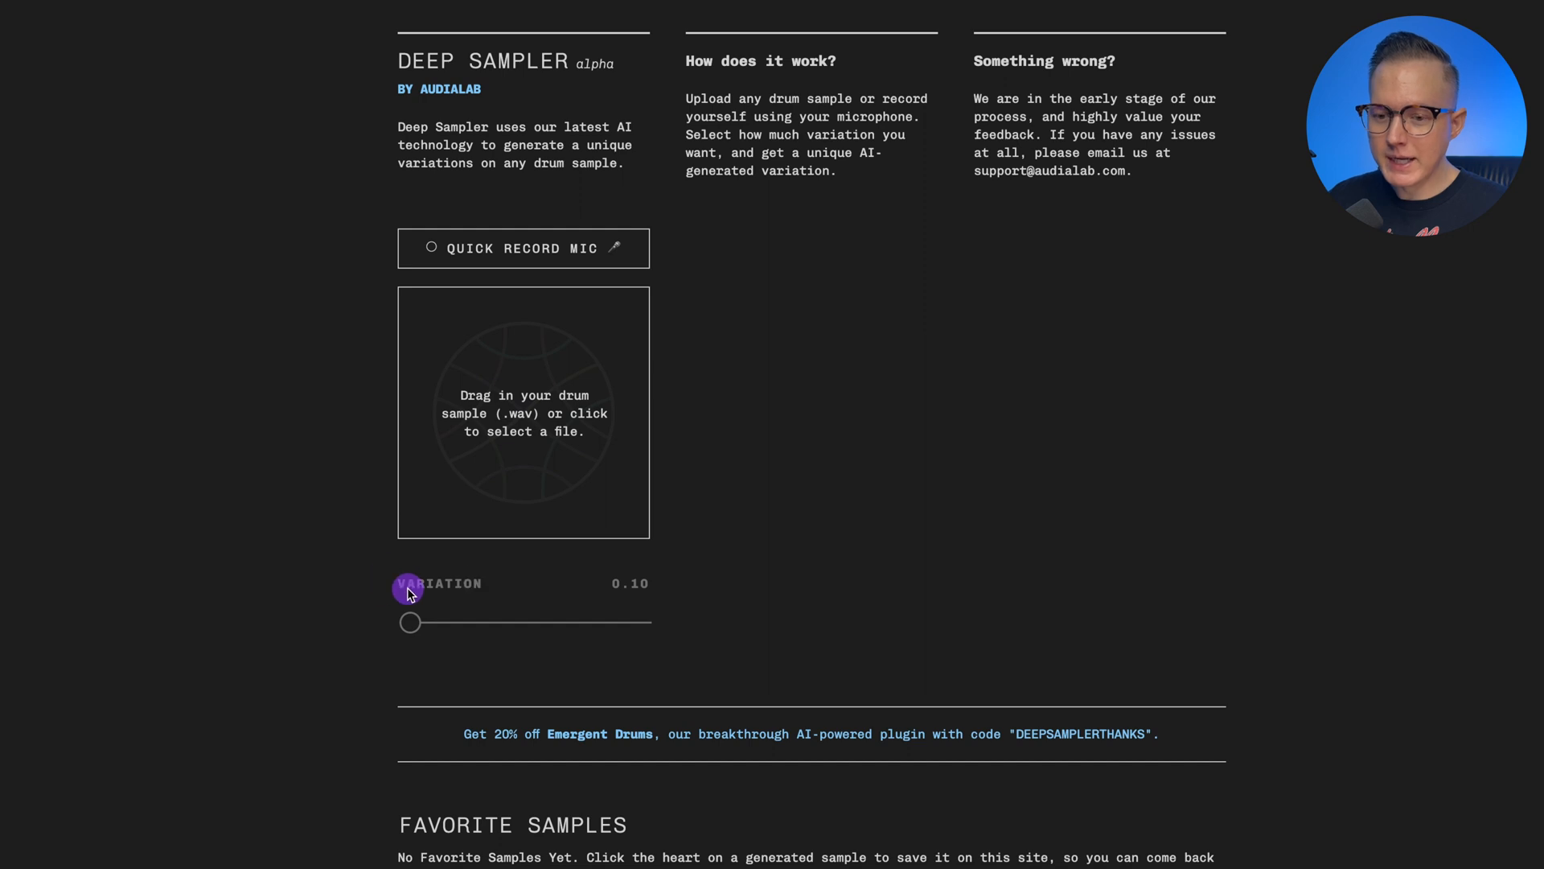
Reset Deep Sampler, removing the kick sample and its generated variations
drag(408, 589, 442, 622)
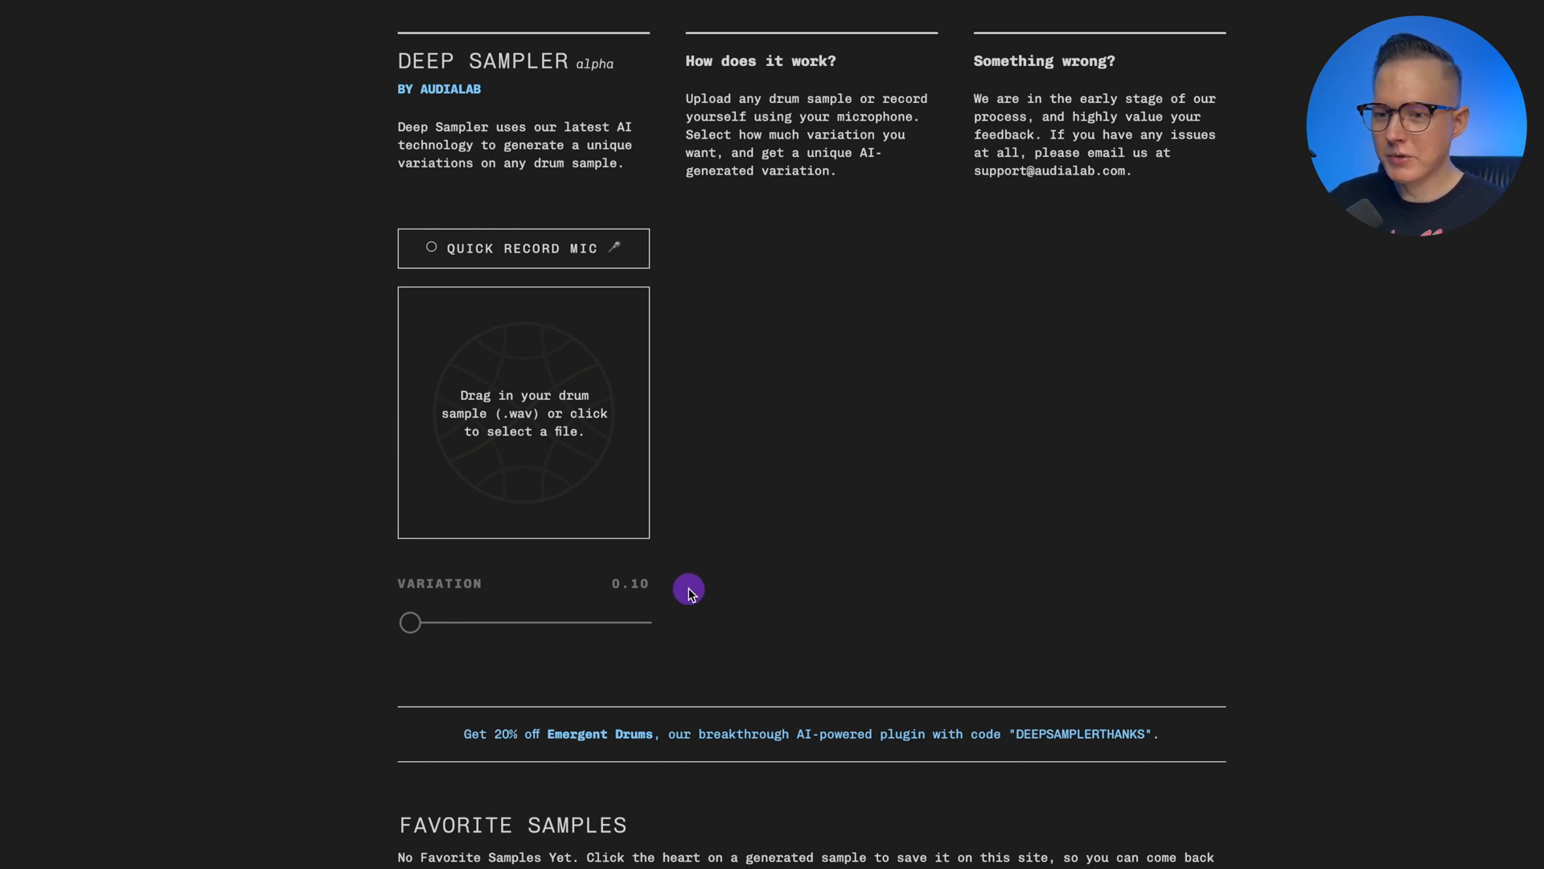
mouse_move(707, 576)
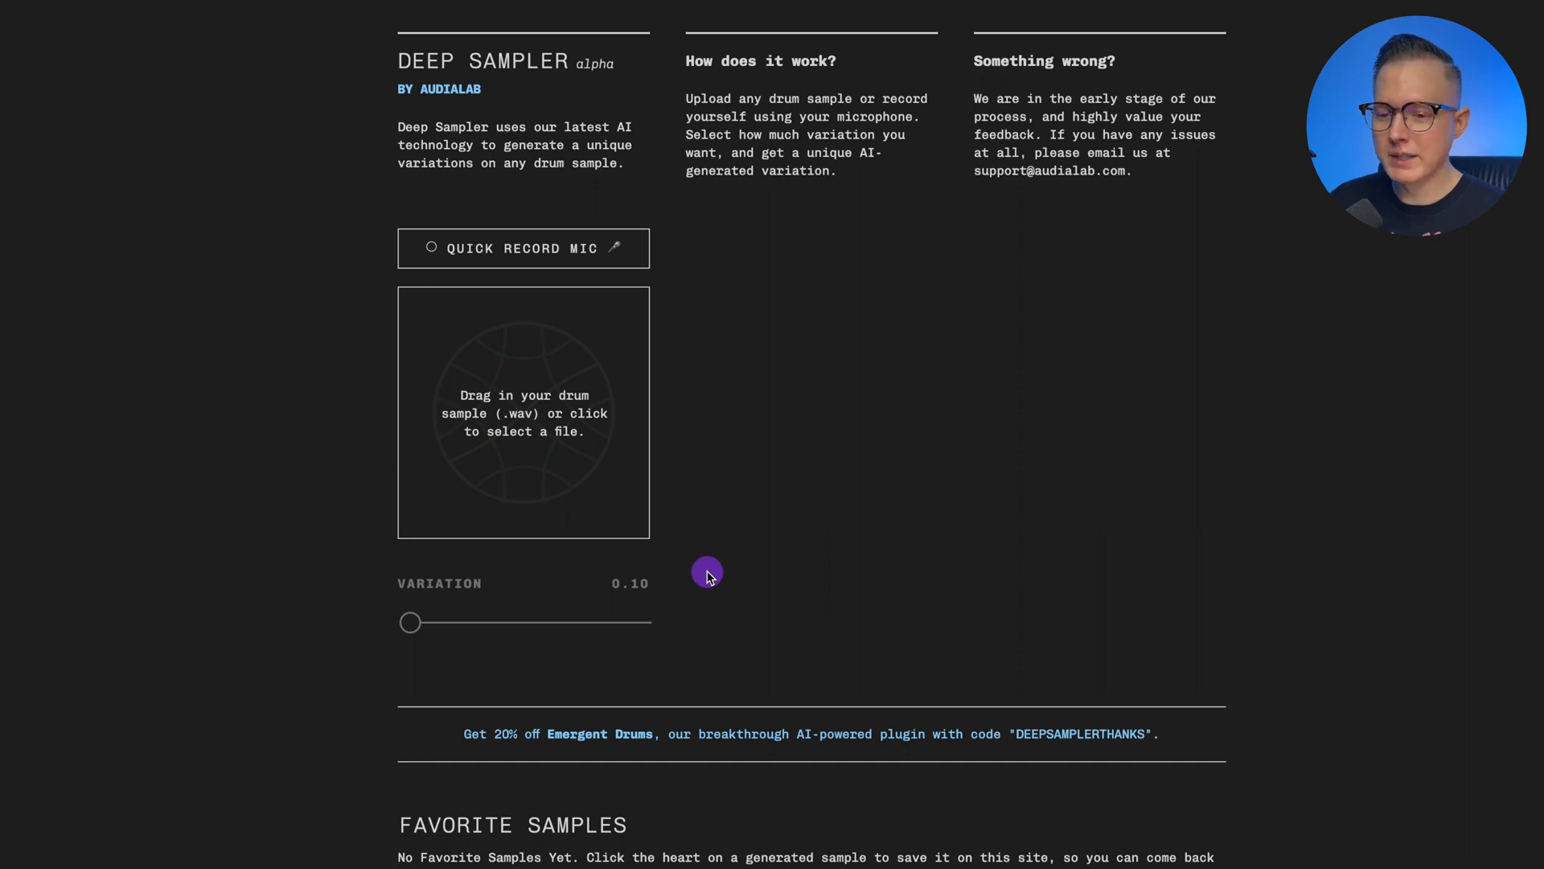
mouse_move(598, 294)
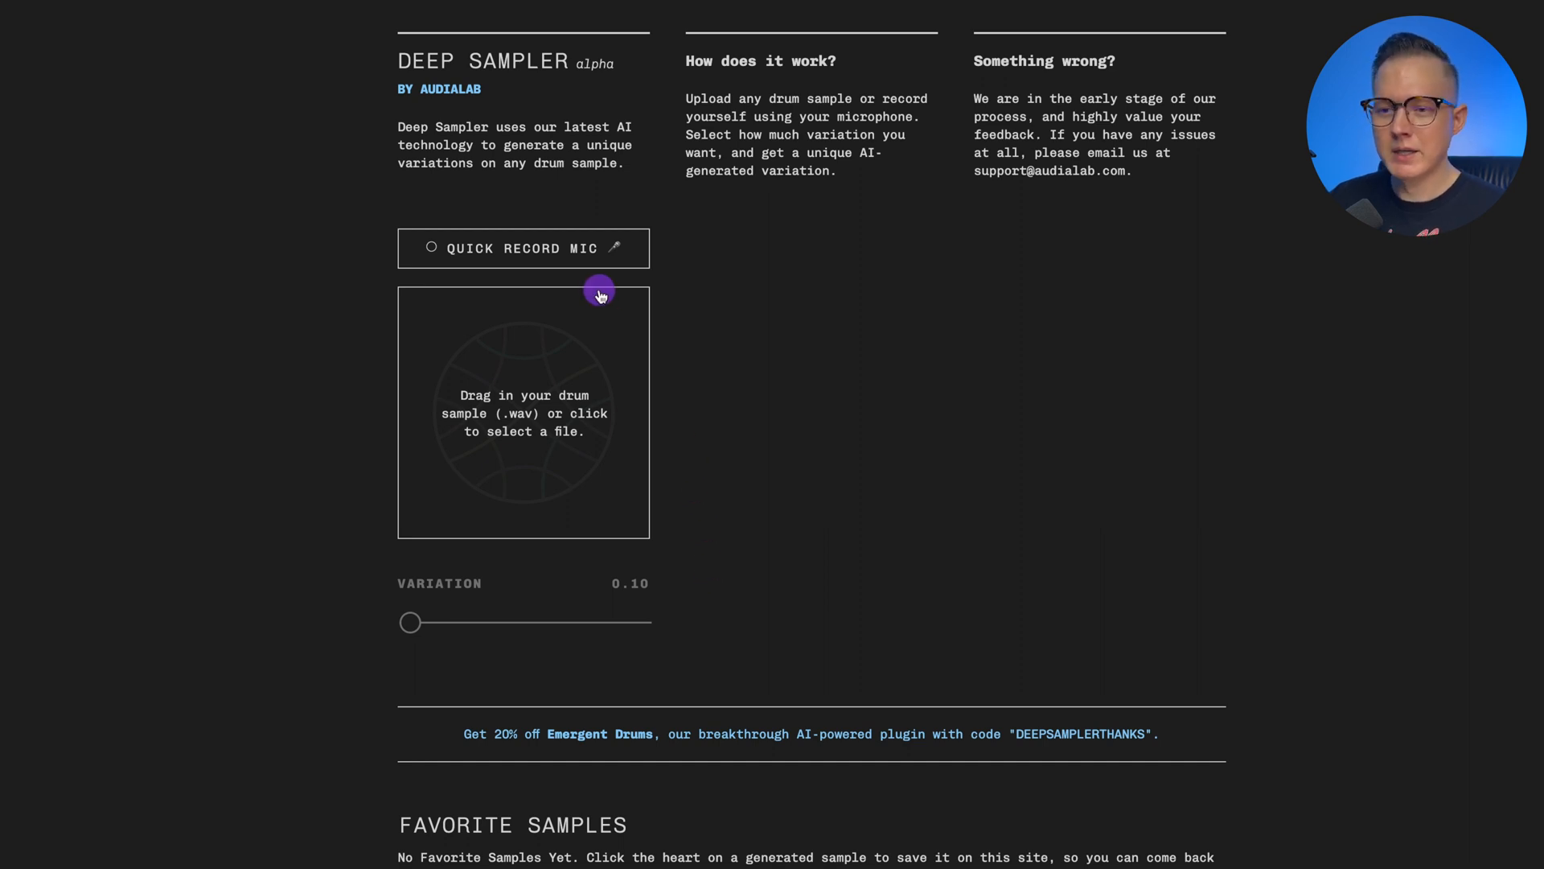
mouse_move(602, 284)
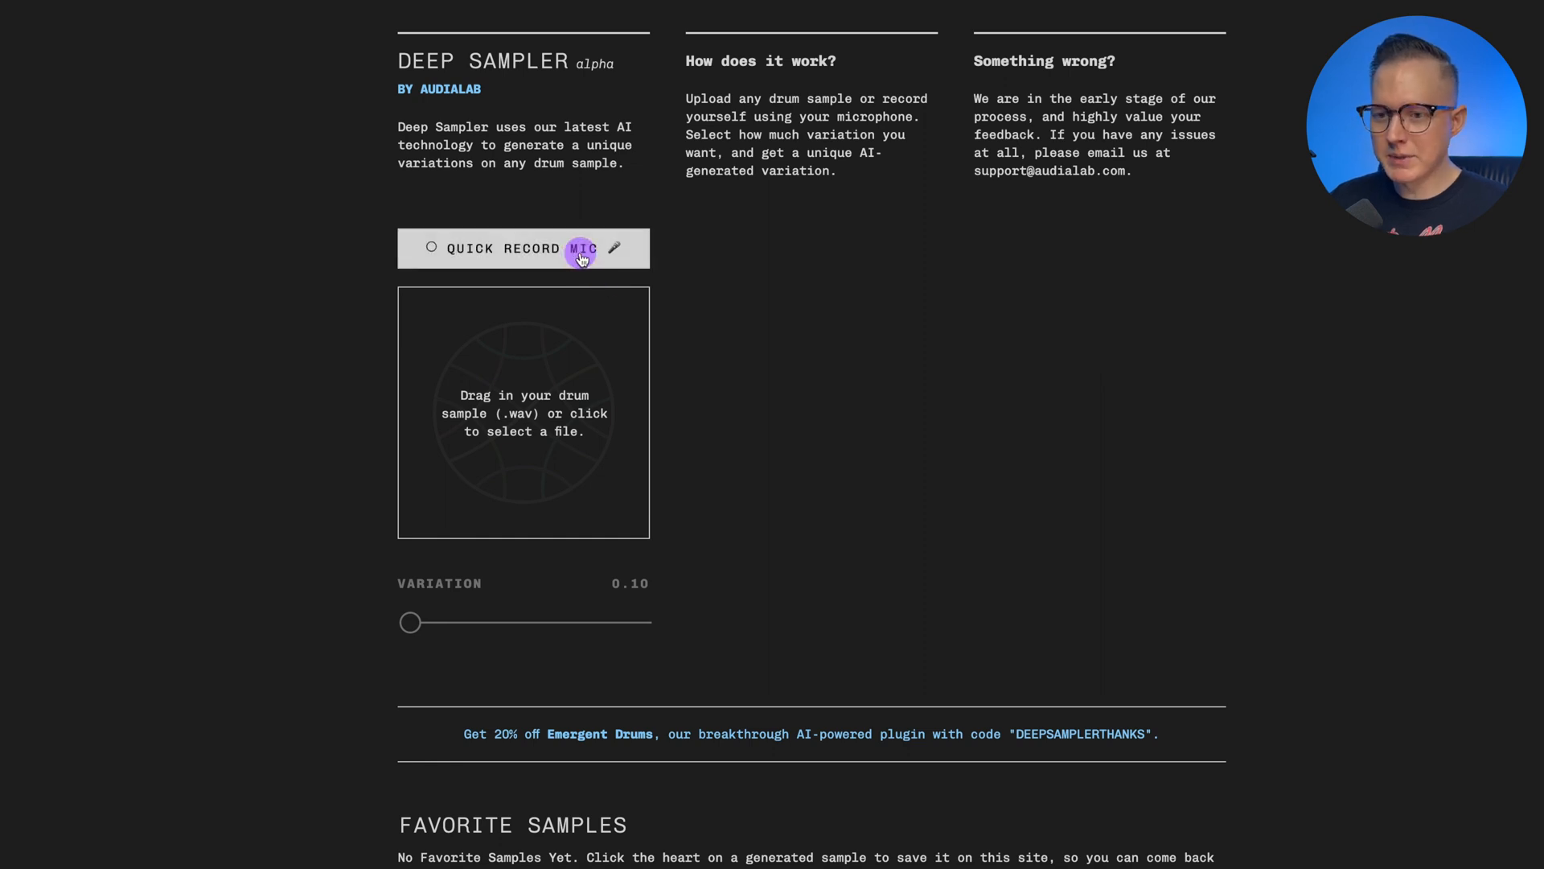
Record a short microphone sound as the source and set variation to 0.20
click(583, 248)
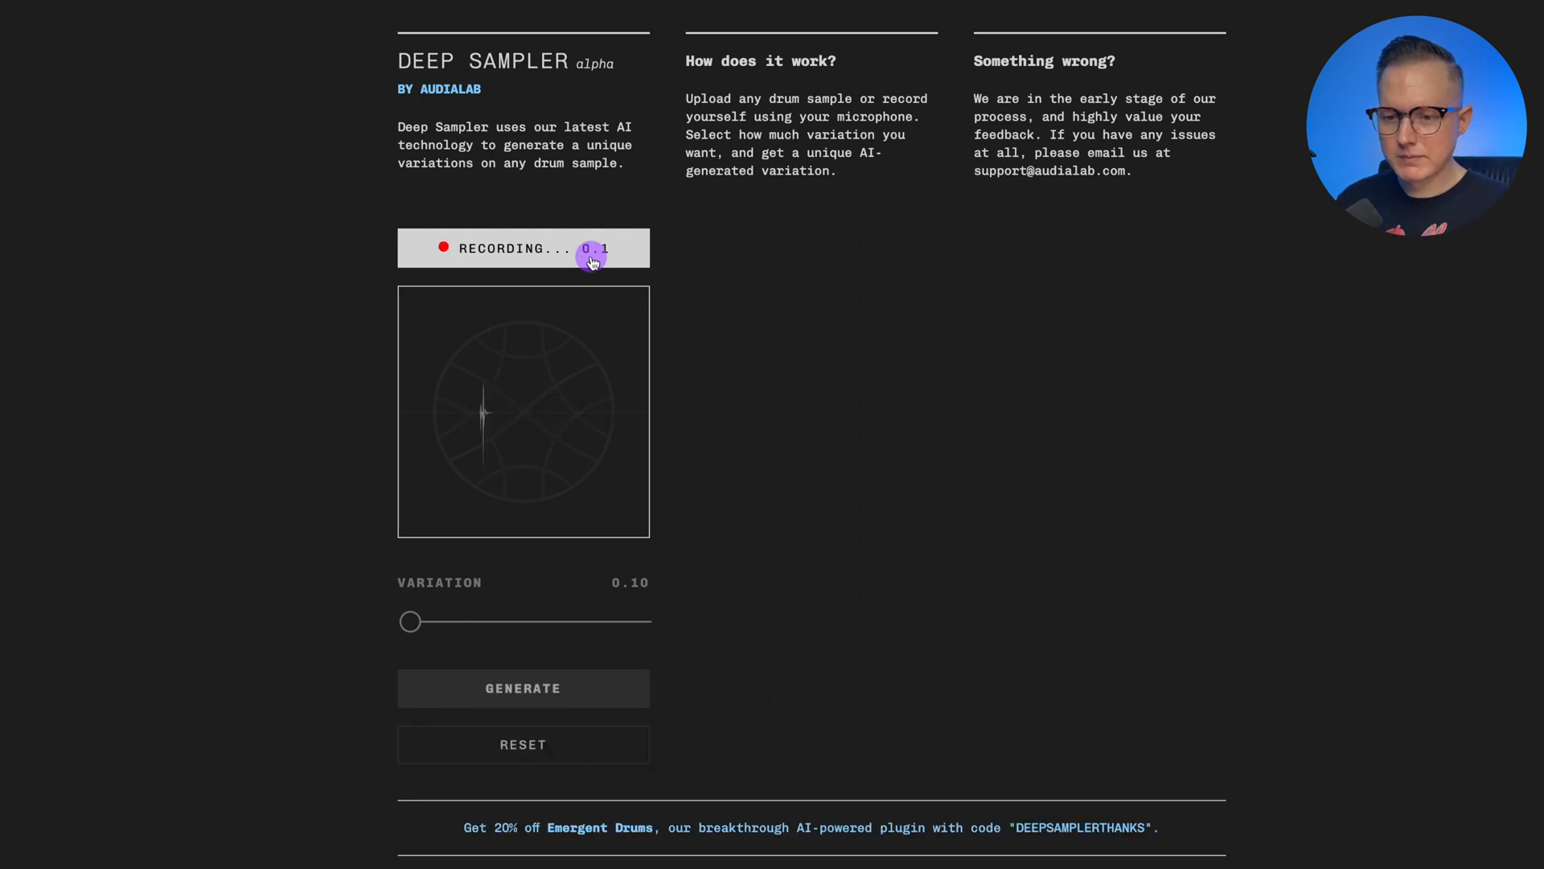
click(591, 247)
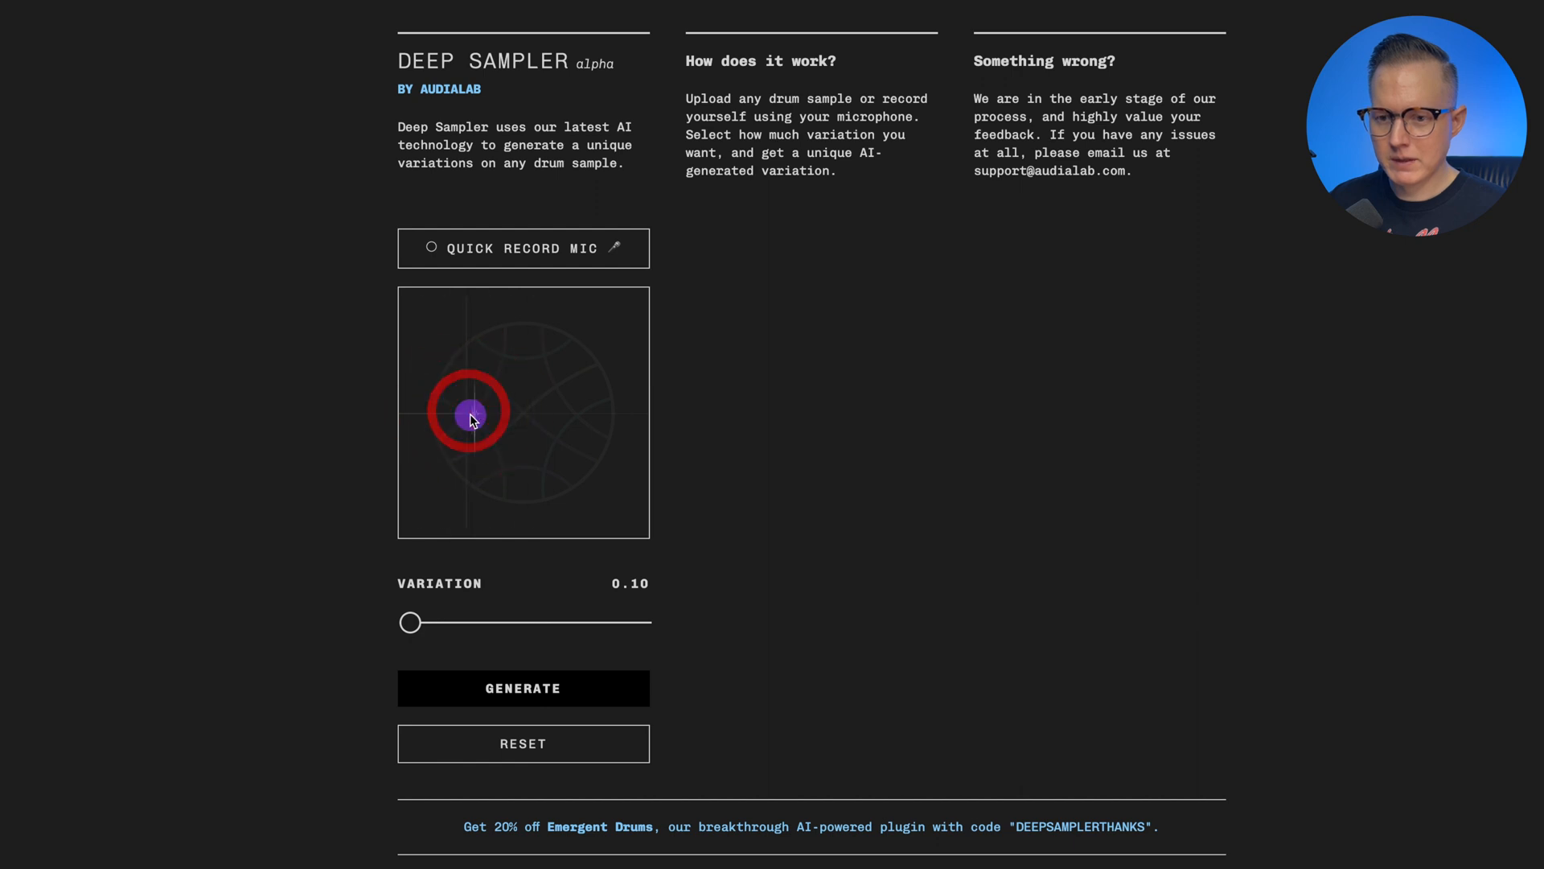
drag(410, 623, 435, 622)
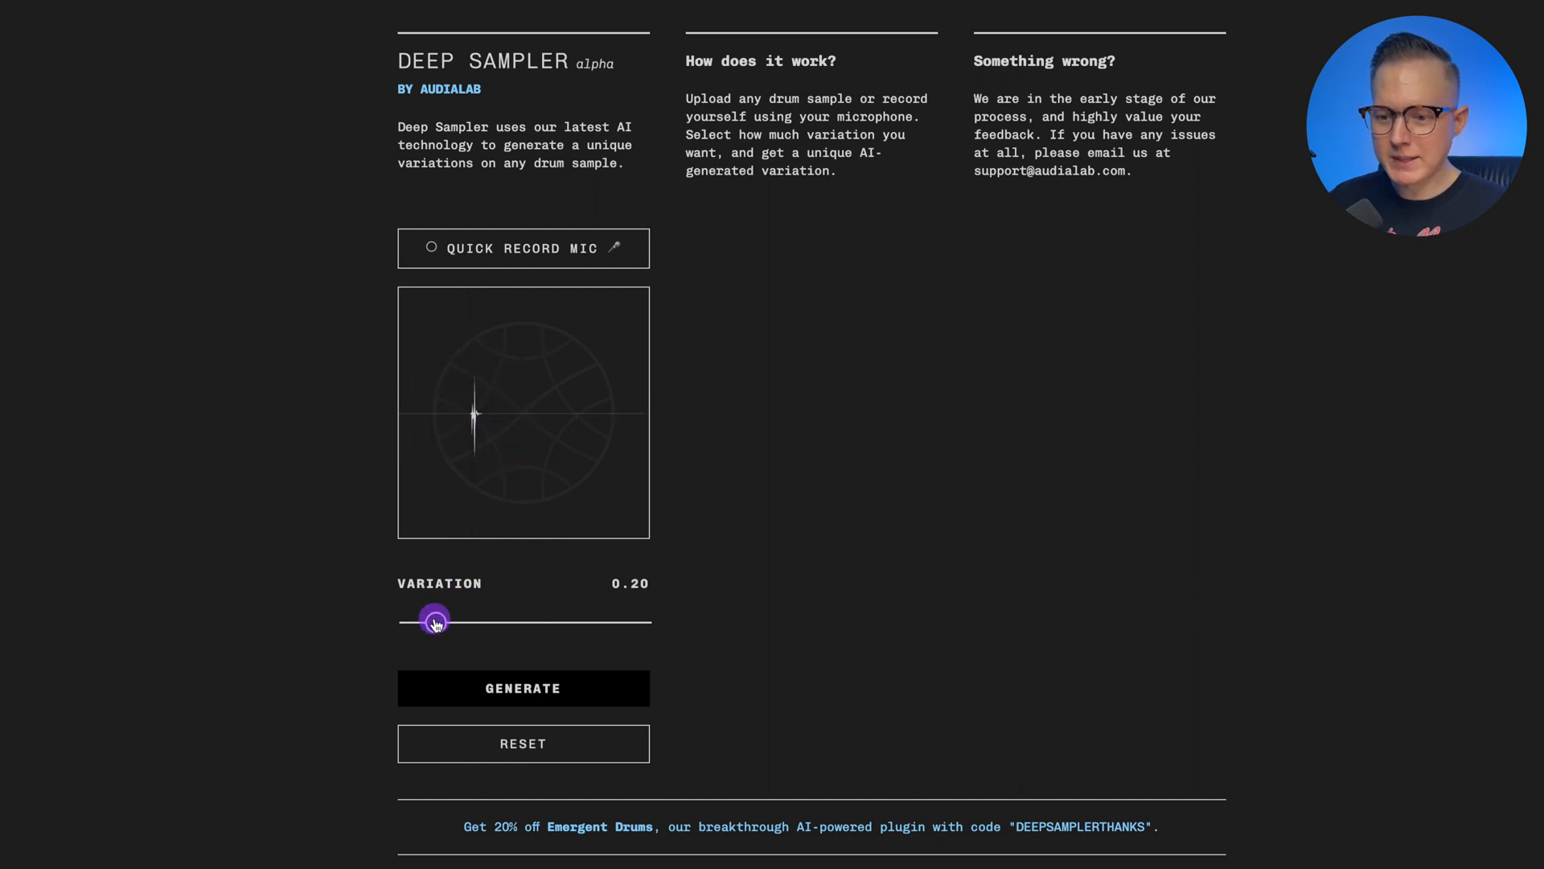
Generate four variations, cancel downloading the green one, and audition the yellow variation
click(523, 688)
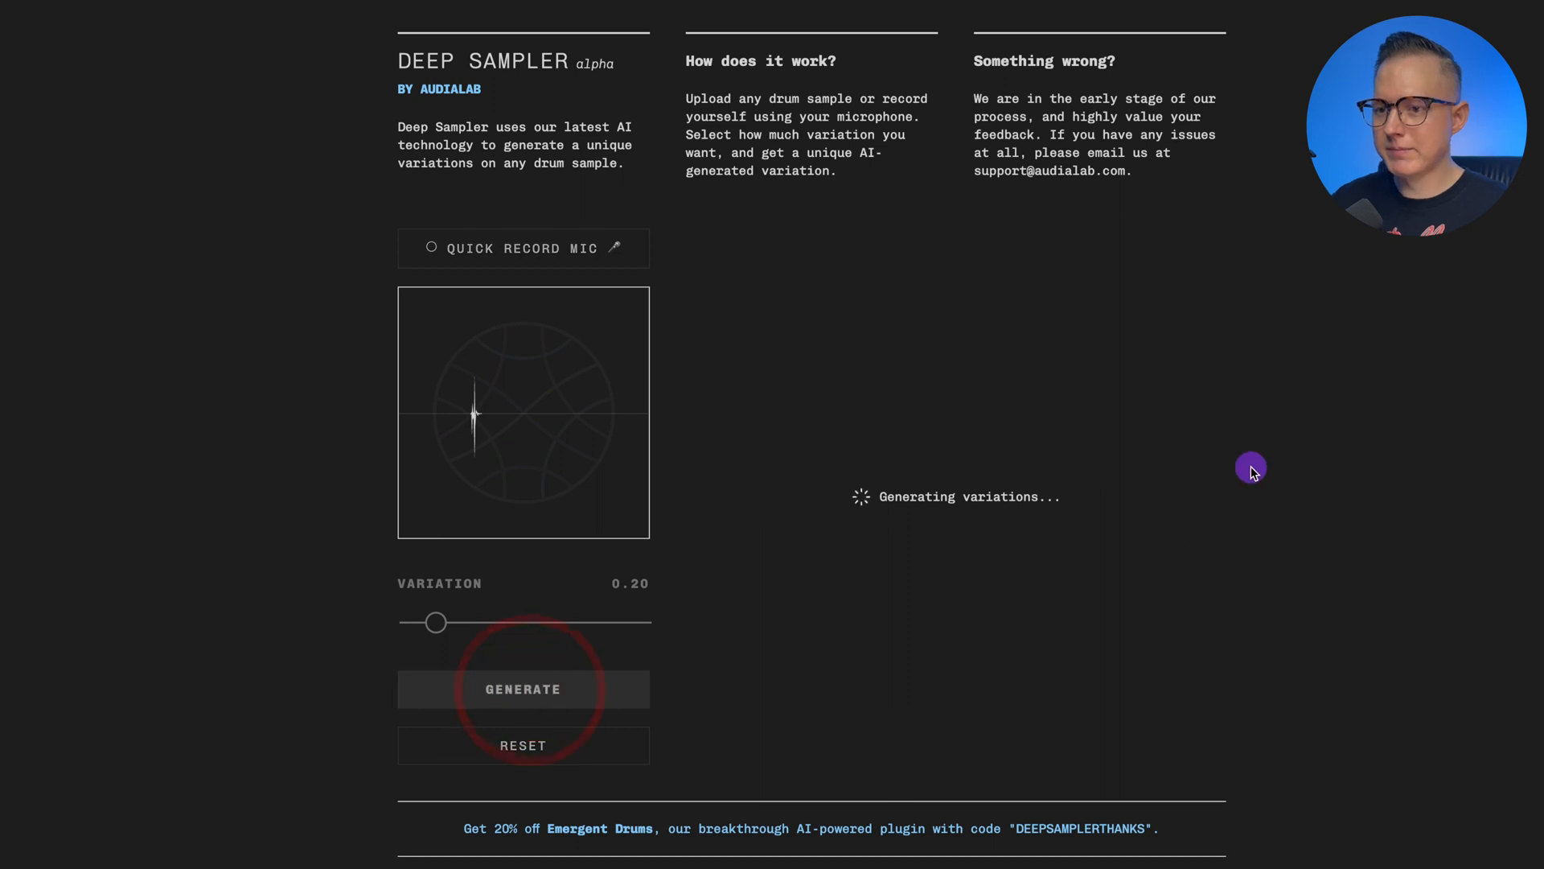
click(523, 689)
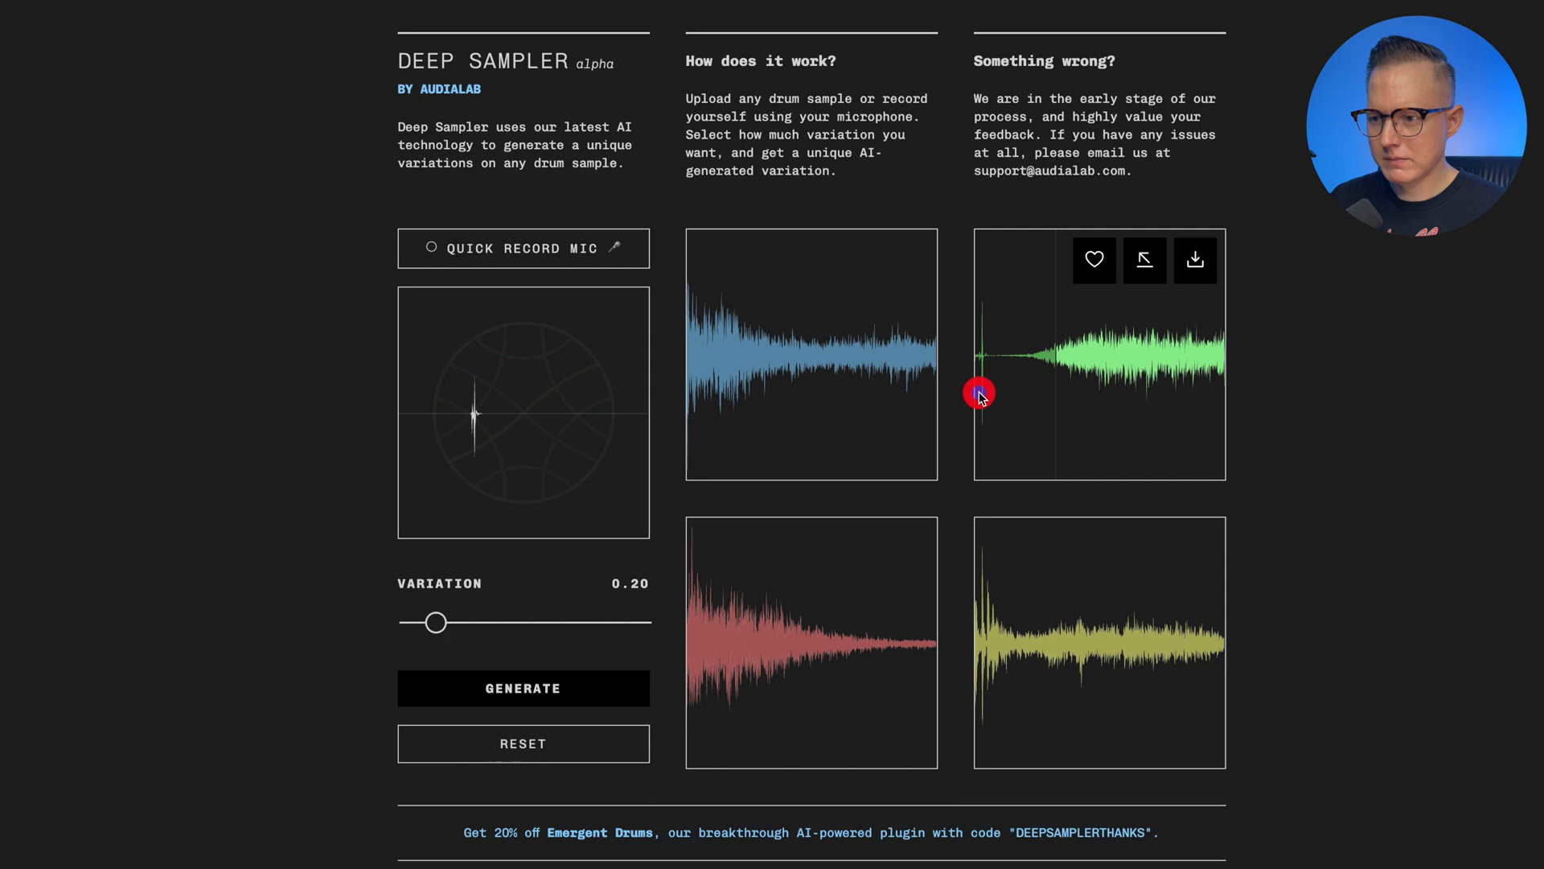
mouse_move(892, 401)
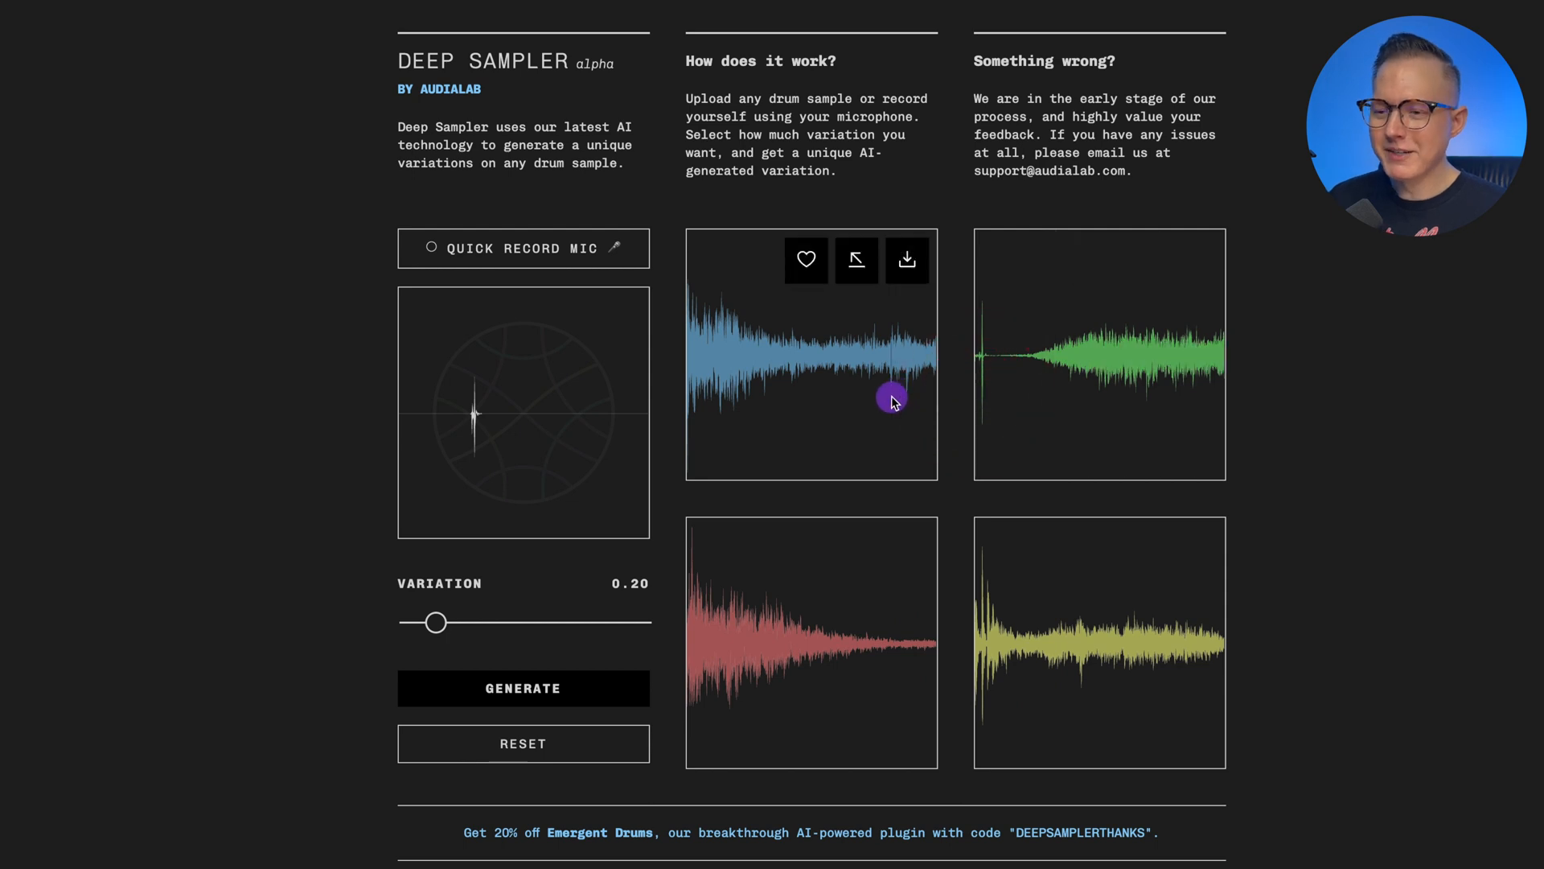
mouse_move(960, 394)
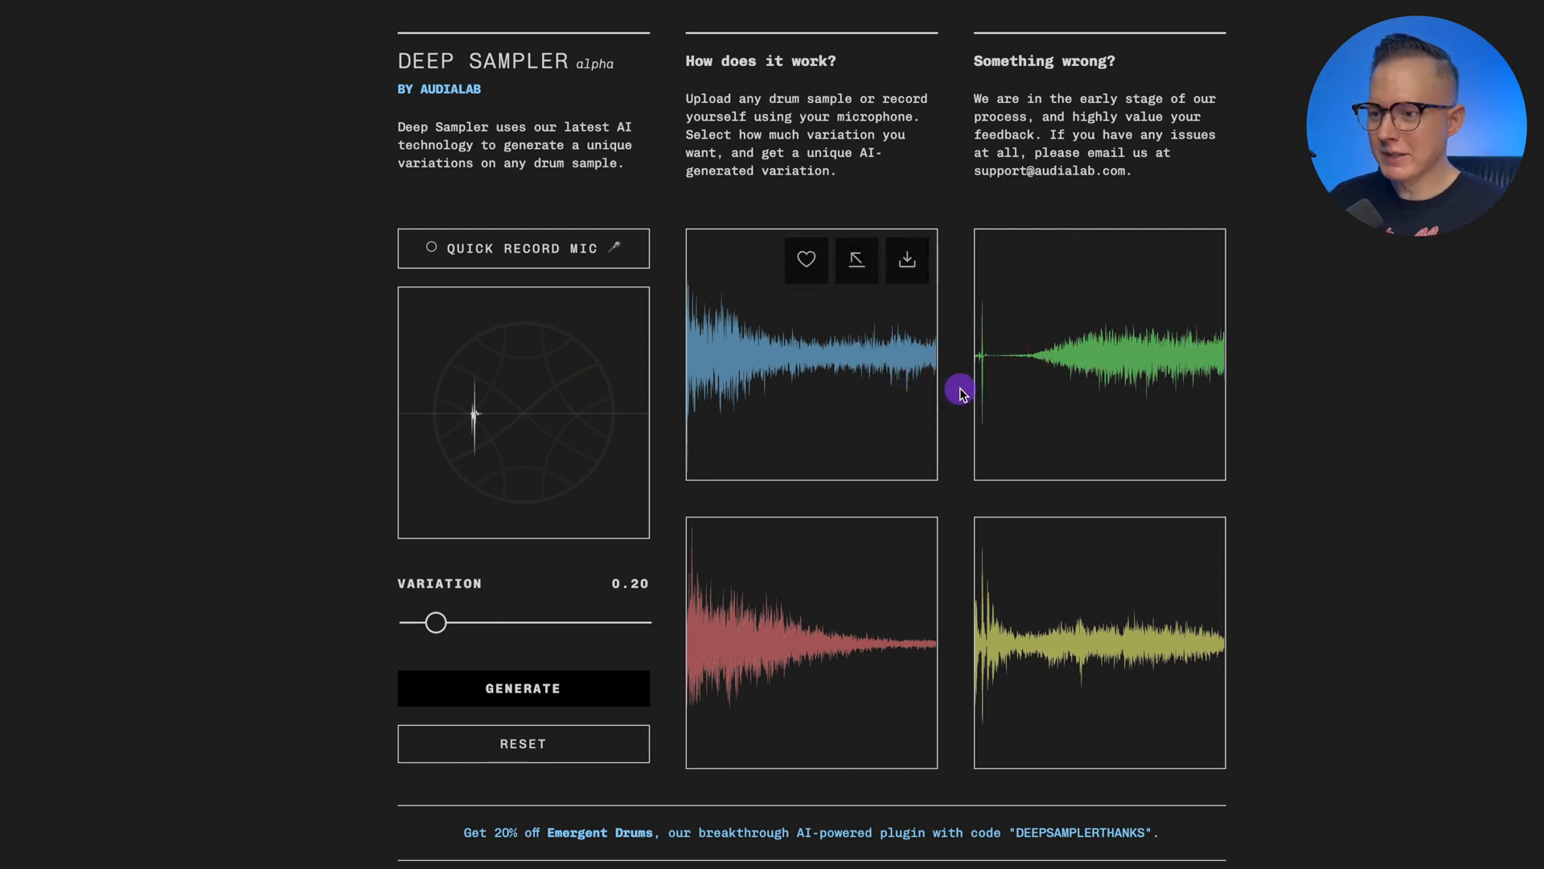
mouse_move(985, 369)
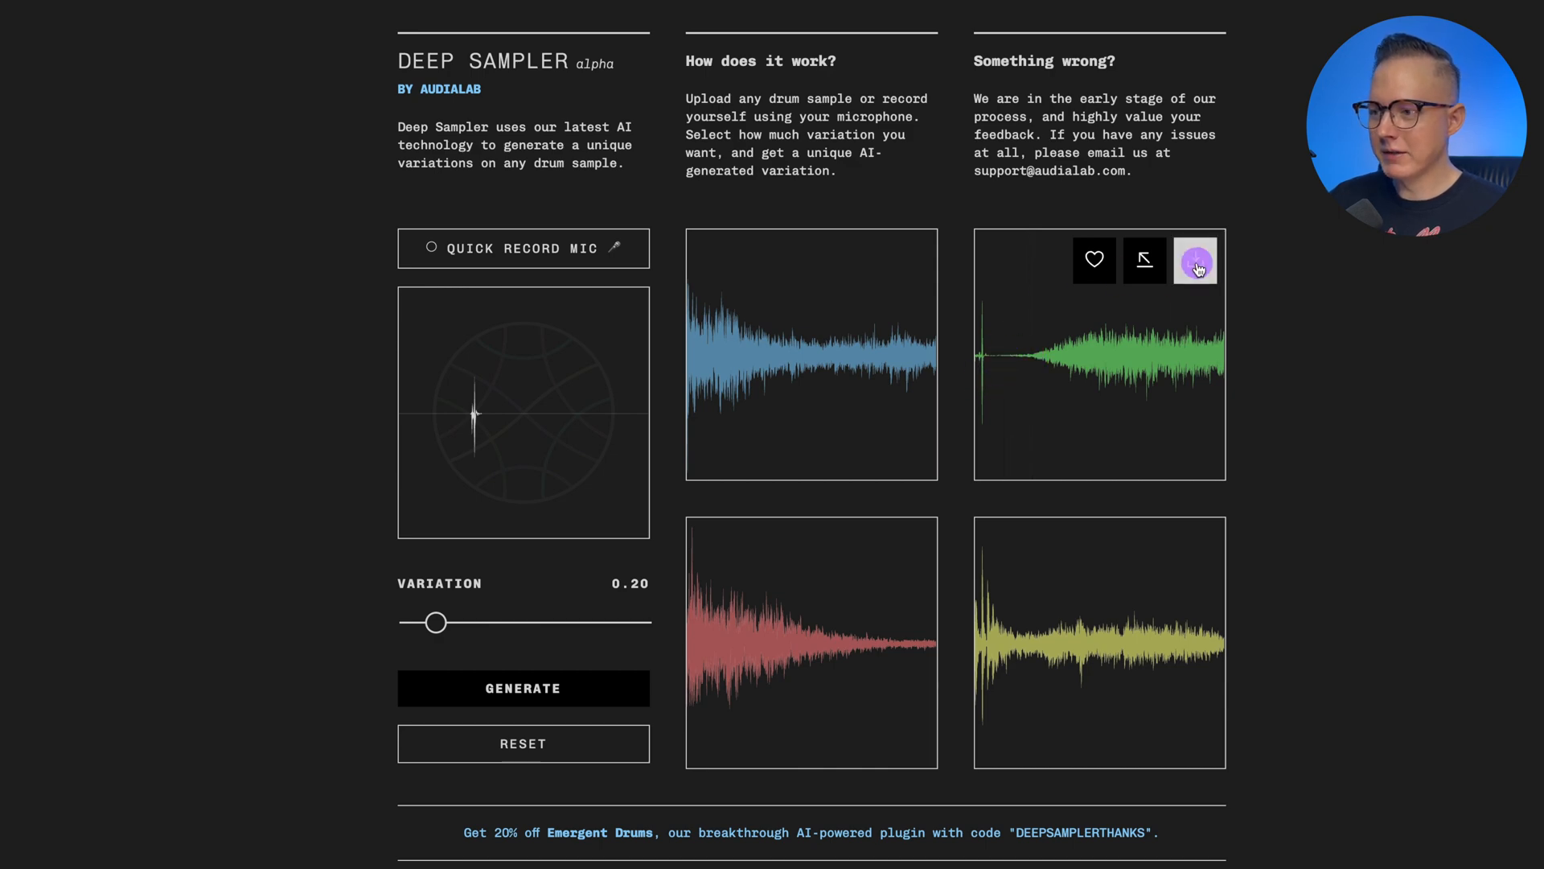
click(1195, 260)
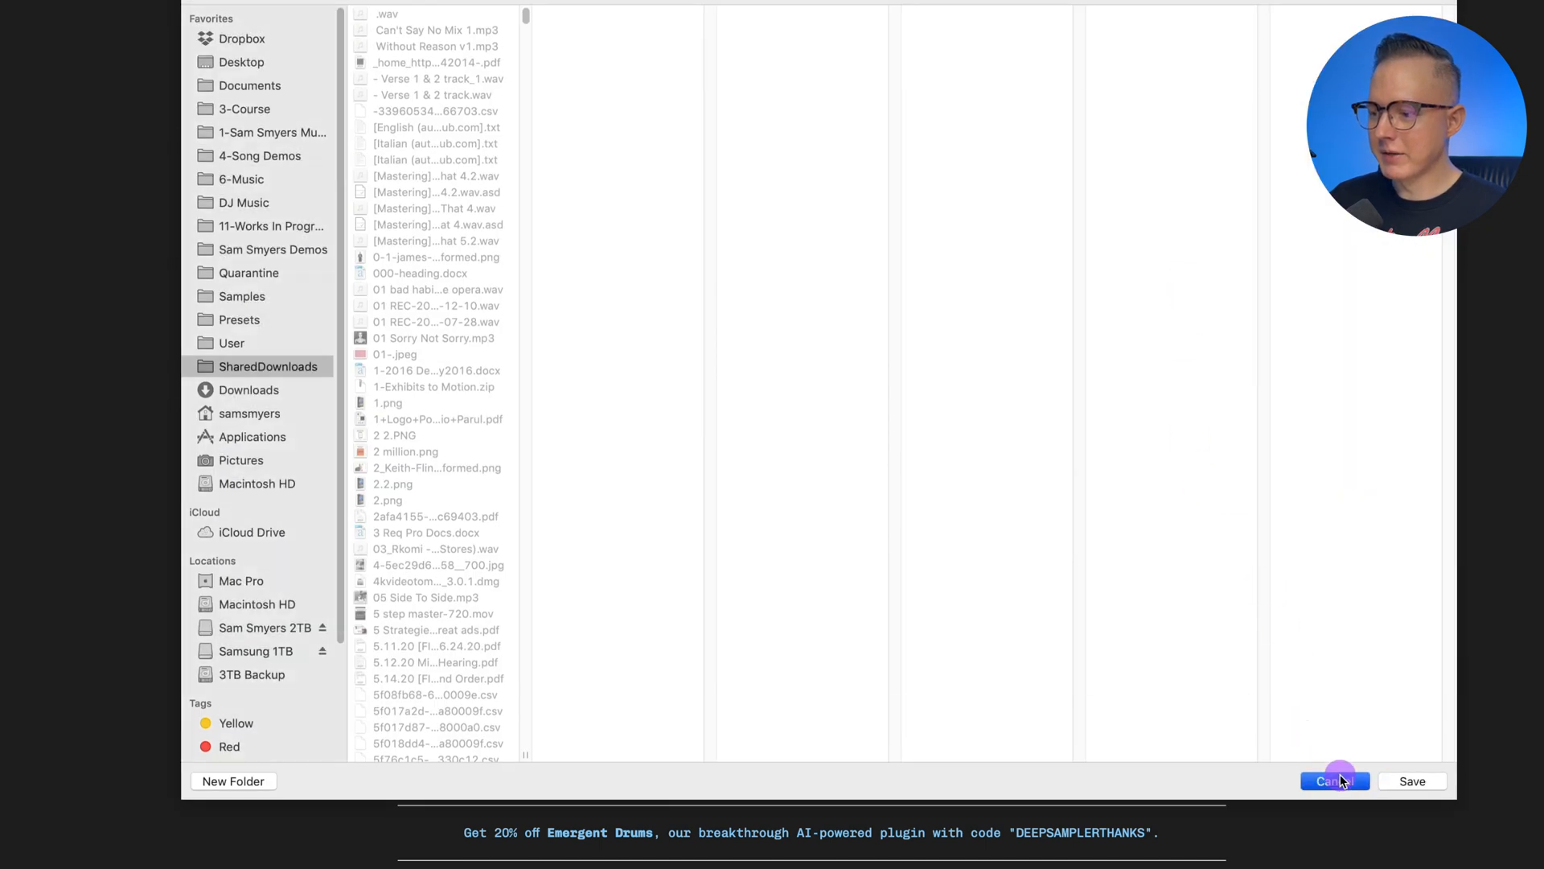
click(1335, 780)
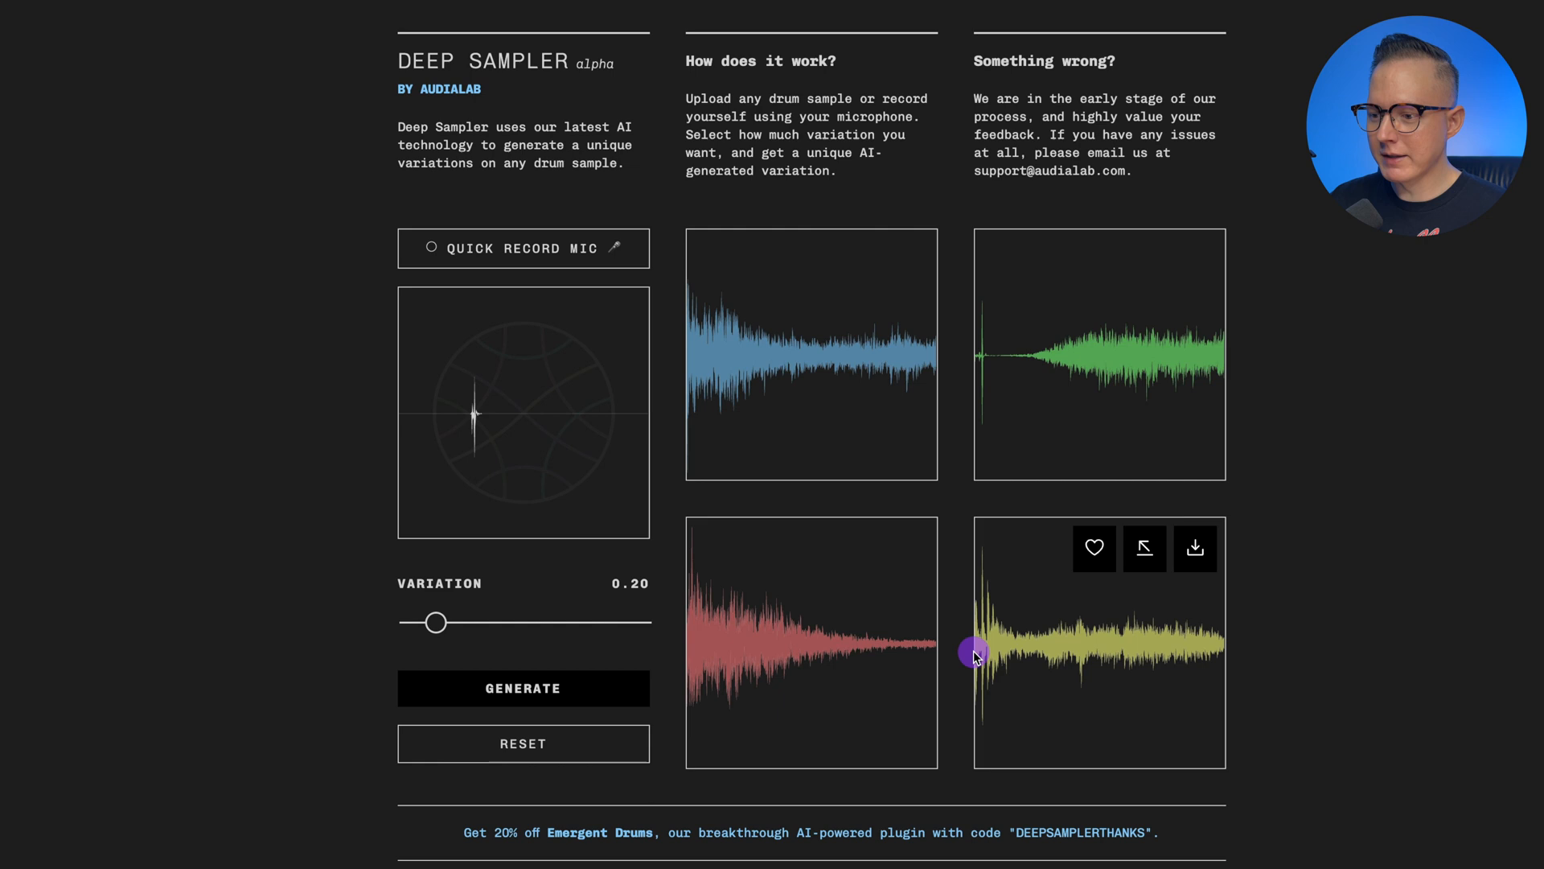
click(975, 655)
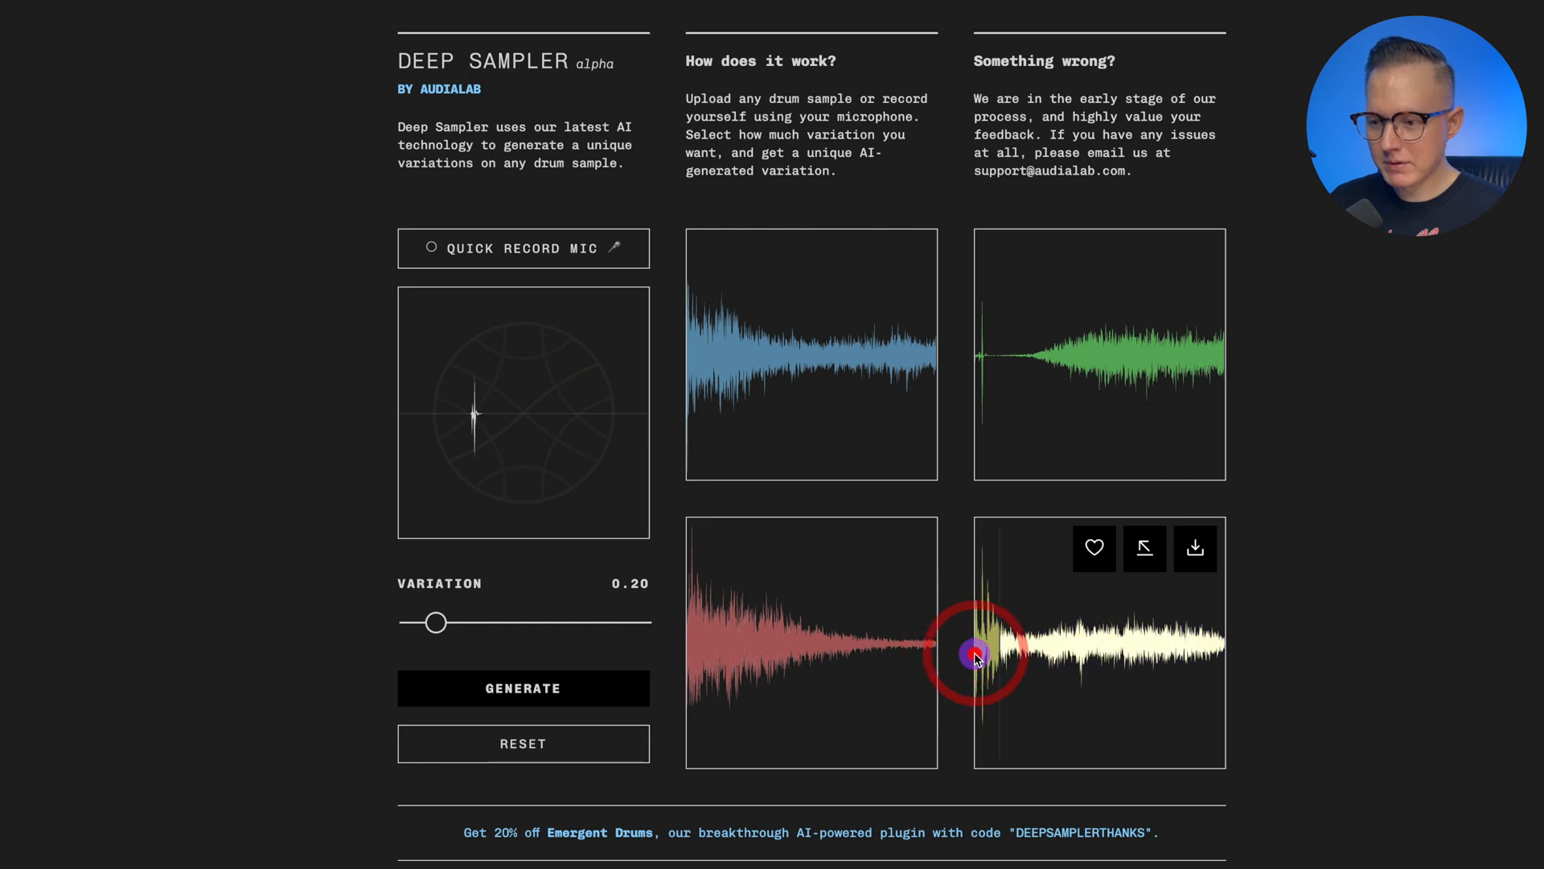
click(976, 654)
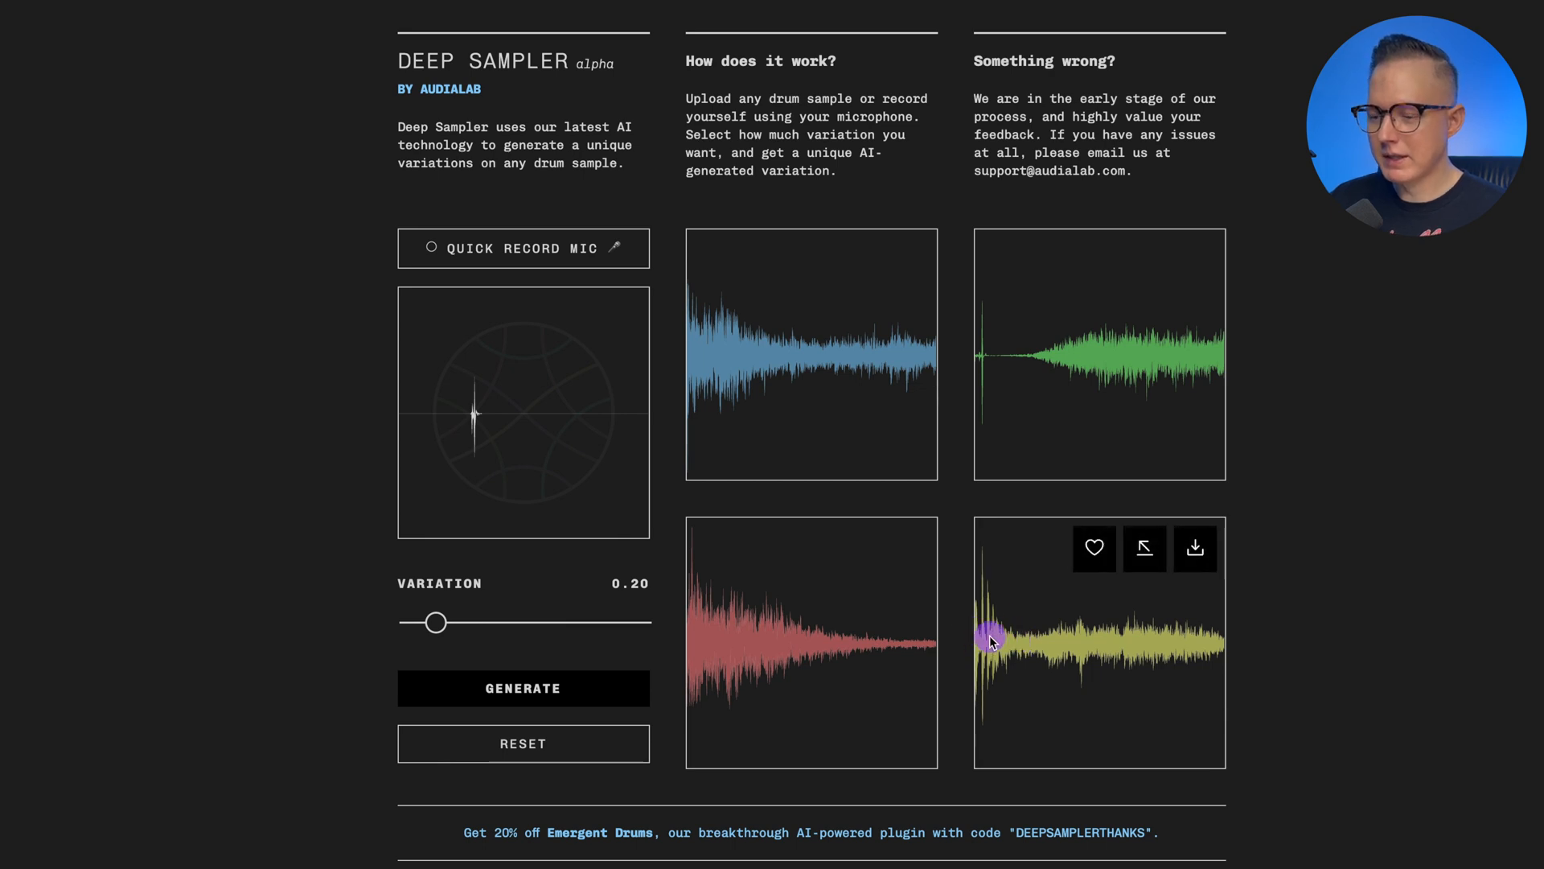
mouse_move(1015, 640)
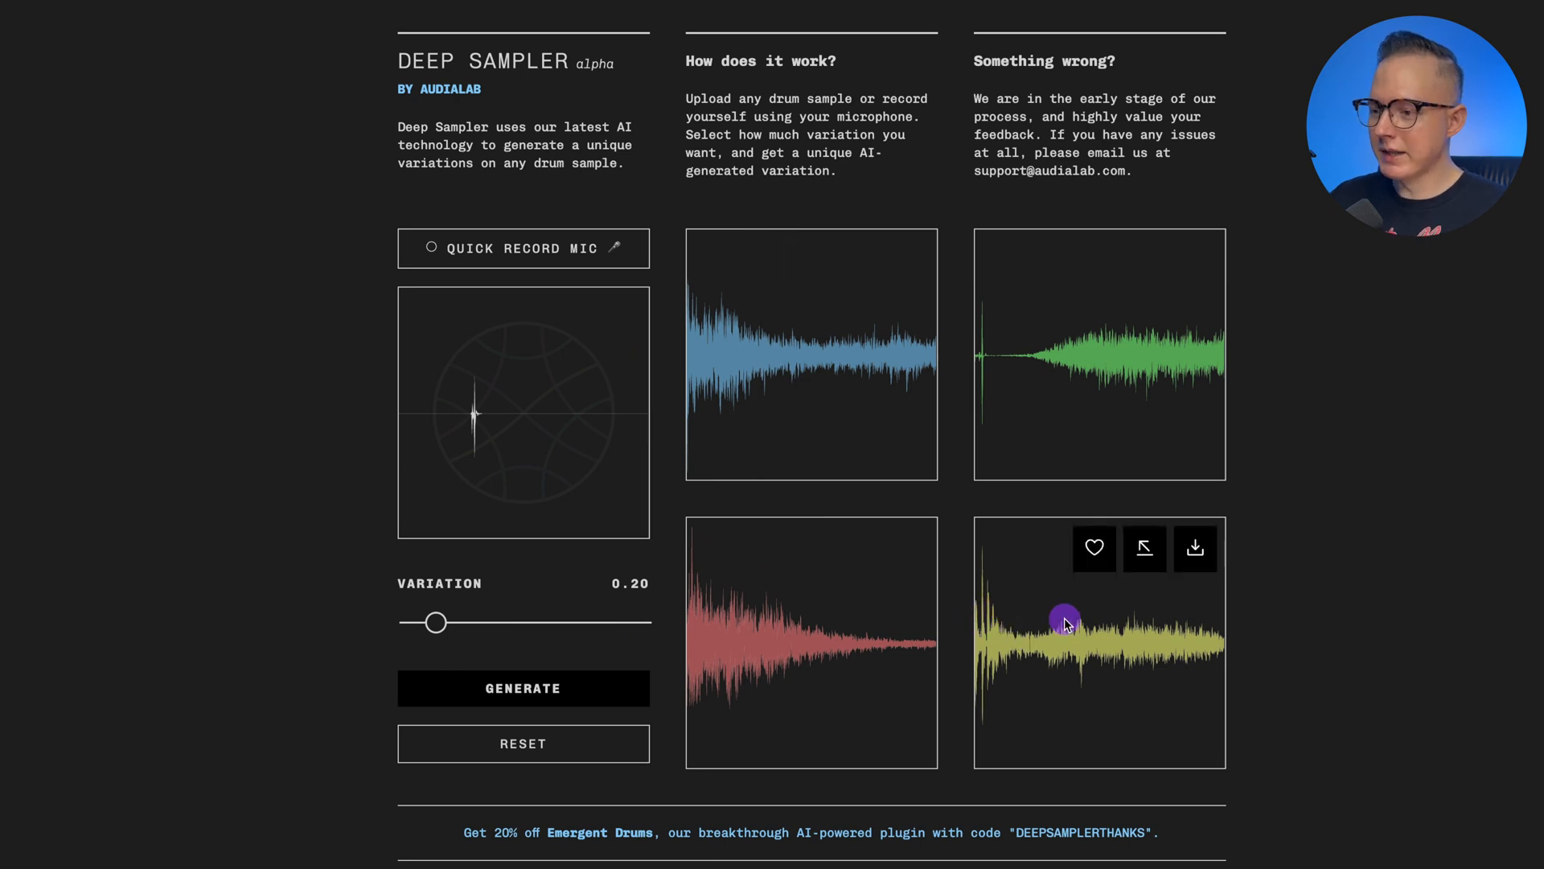
mouse_move(1017, 628)
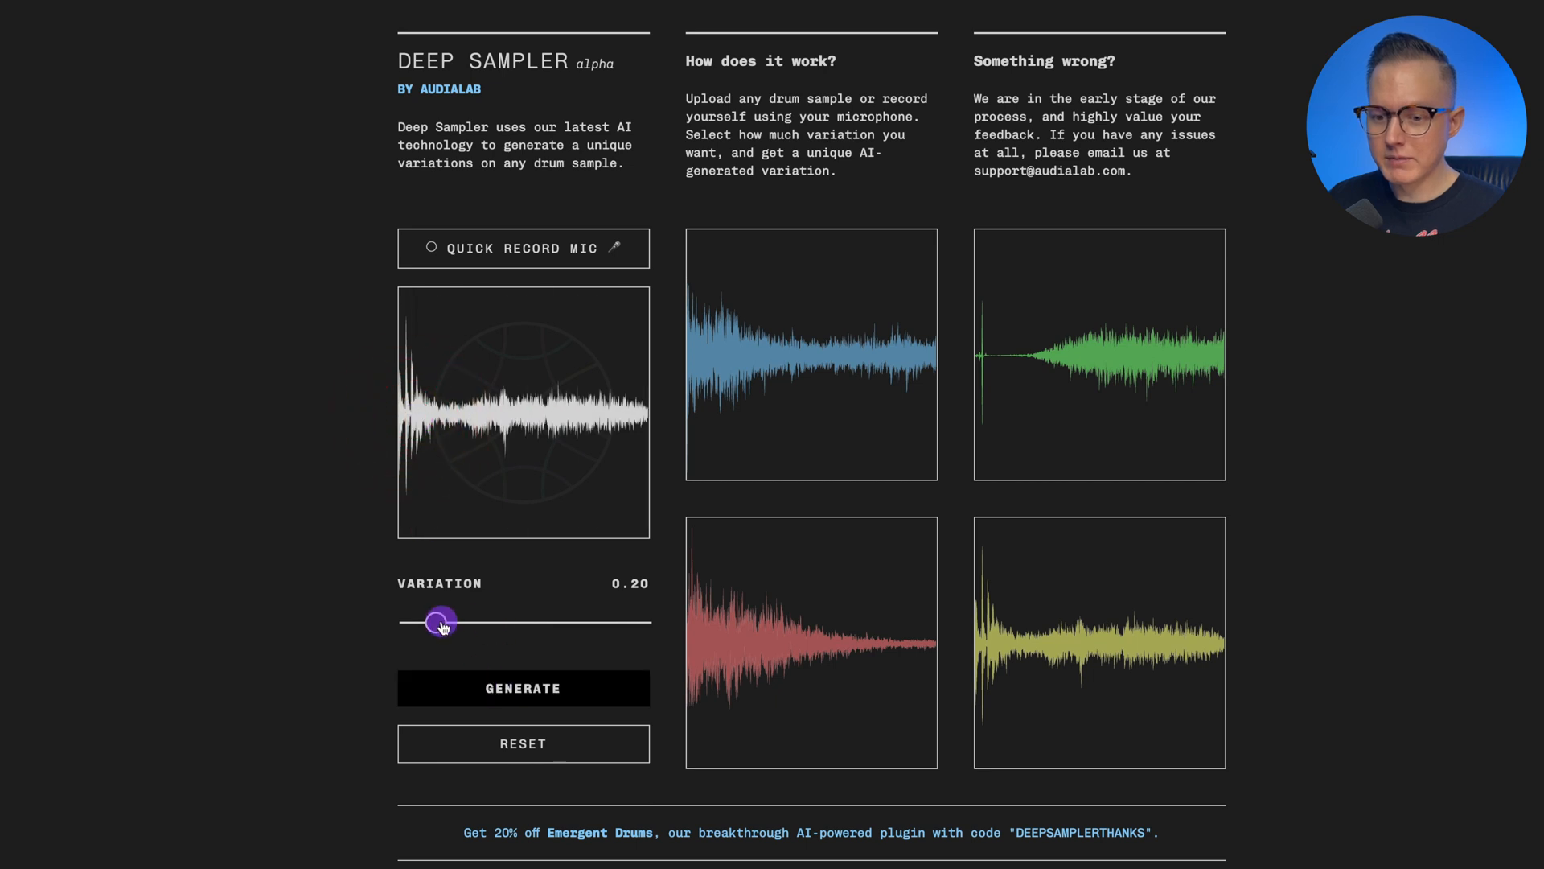
Lower variation to 0.13 and generate four new variations of the recording
drag(440, 622, 444, 622)
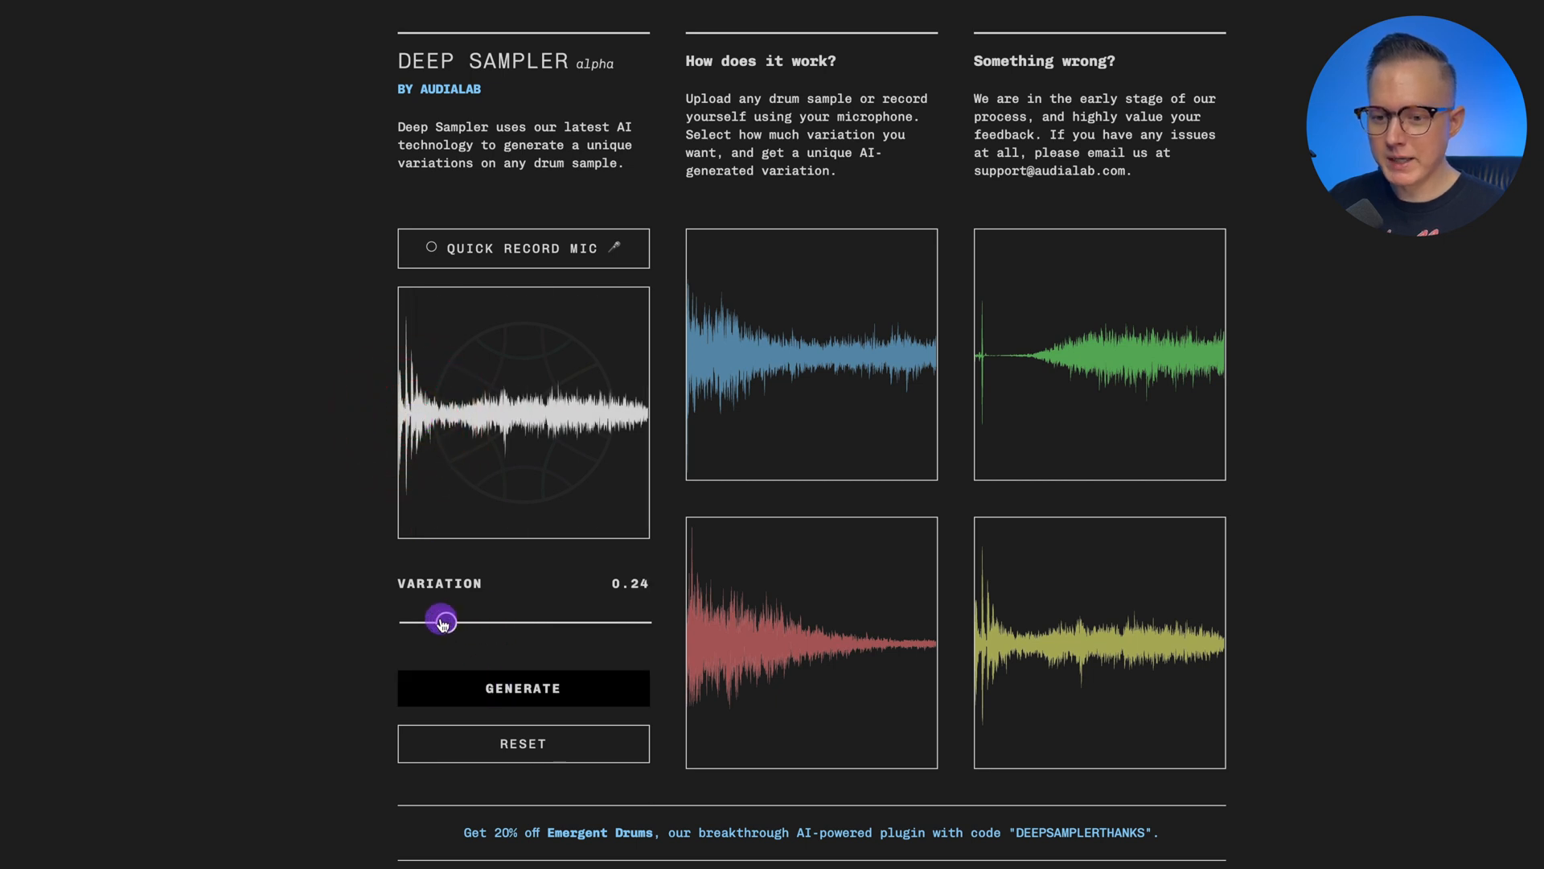
drag(442, 622, 421, 622)
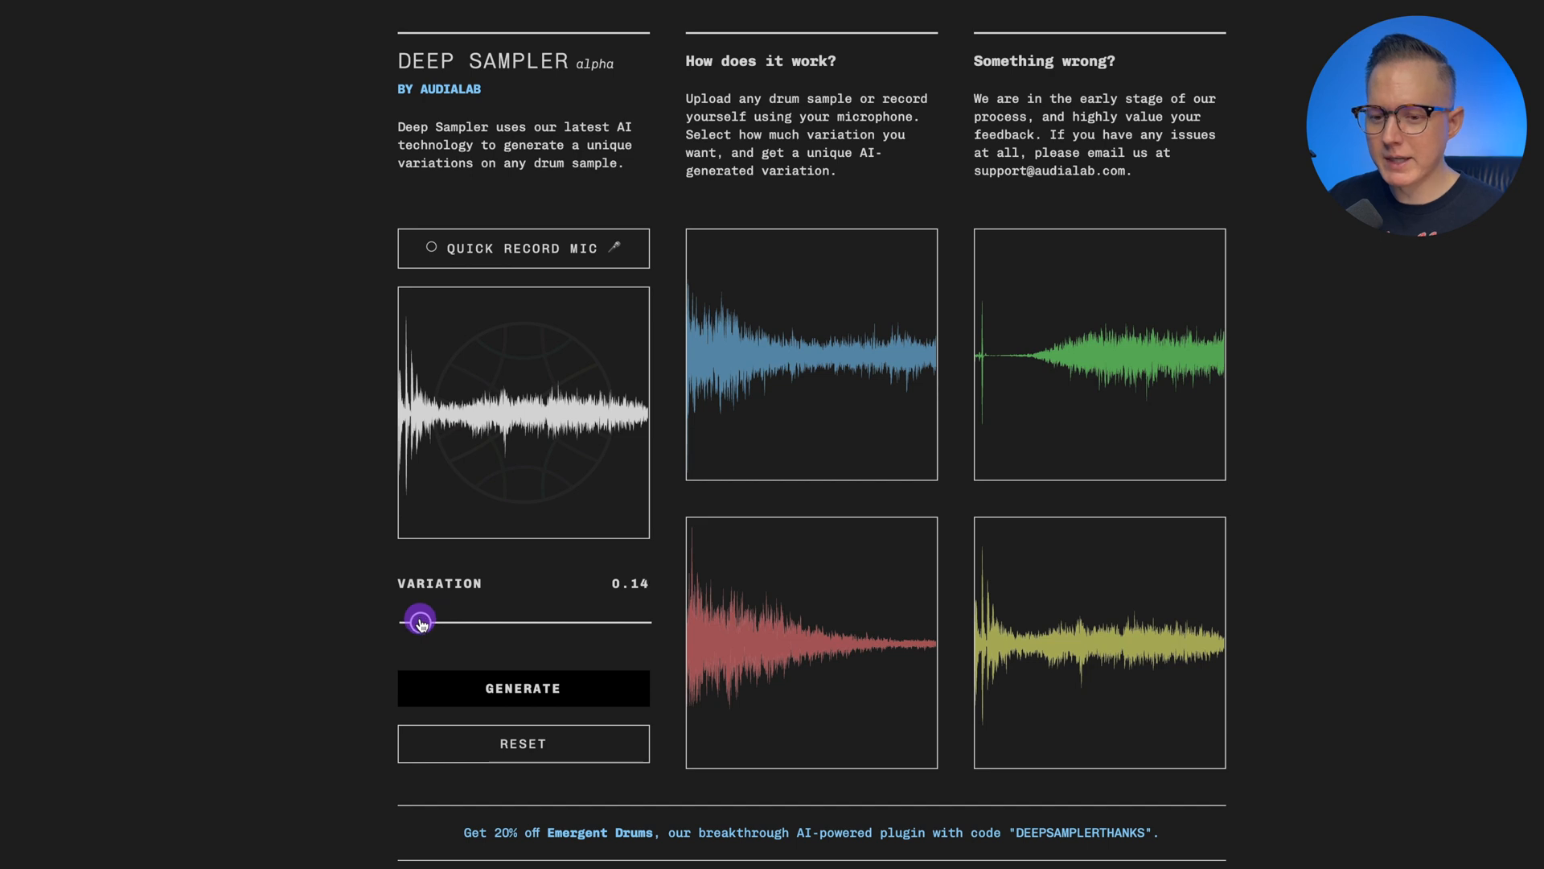
drag(421, 621, 417, 621)
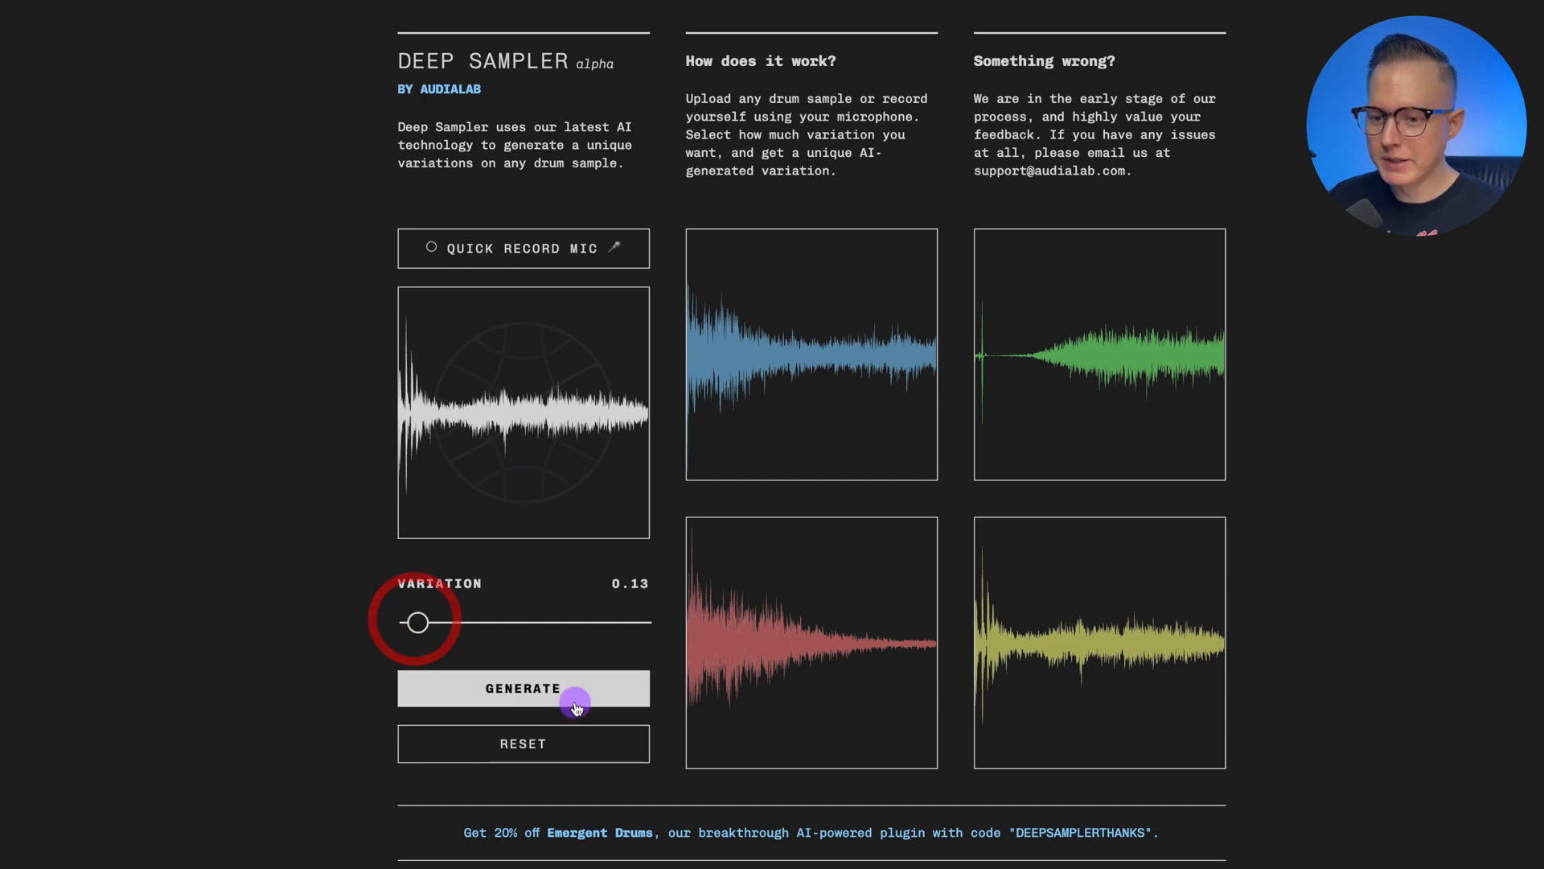
click(523, 687)
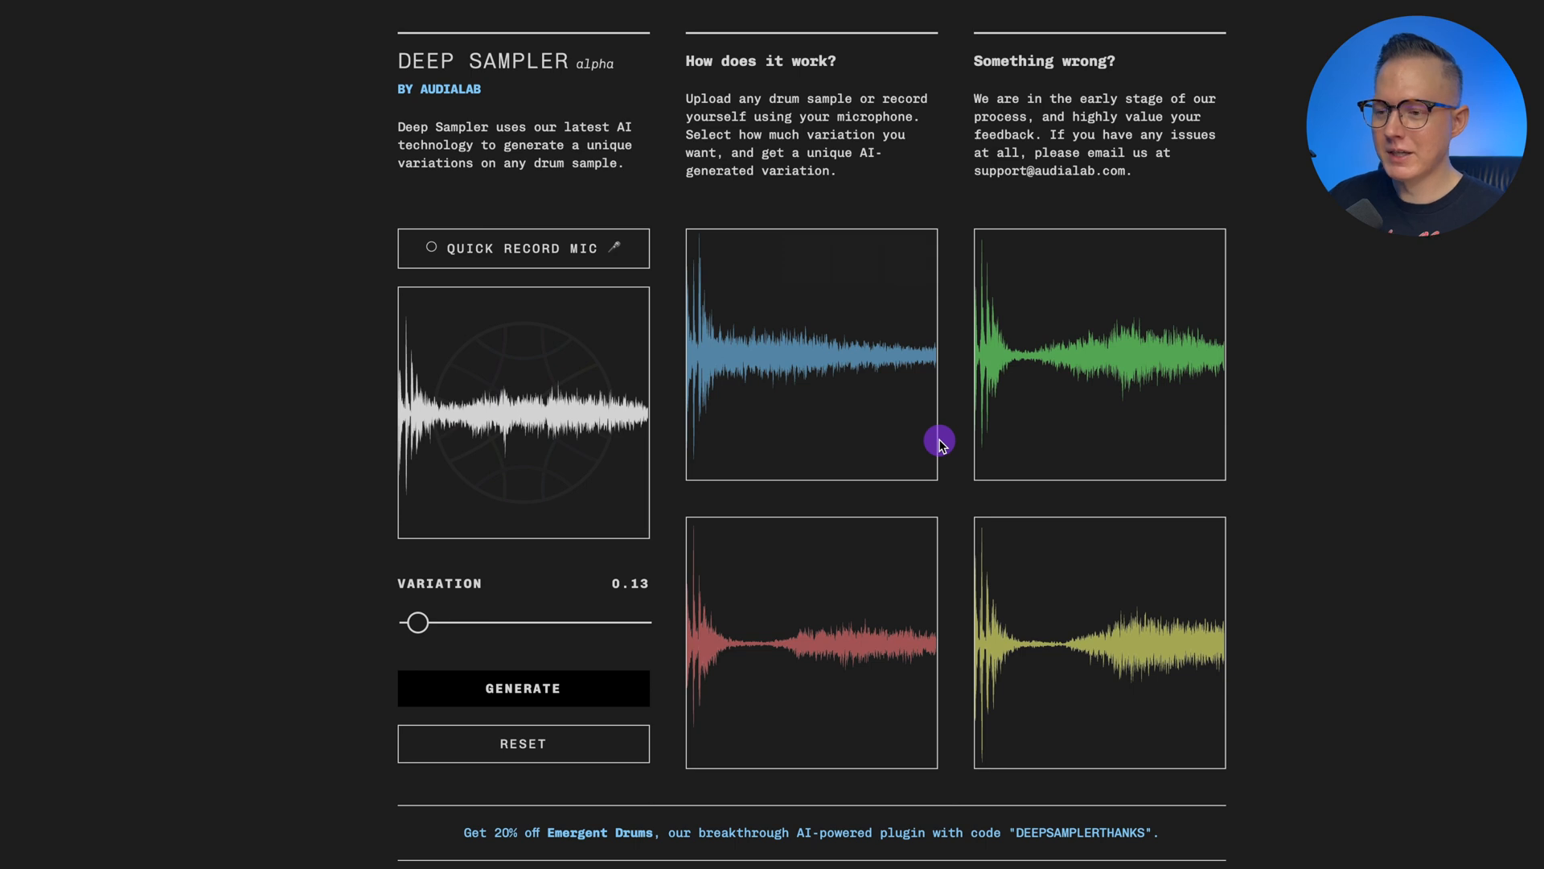
mouse_move(943, 438)
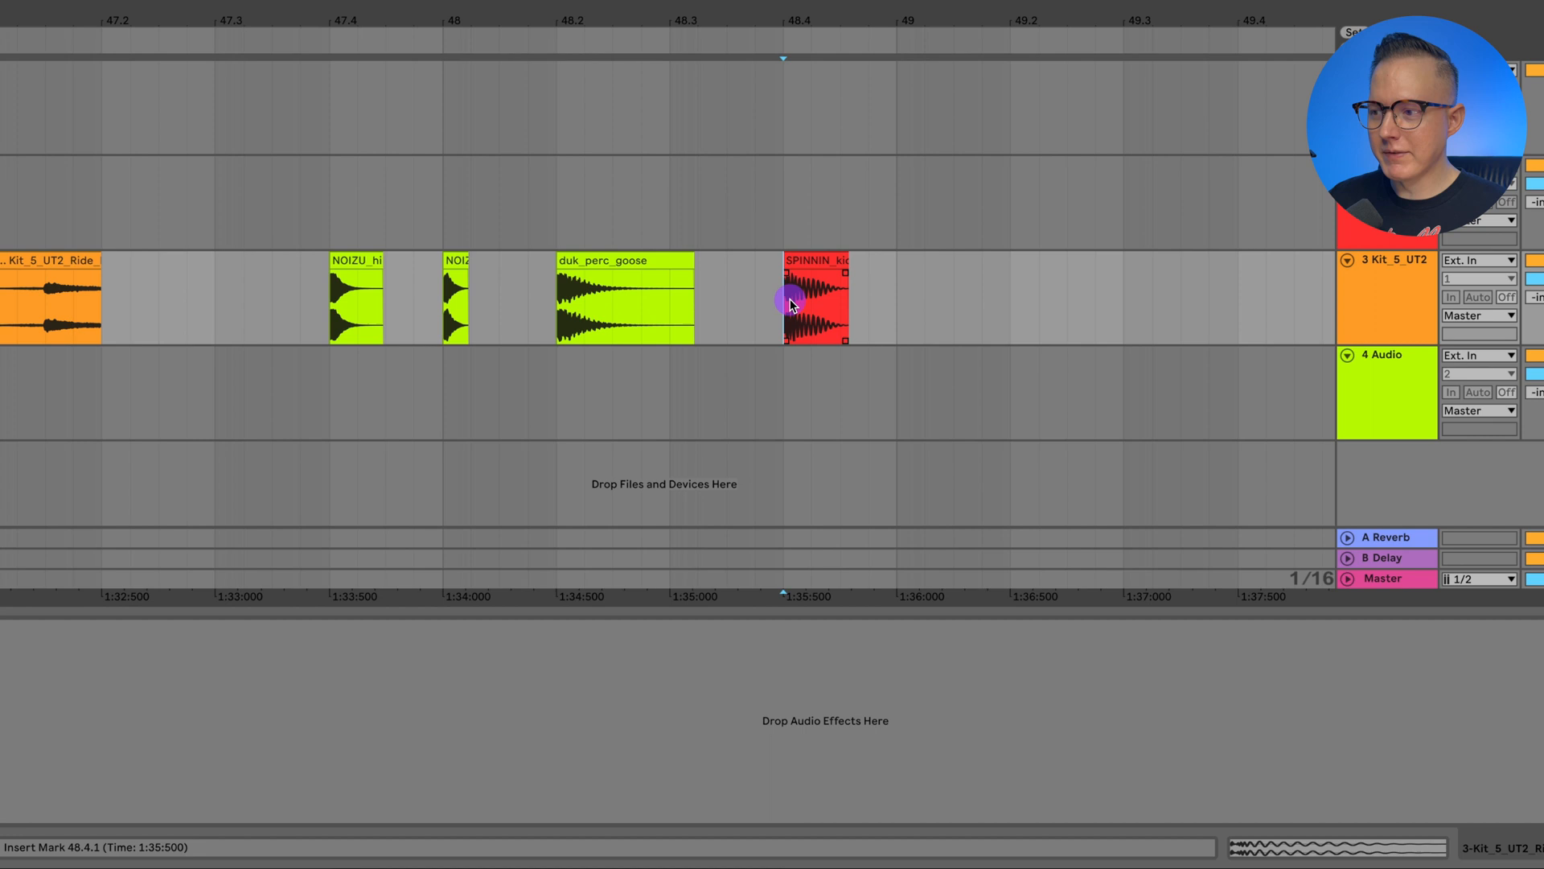
Reveal the red kick clip's sample file on disk via Show in Finder
click(789, 300)
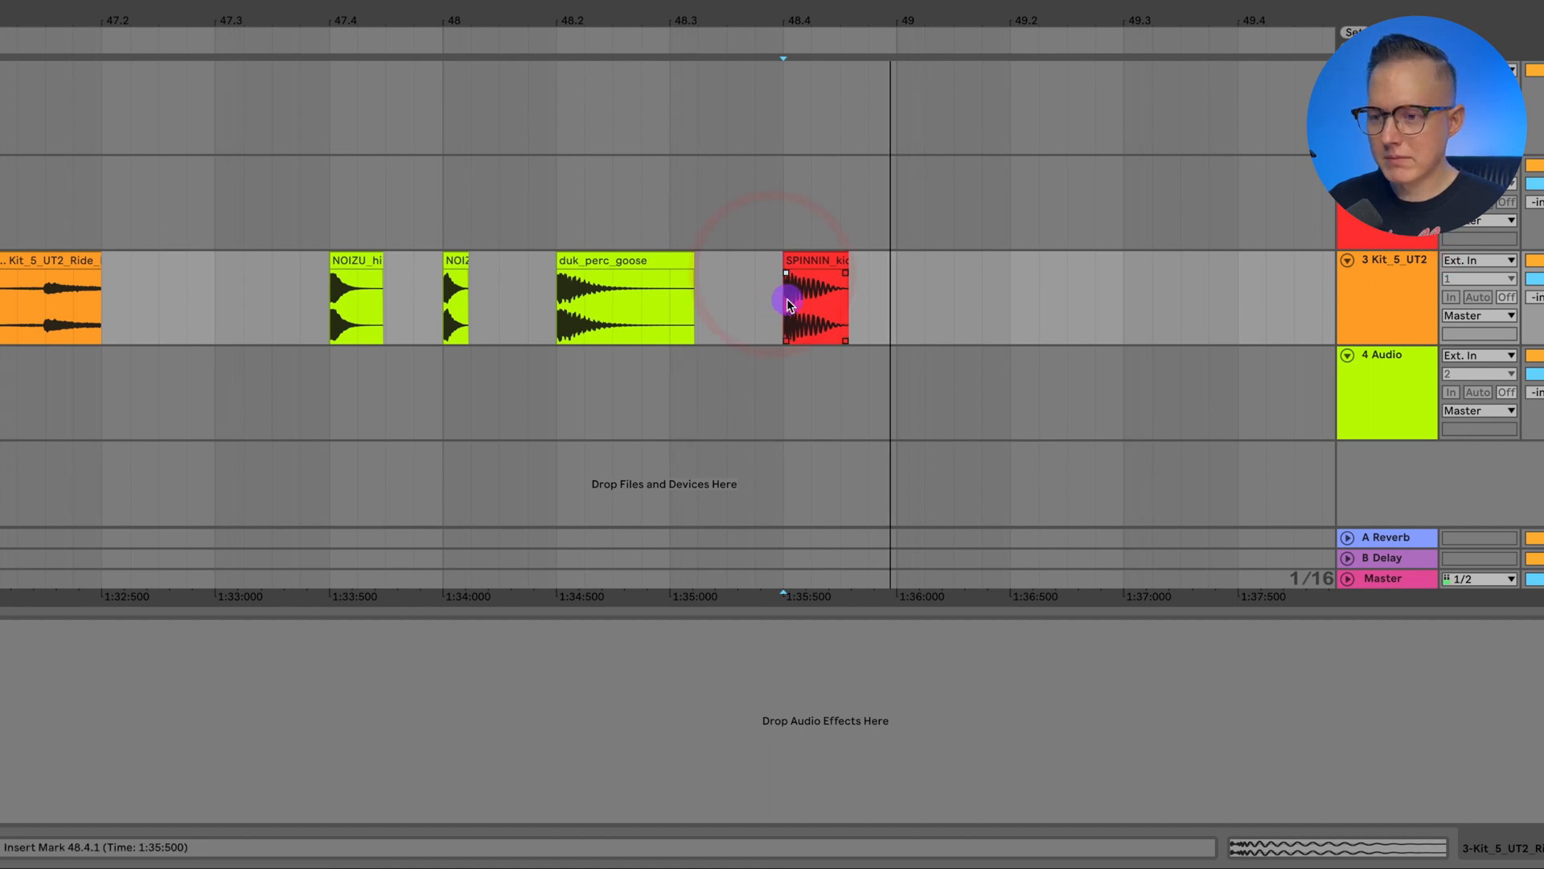
click(813, 266)
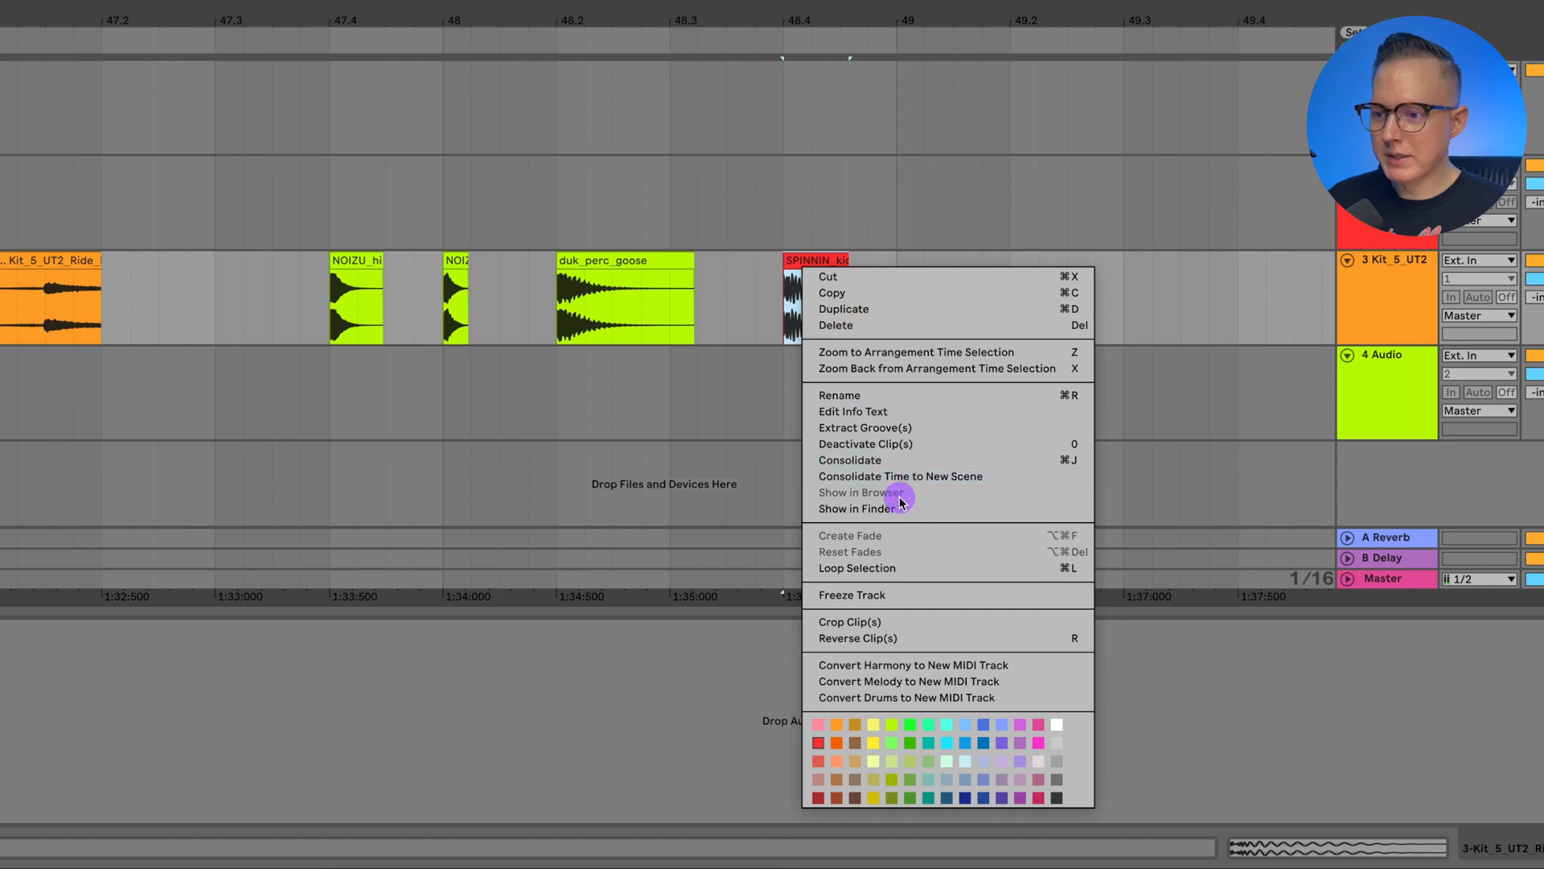
click(860, 493)
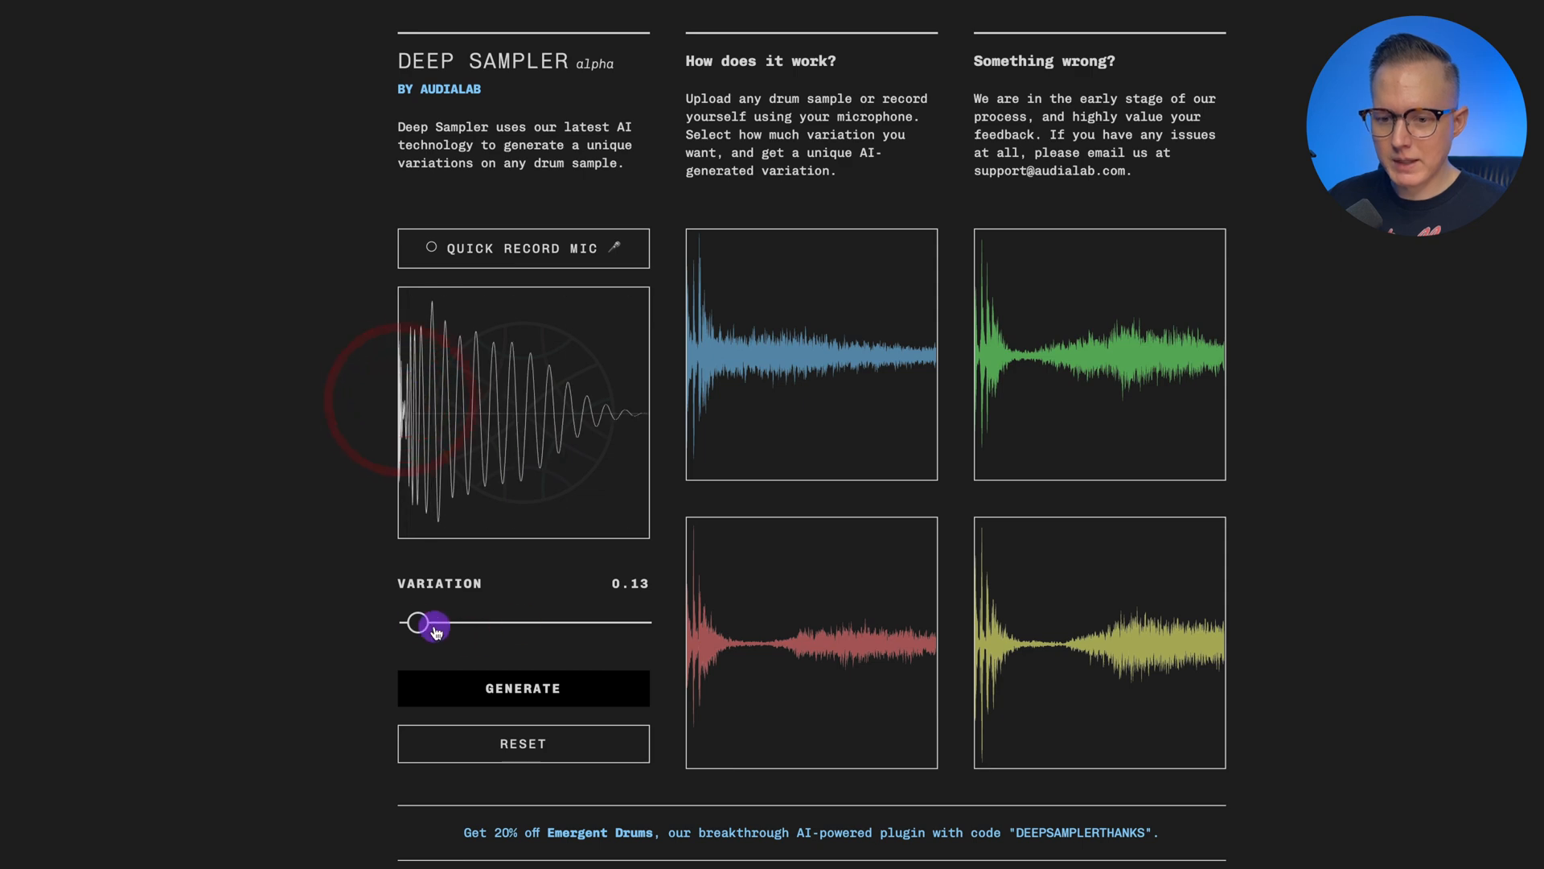
Set kick variation to 0.22, raise it to 0.38, and audition the green variation
drag(418, 623, 438, 623)
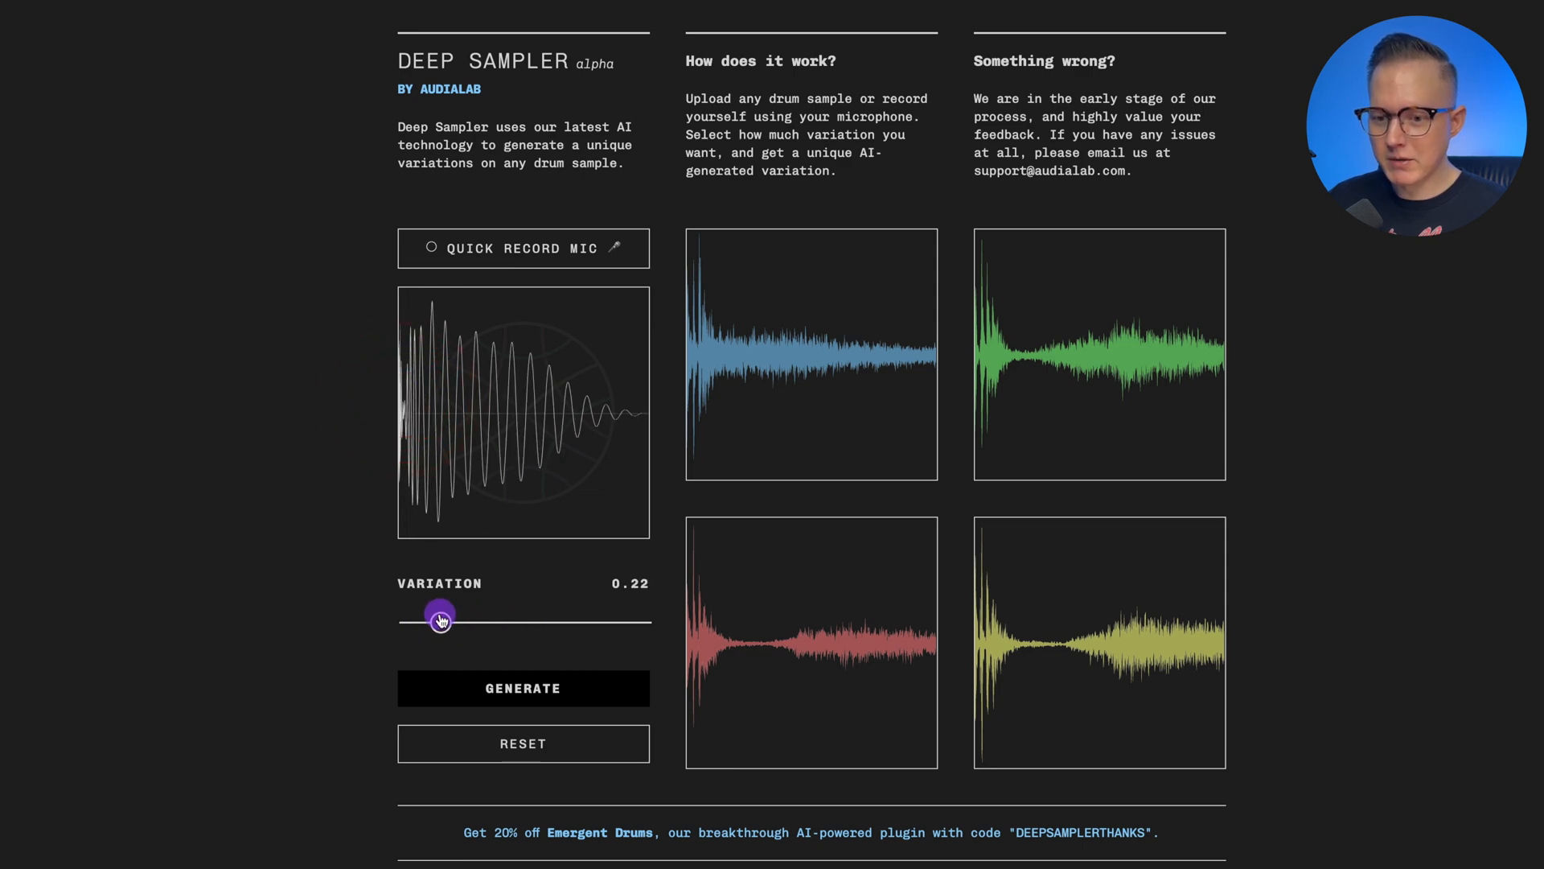
drag(440, 622, 428, 619)
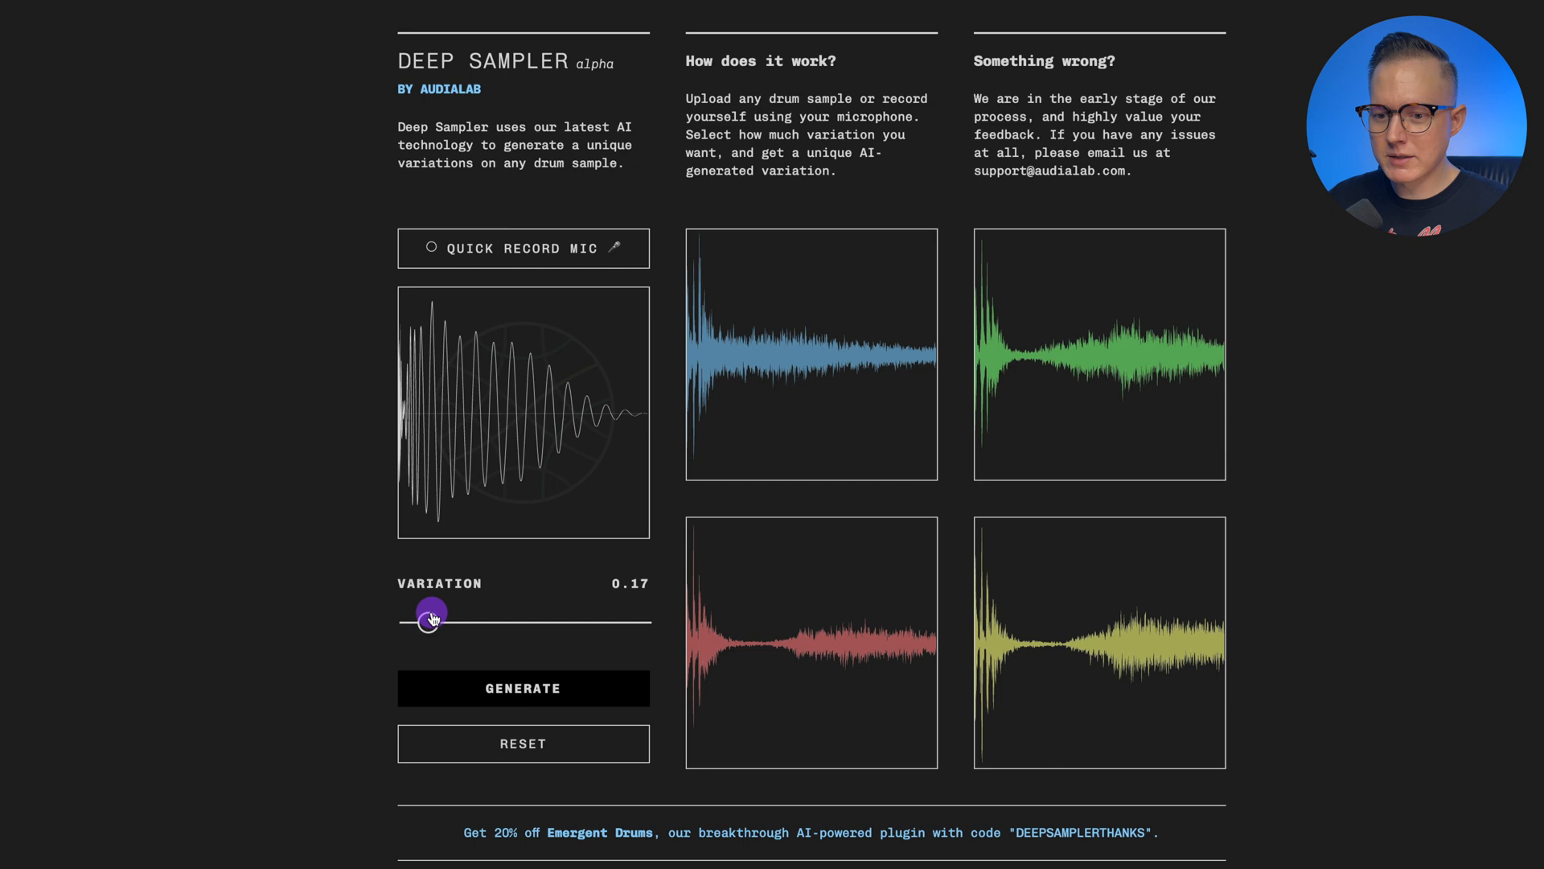
drag(430, 620, 436, 620)
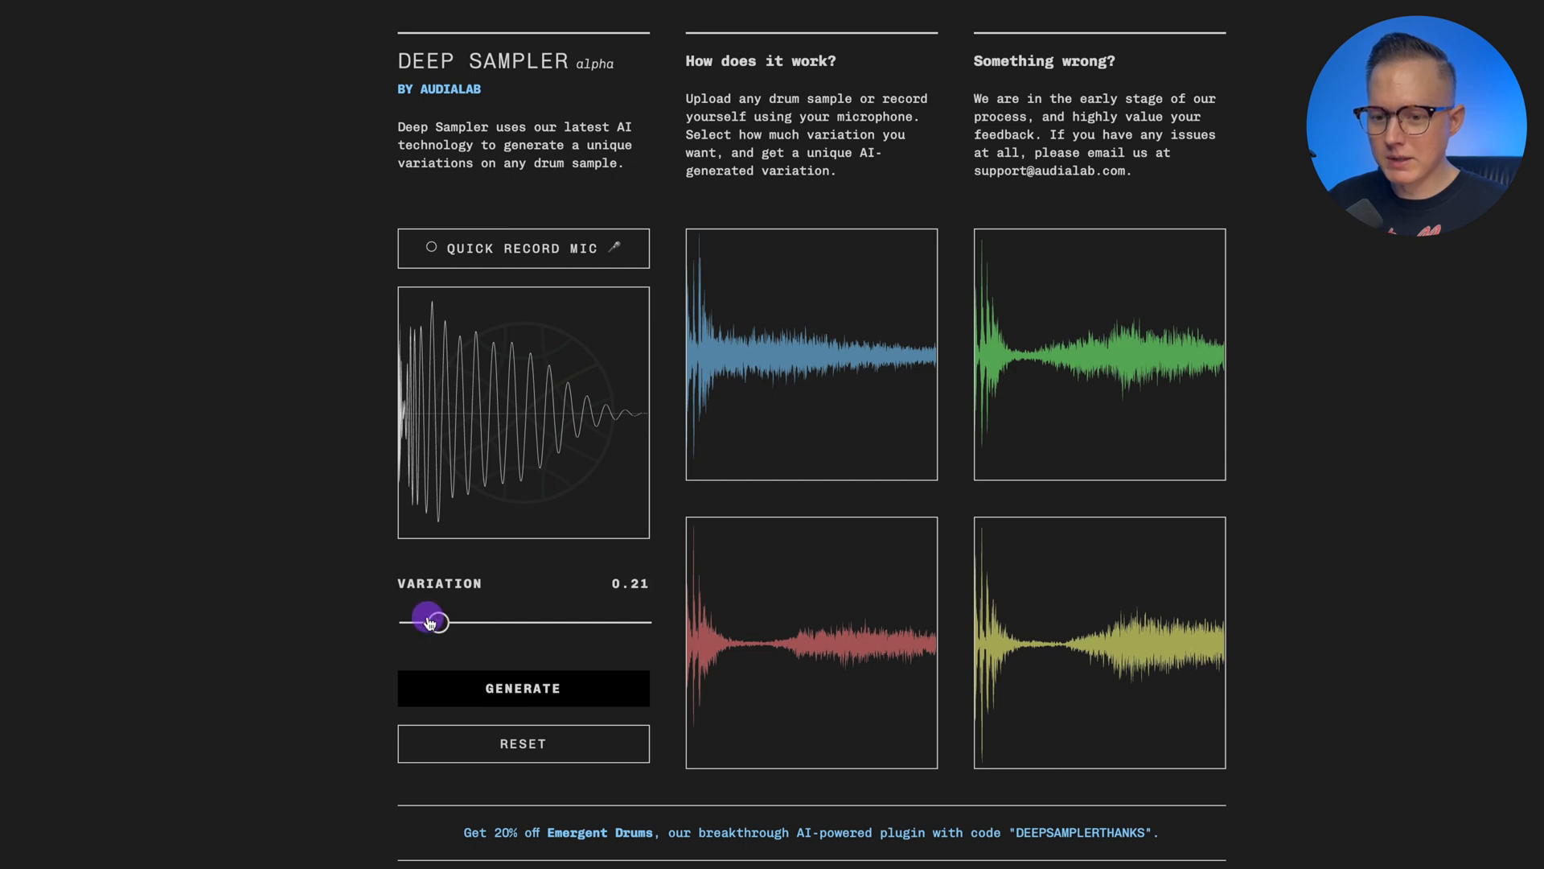
drag(431, 621, 441, 622)
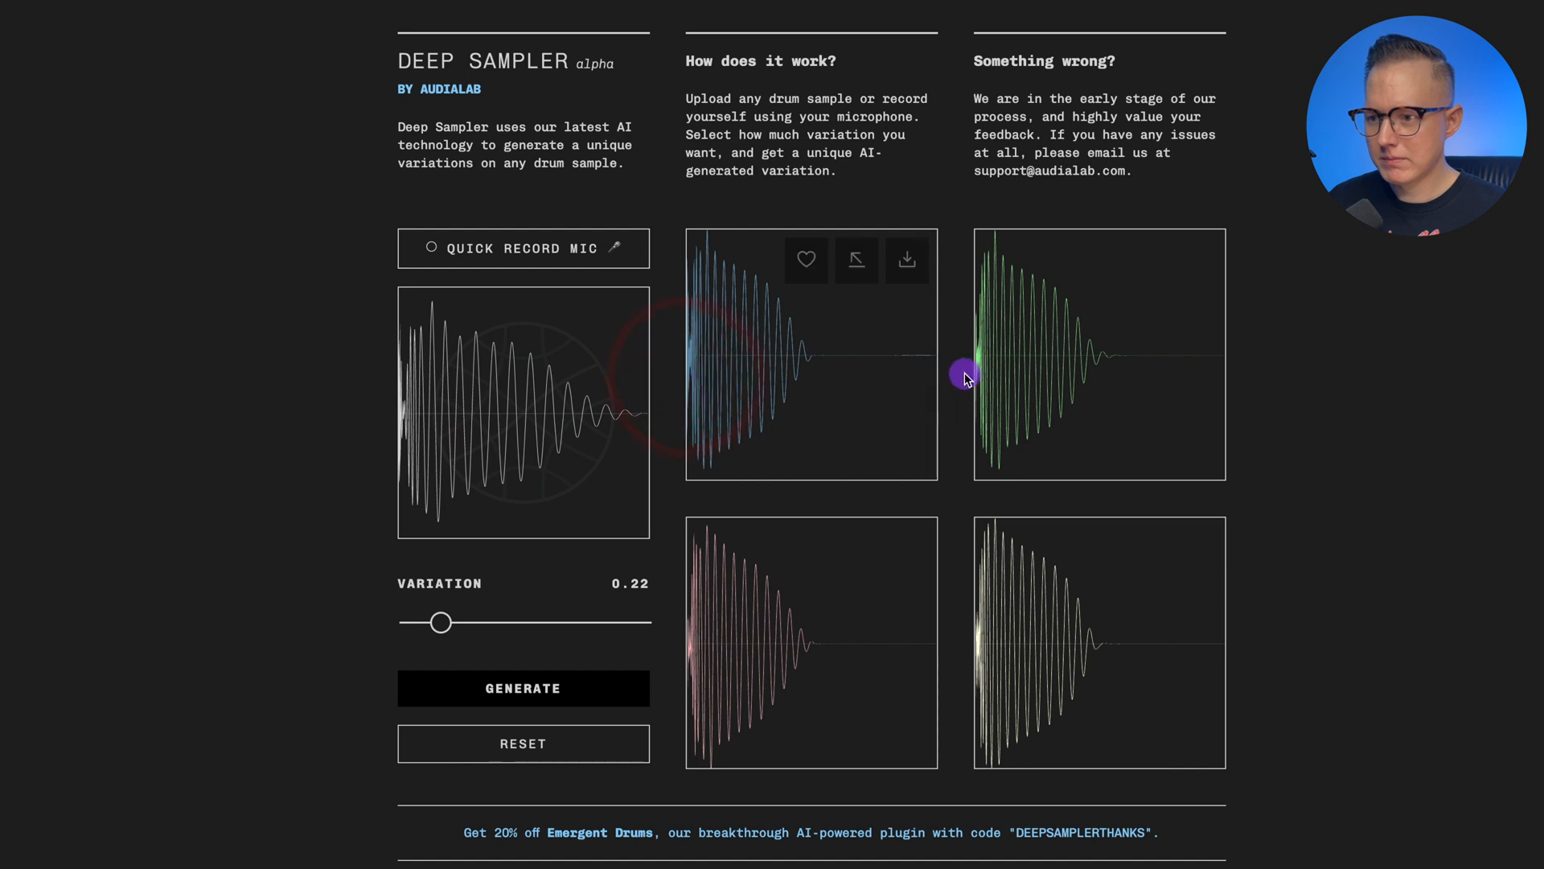
mouse_move(710, 650)
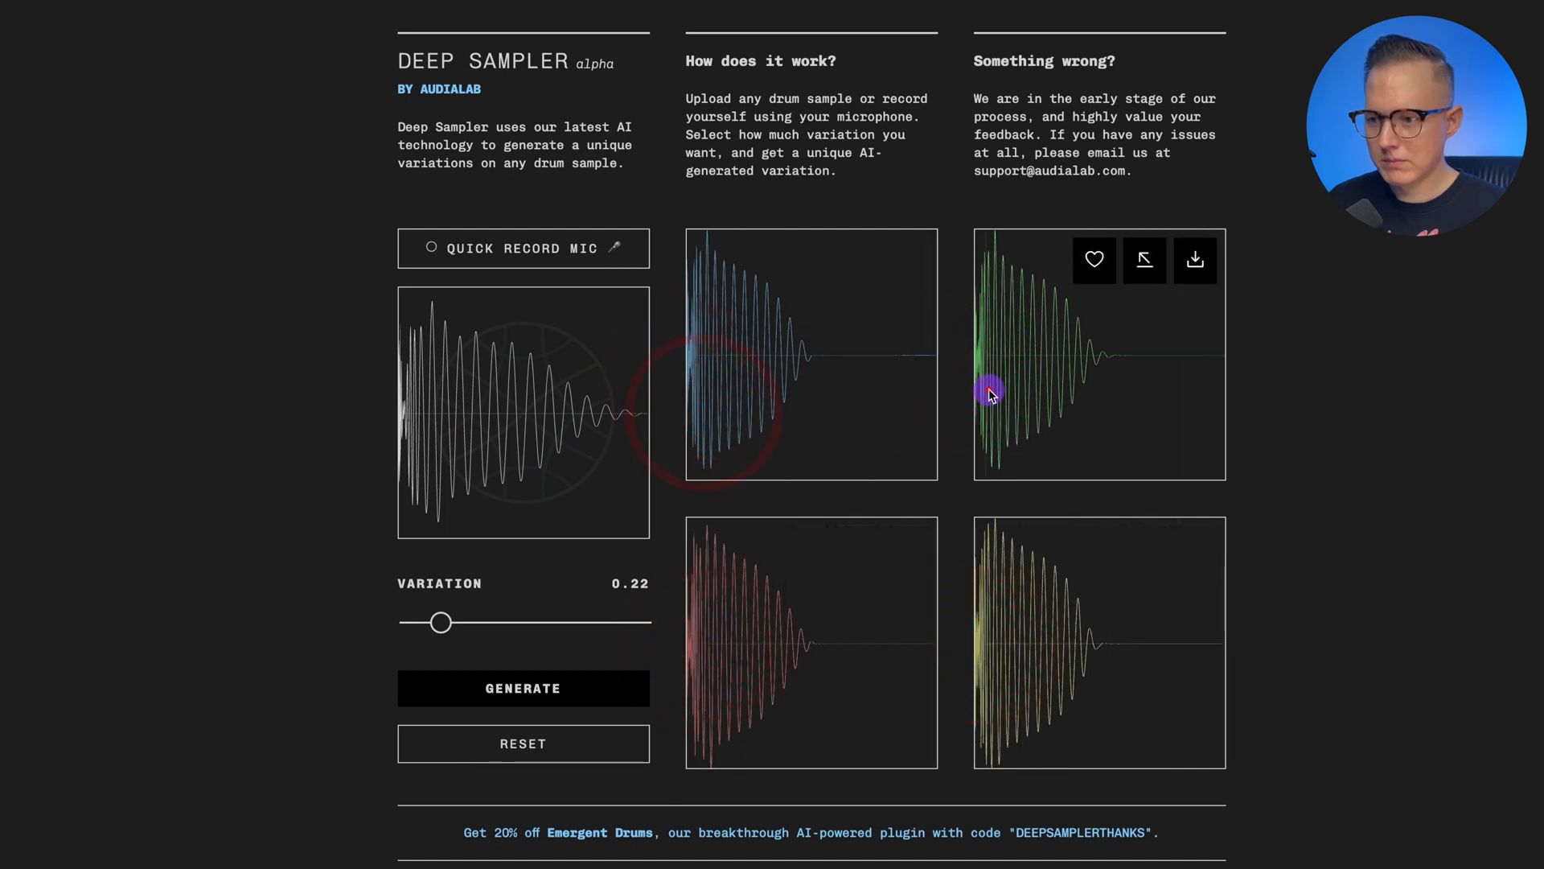
mouse_move(419, 384)
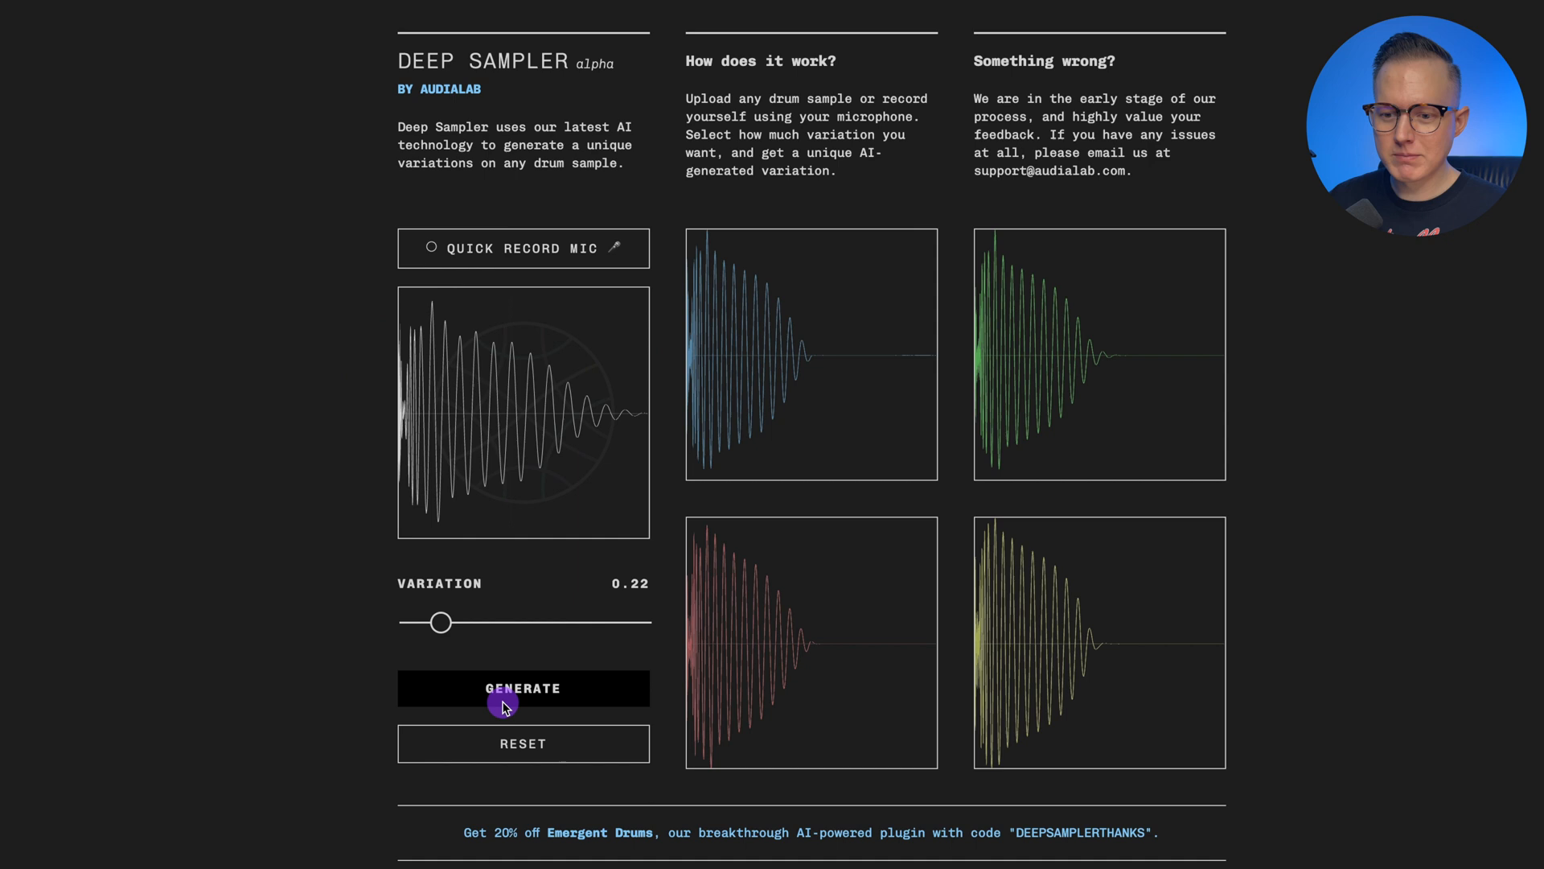
mouse_move(381, 613)
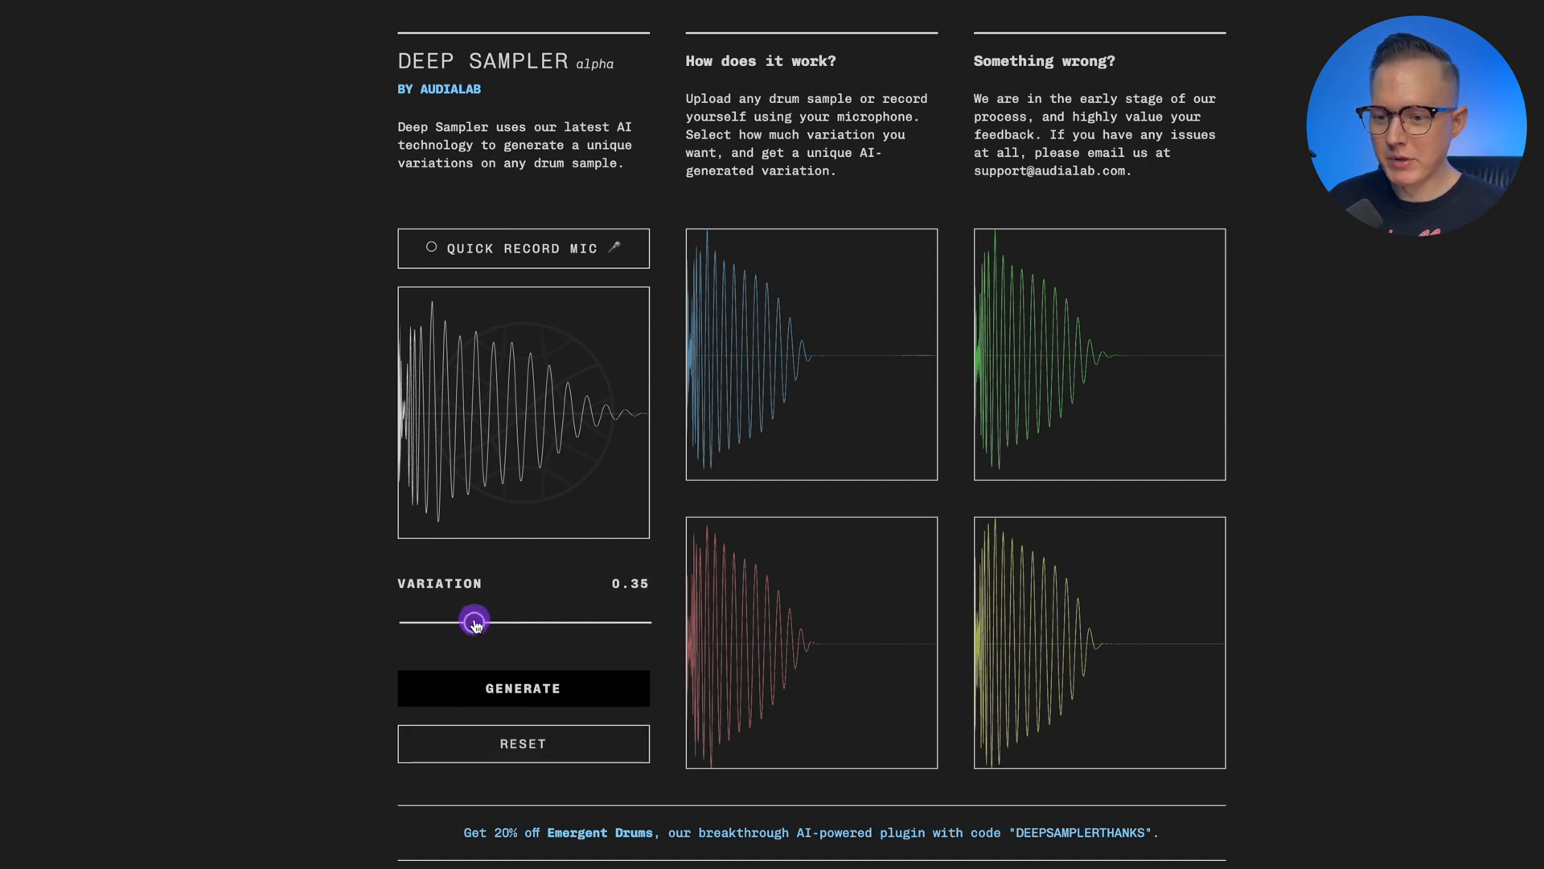
drag(474, 622, 482, 622)
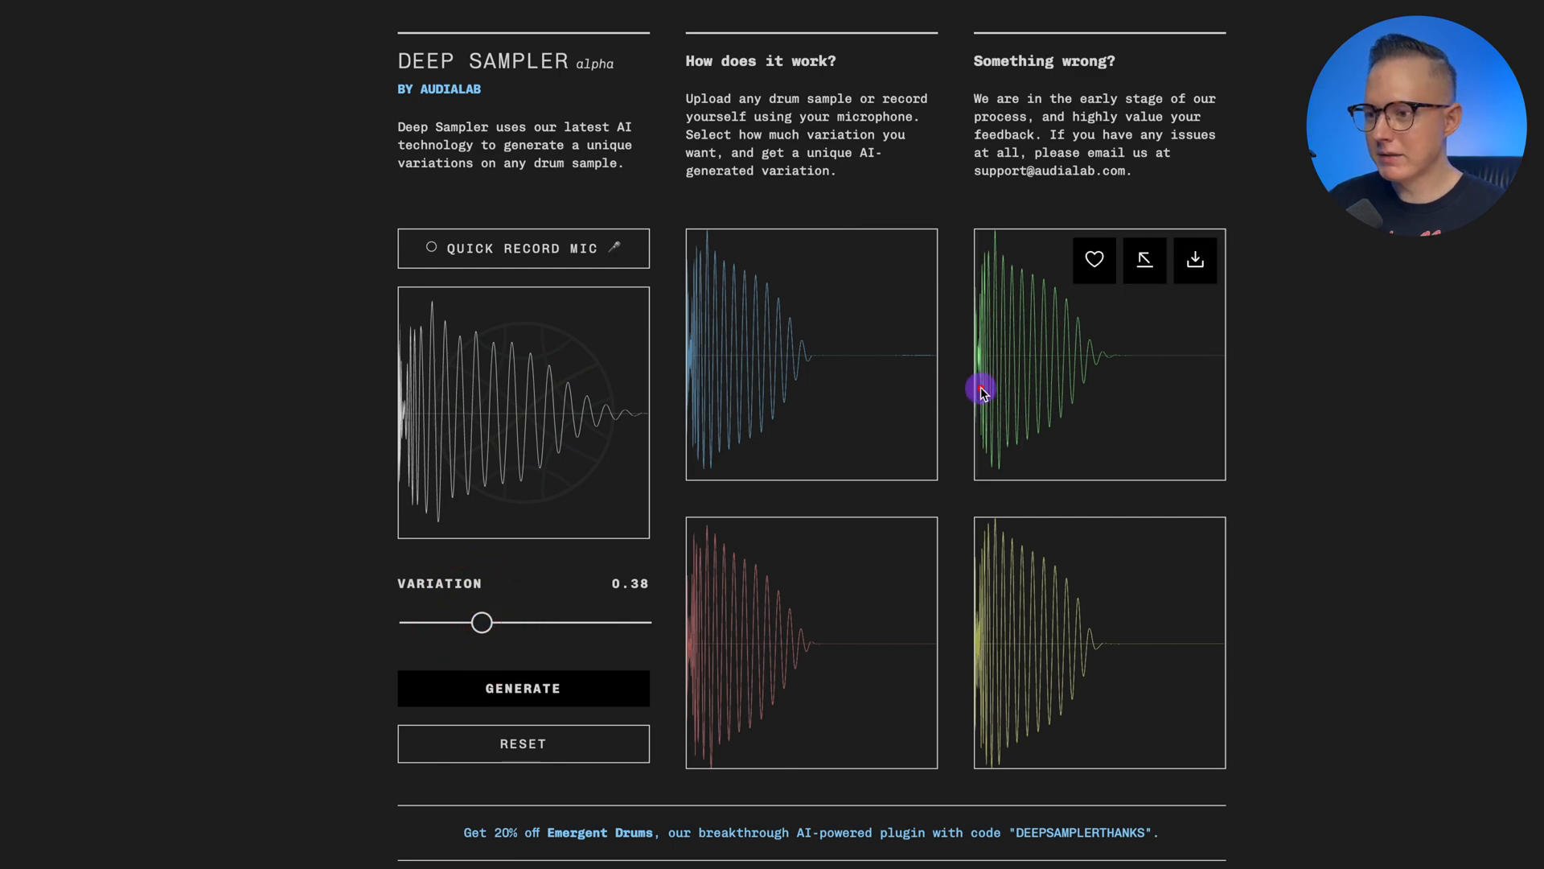
click(982, 389)
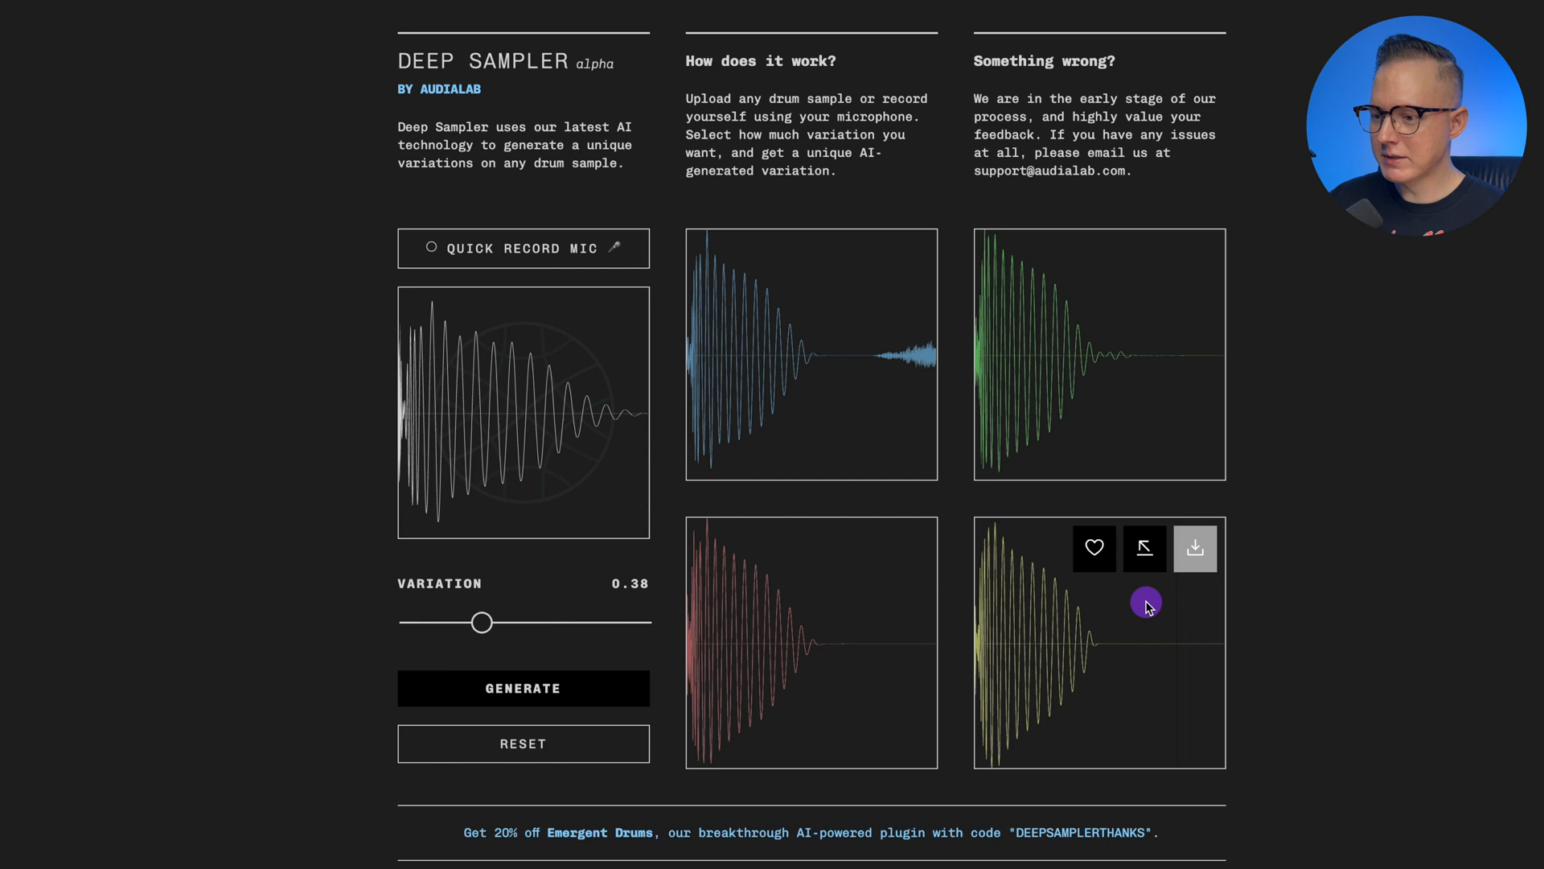
mouse_move(1145, 549)
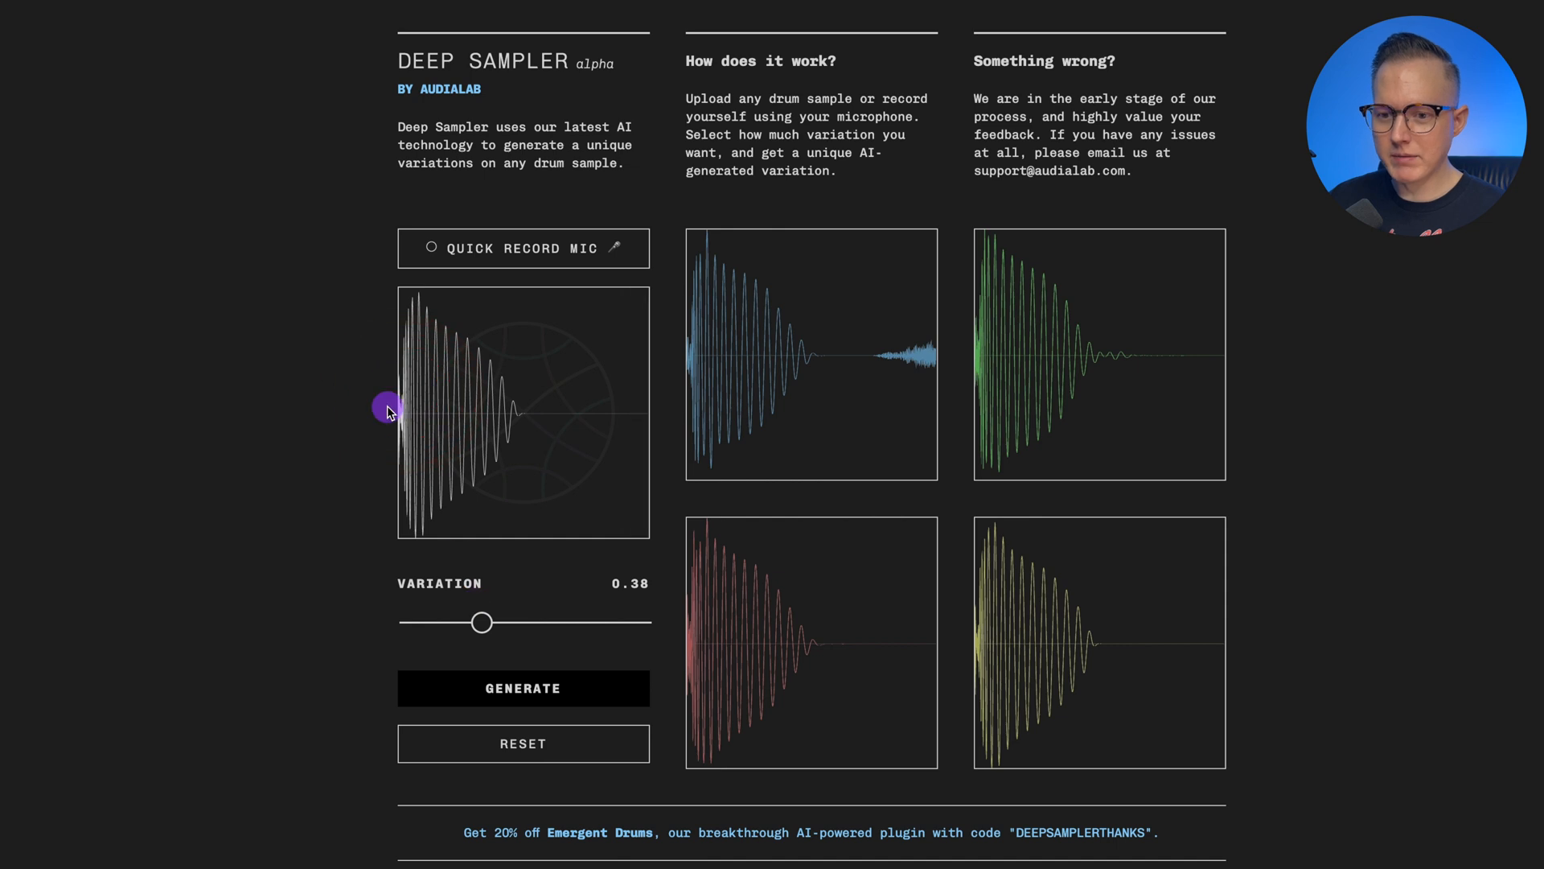
mouse_move(475, 512)
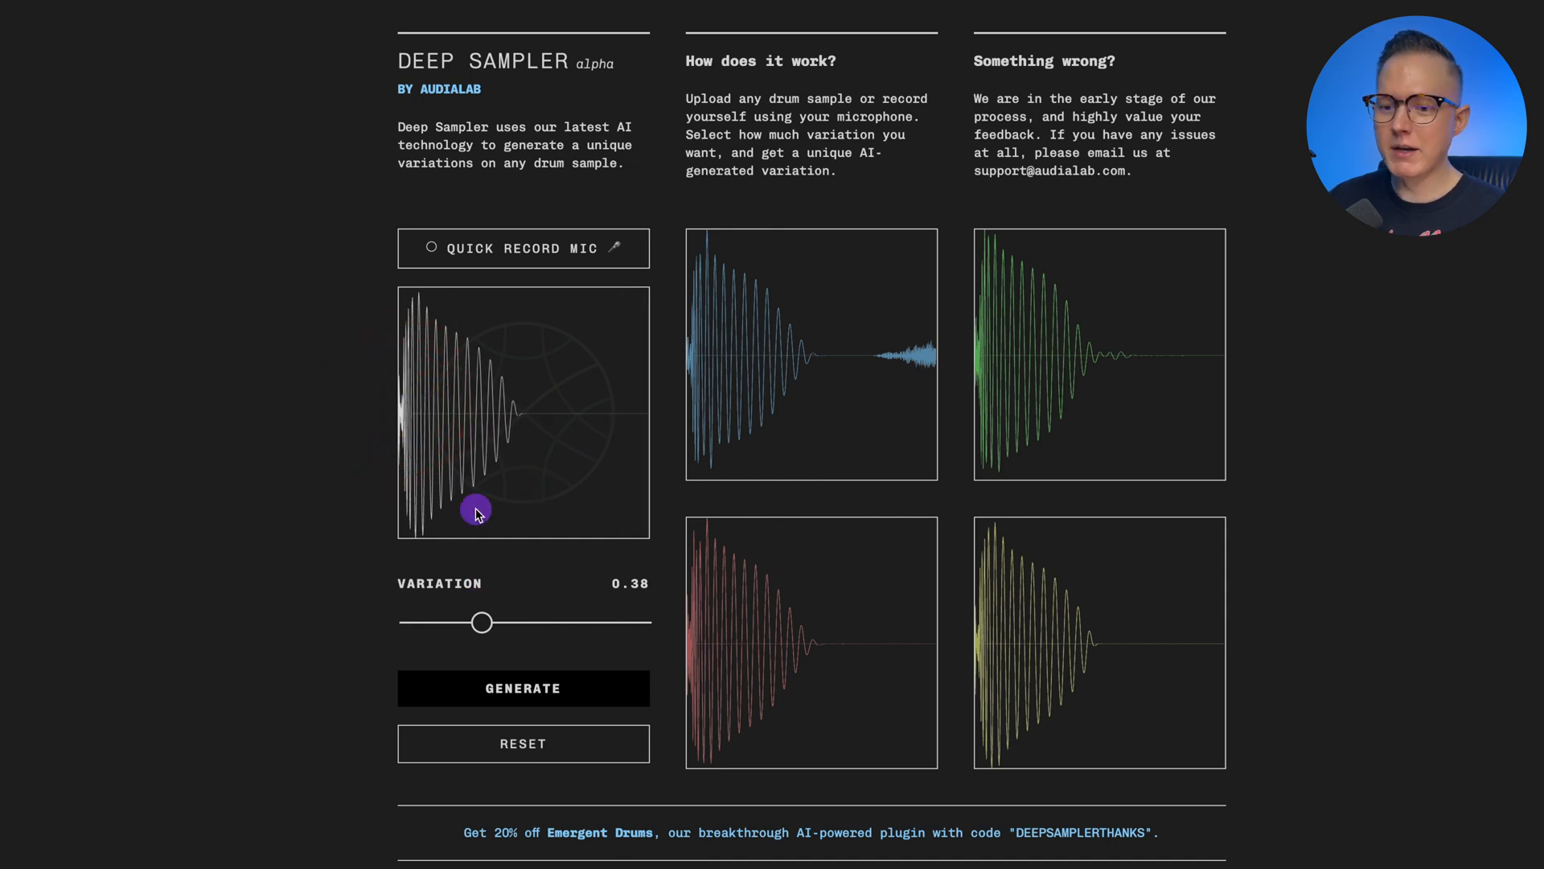
Push variation to 1.00 and audition the blue and green kick variations
drag(482, 622, 641, 622)
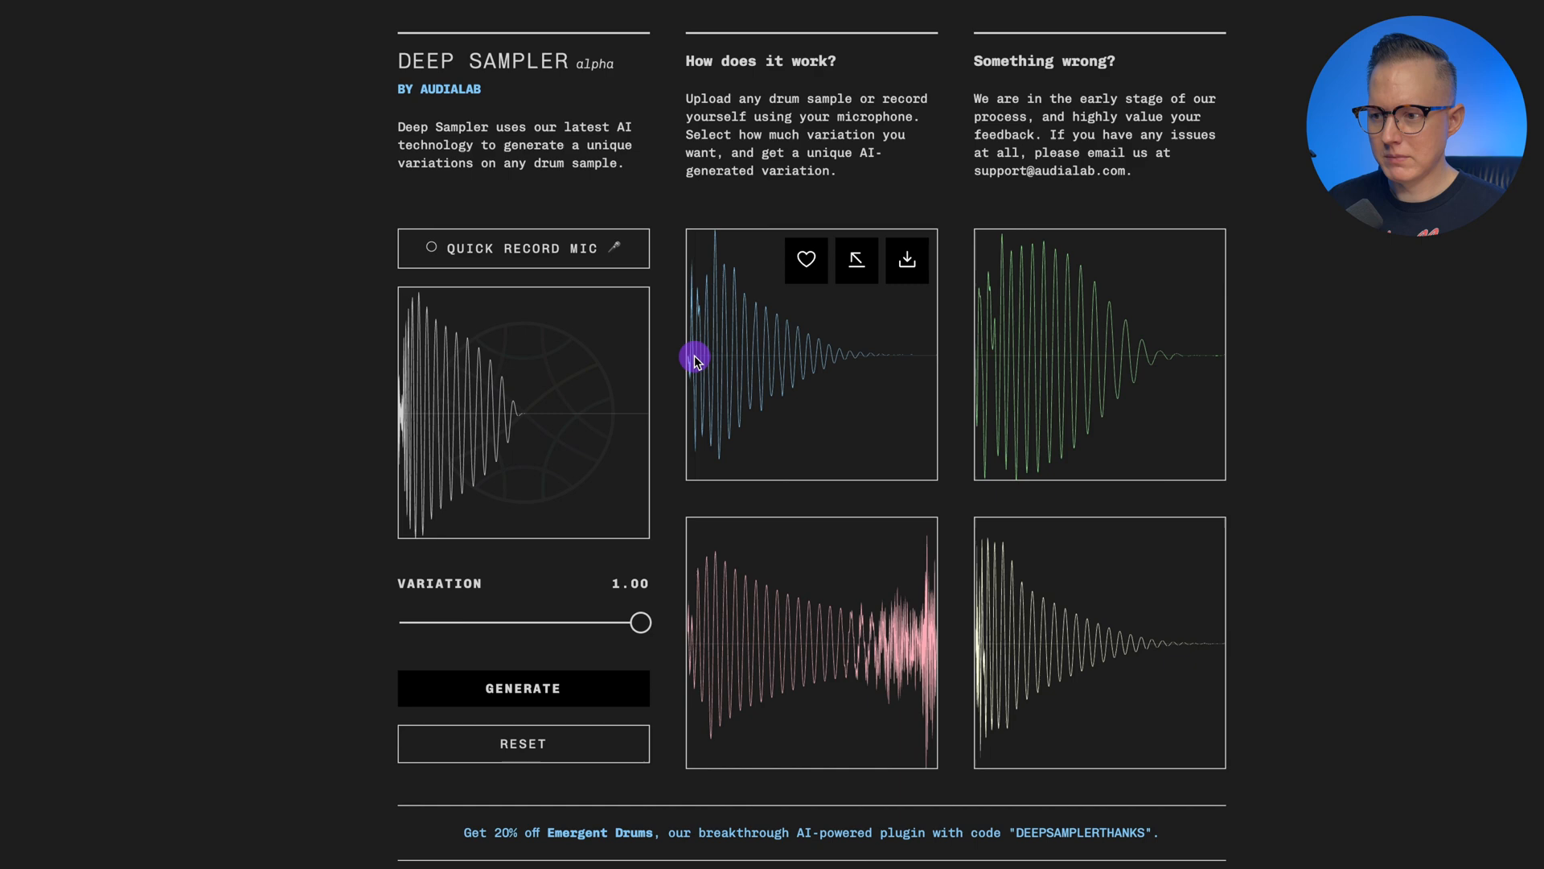
click(692, 357)
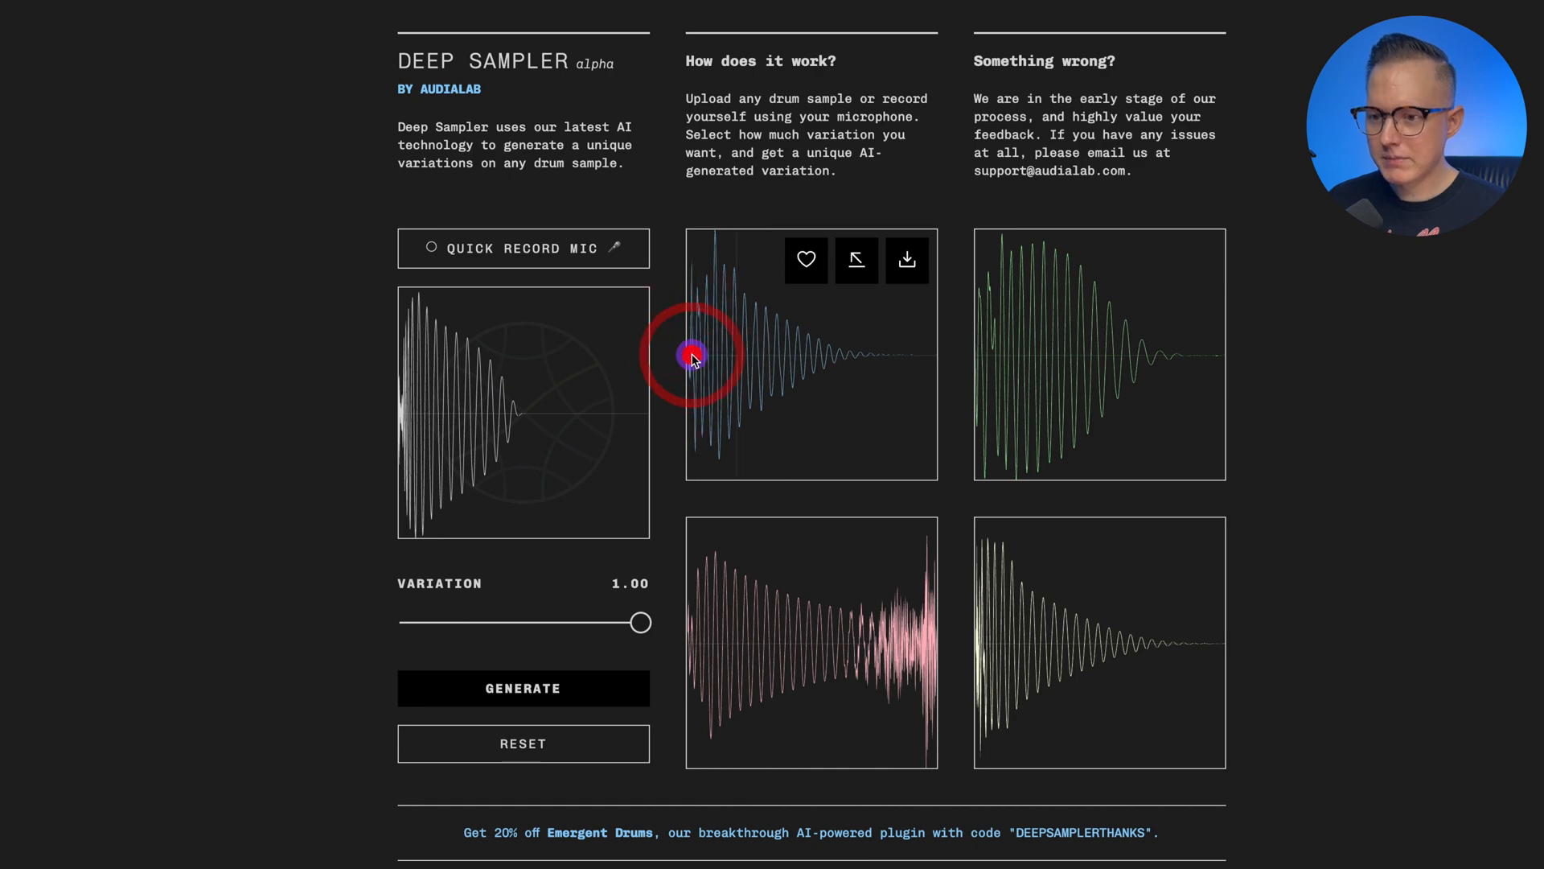
click(695, 356)
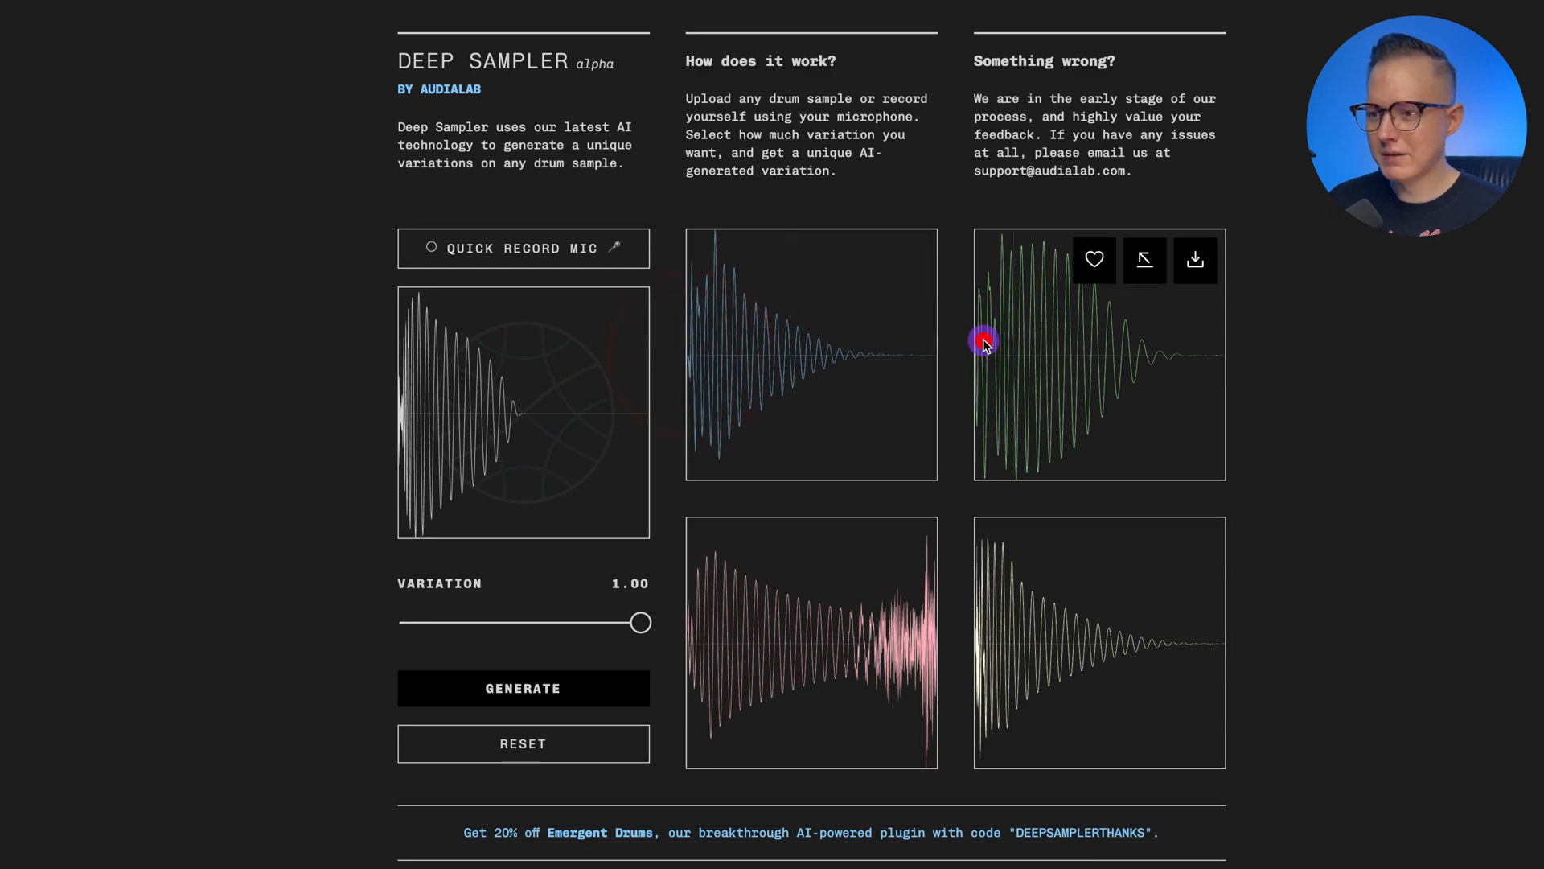
click(983, 344)
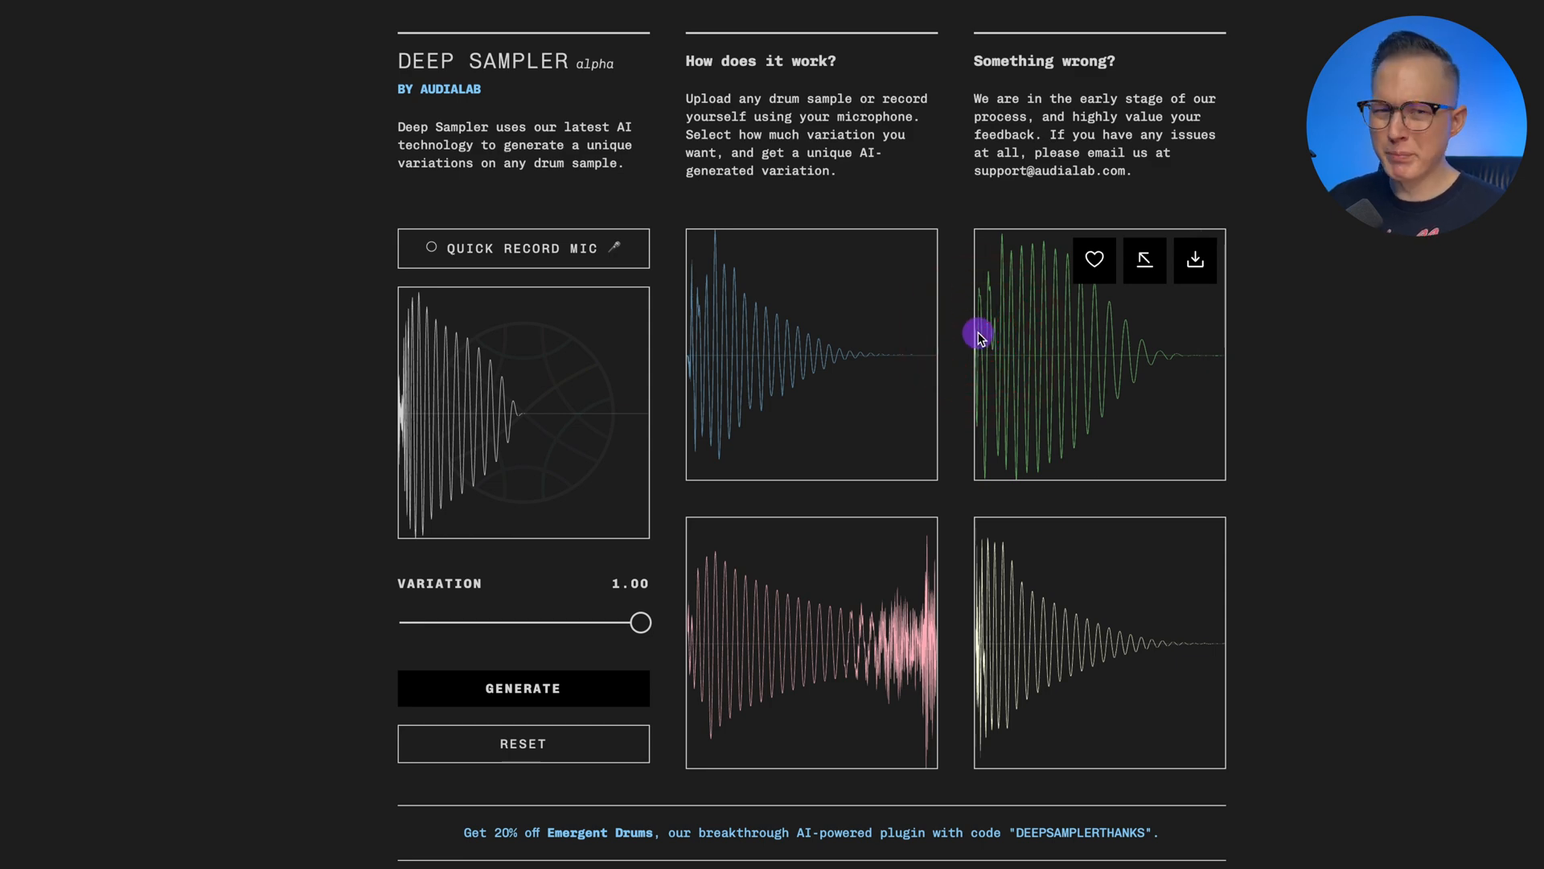
click(982, 352)
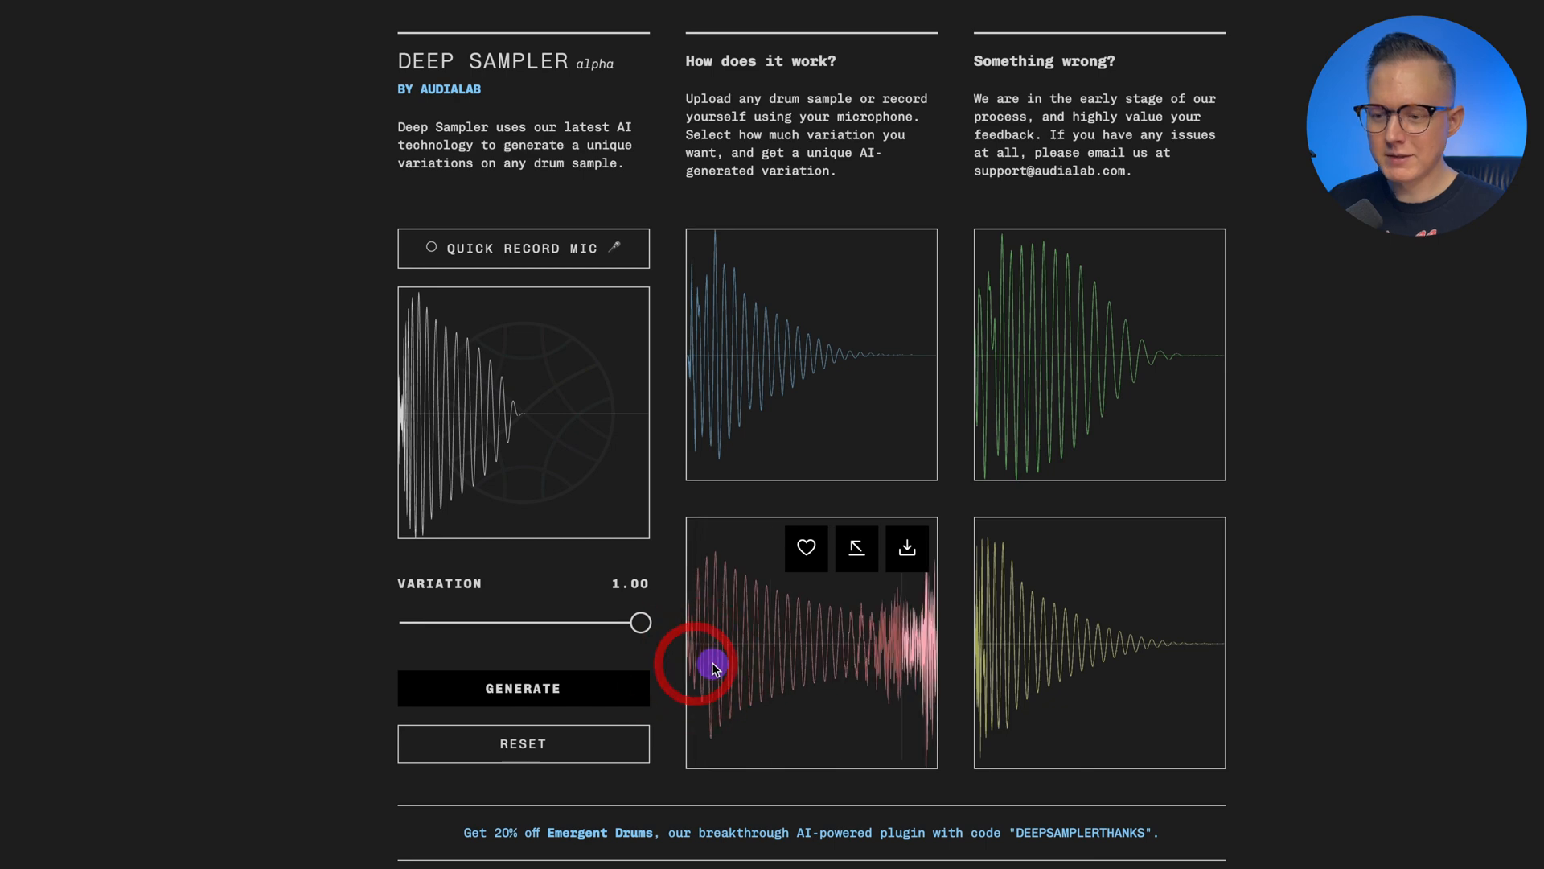
mouse_move(914, 394)
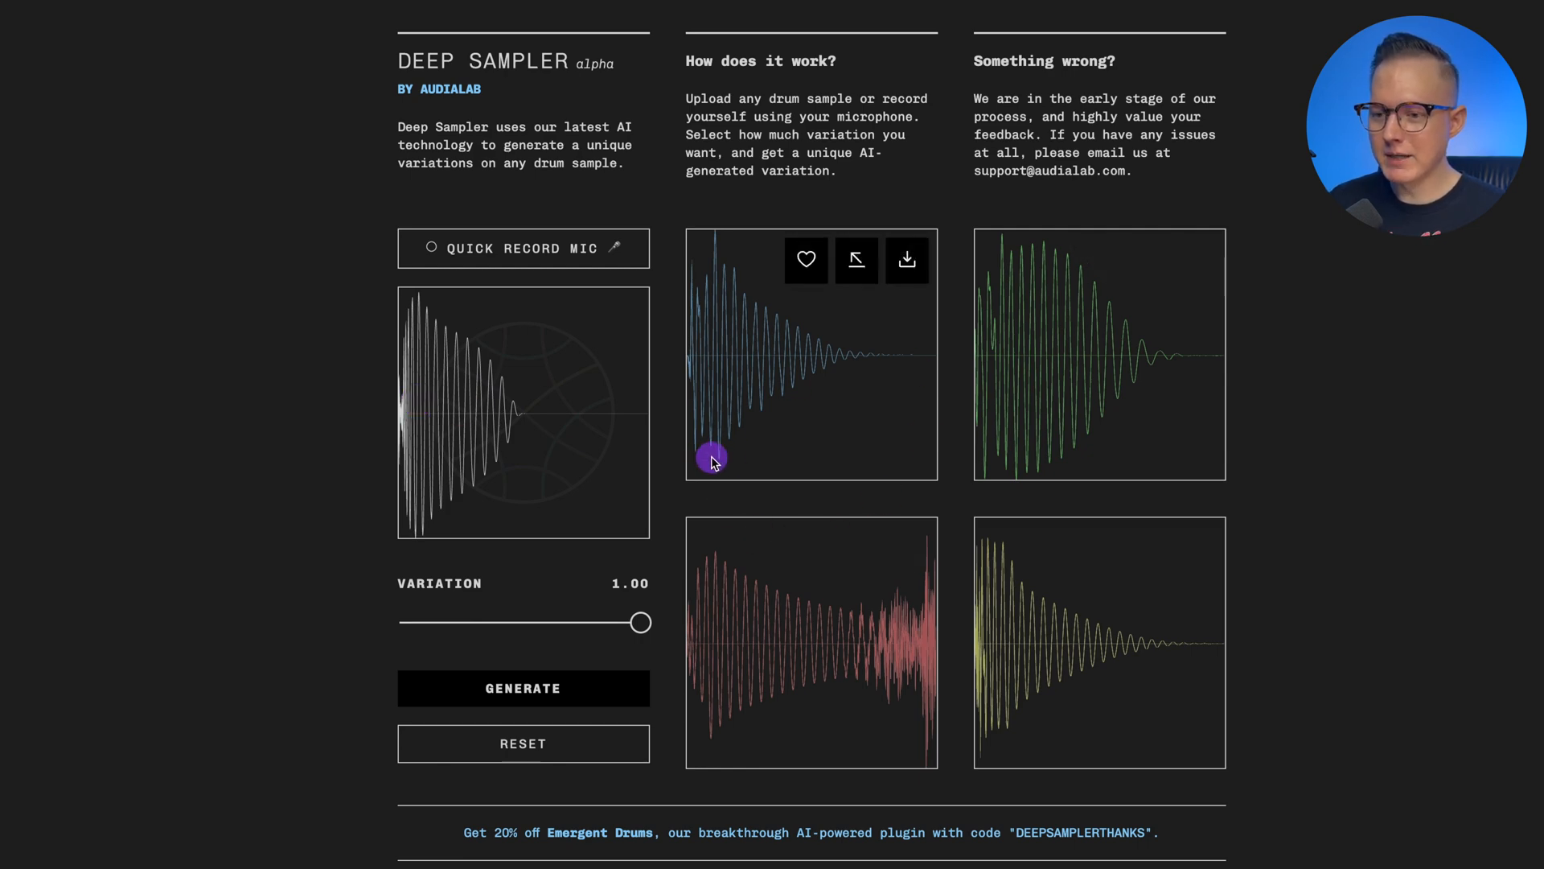
mouse_move(760, 441)
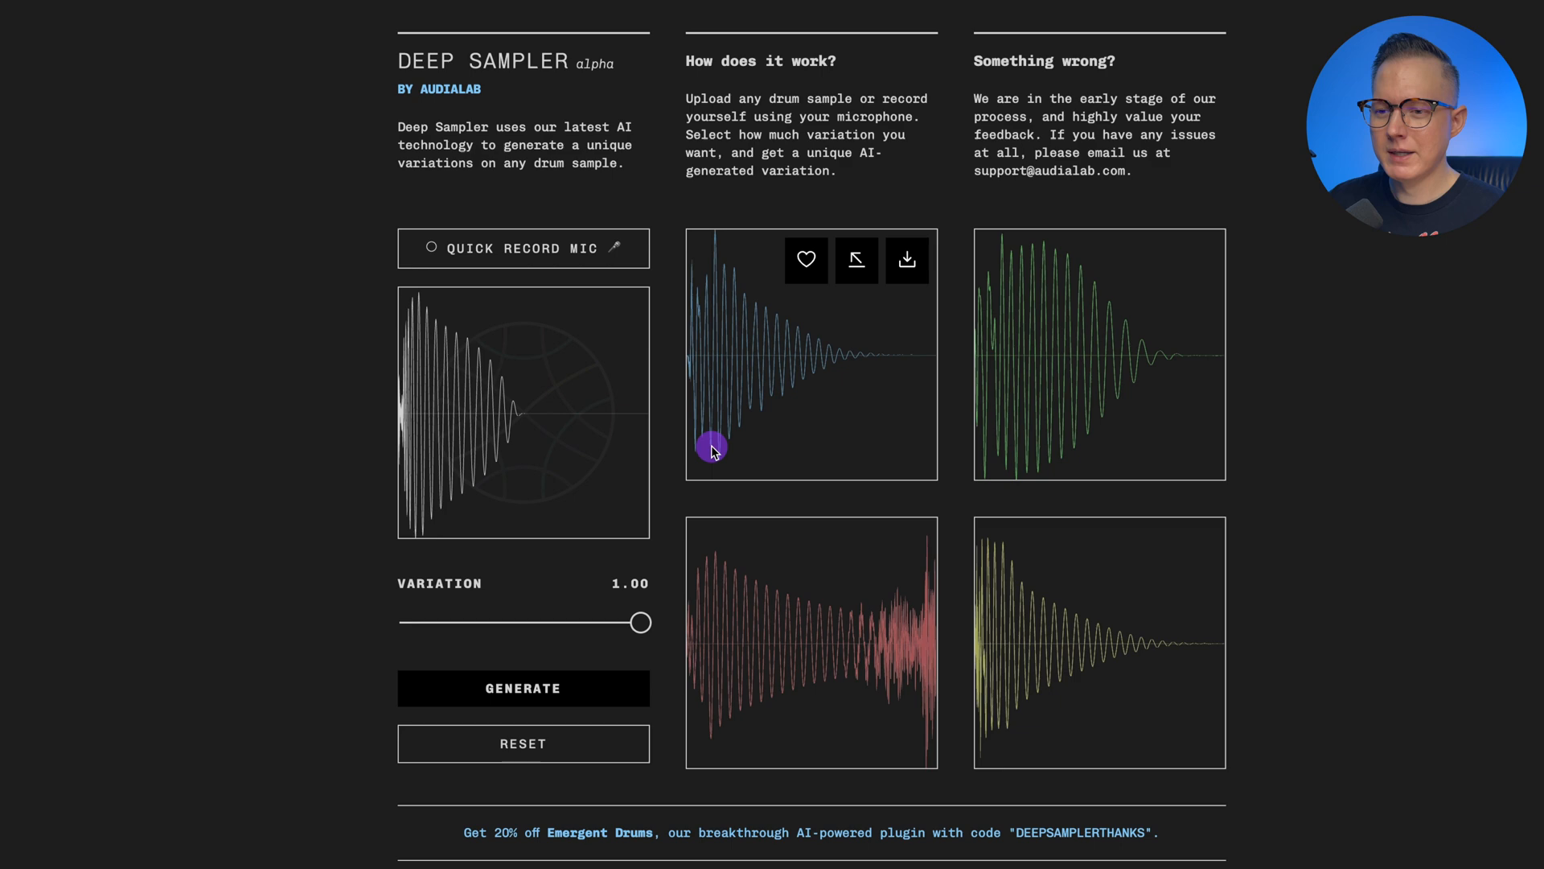
mouse_move(722, 442)
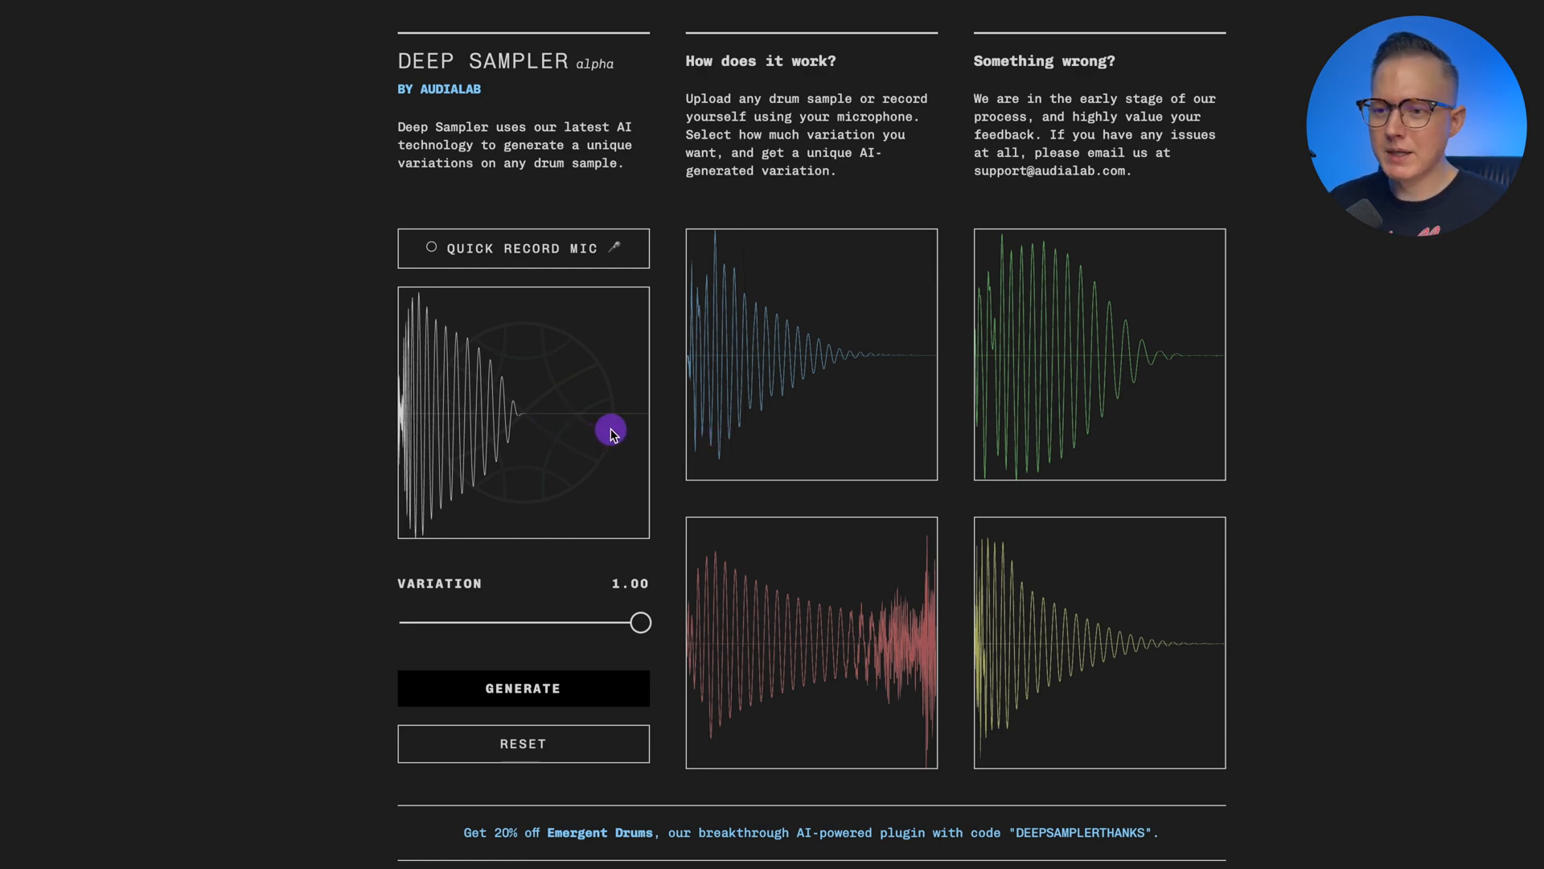
mouse_move(593, 426)
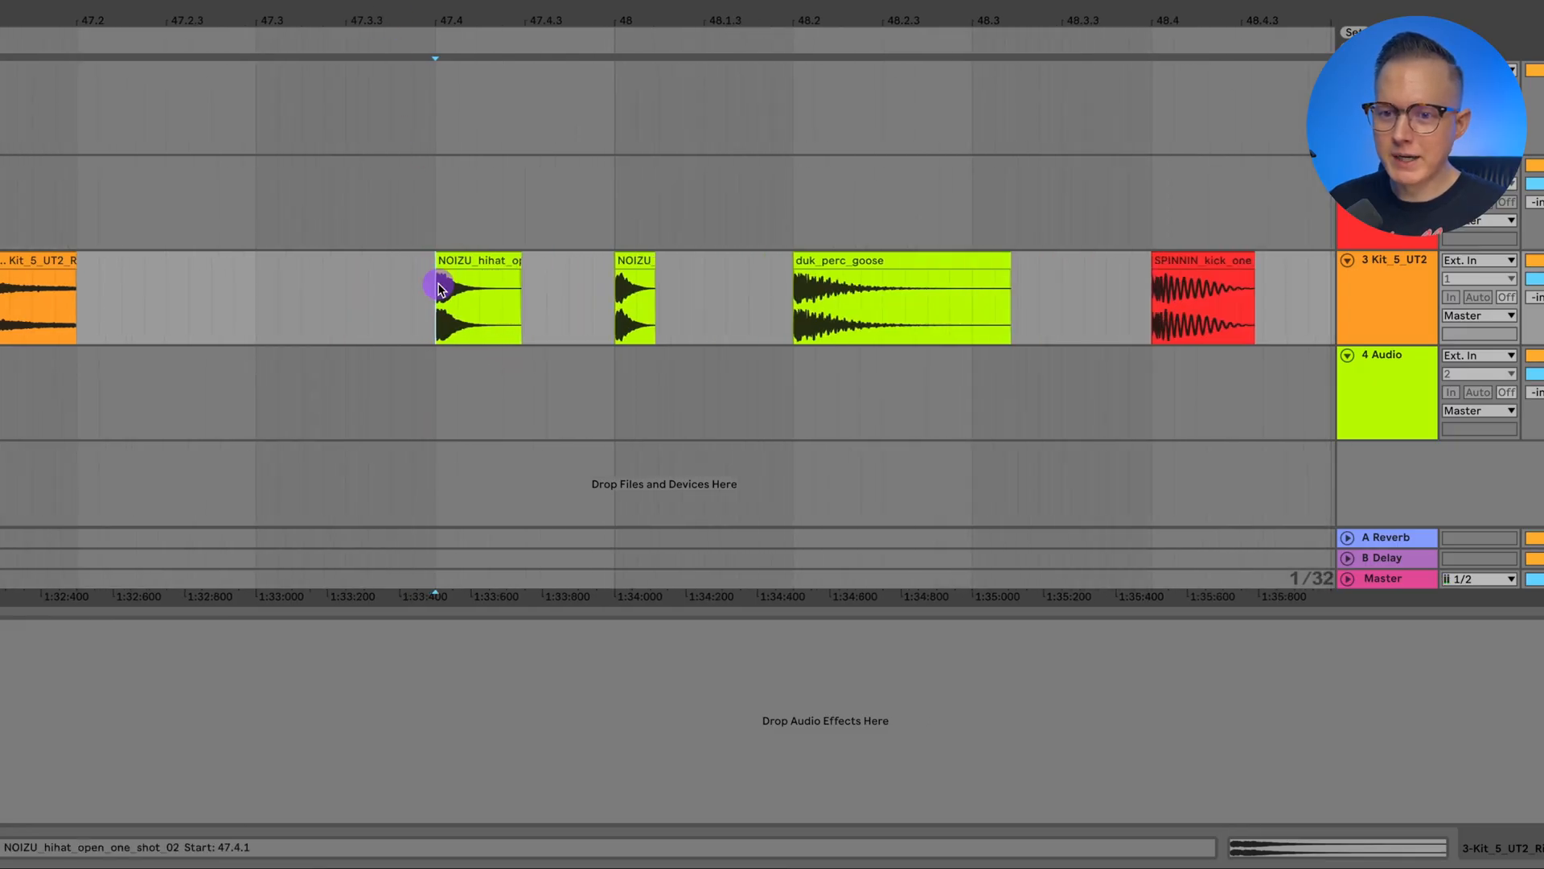
Select the NOIZU open hi-hat clip in the arrangement to send into Deep Sampler
click(477, 300)
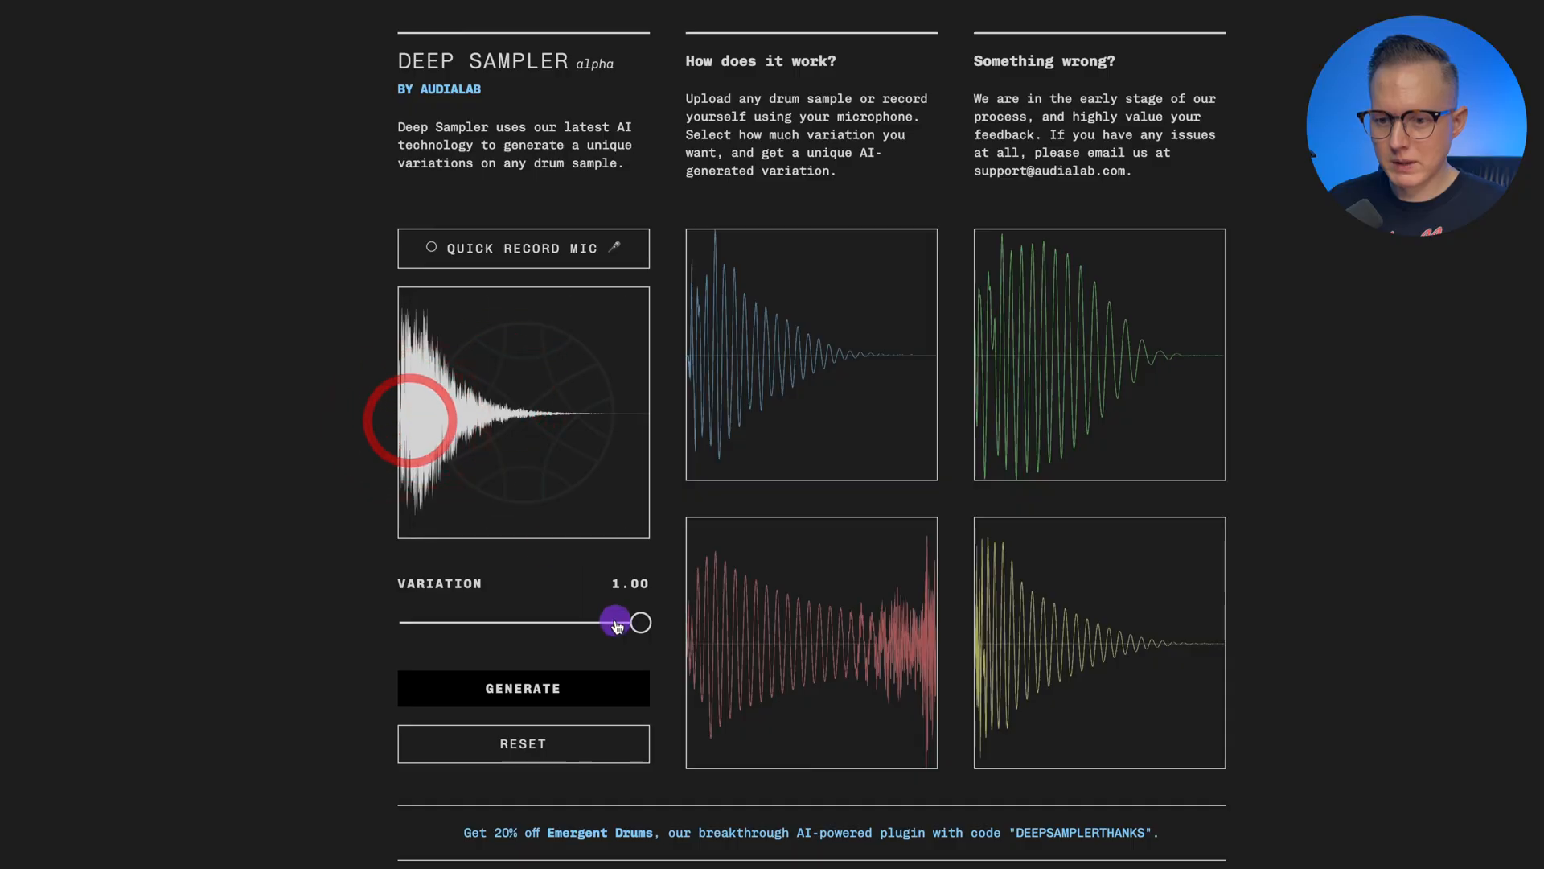
Lower variation to 0.49 and audition the first hi-hat variation
drag(635, 622, 529, 622)
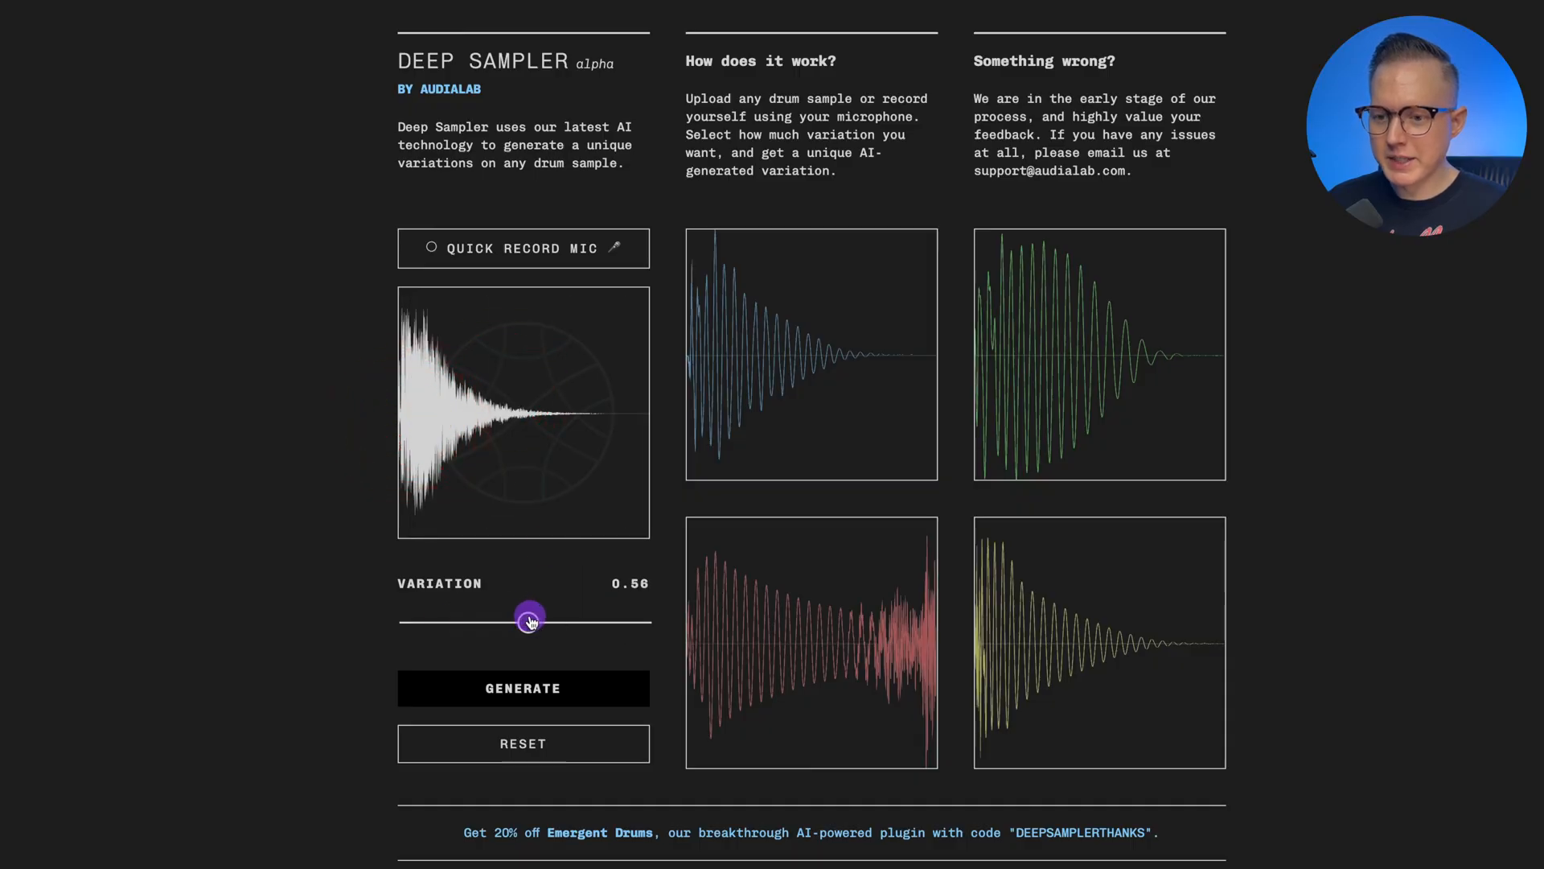
drag(530, 620, 510, 621)
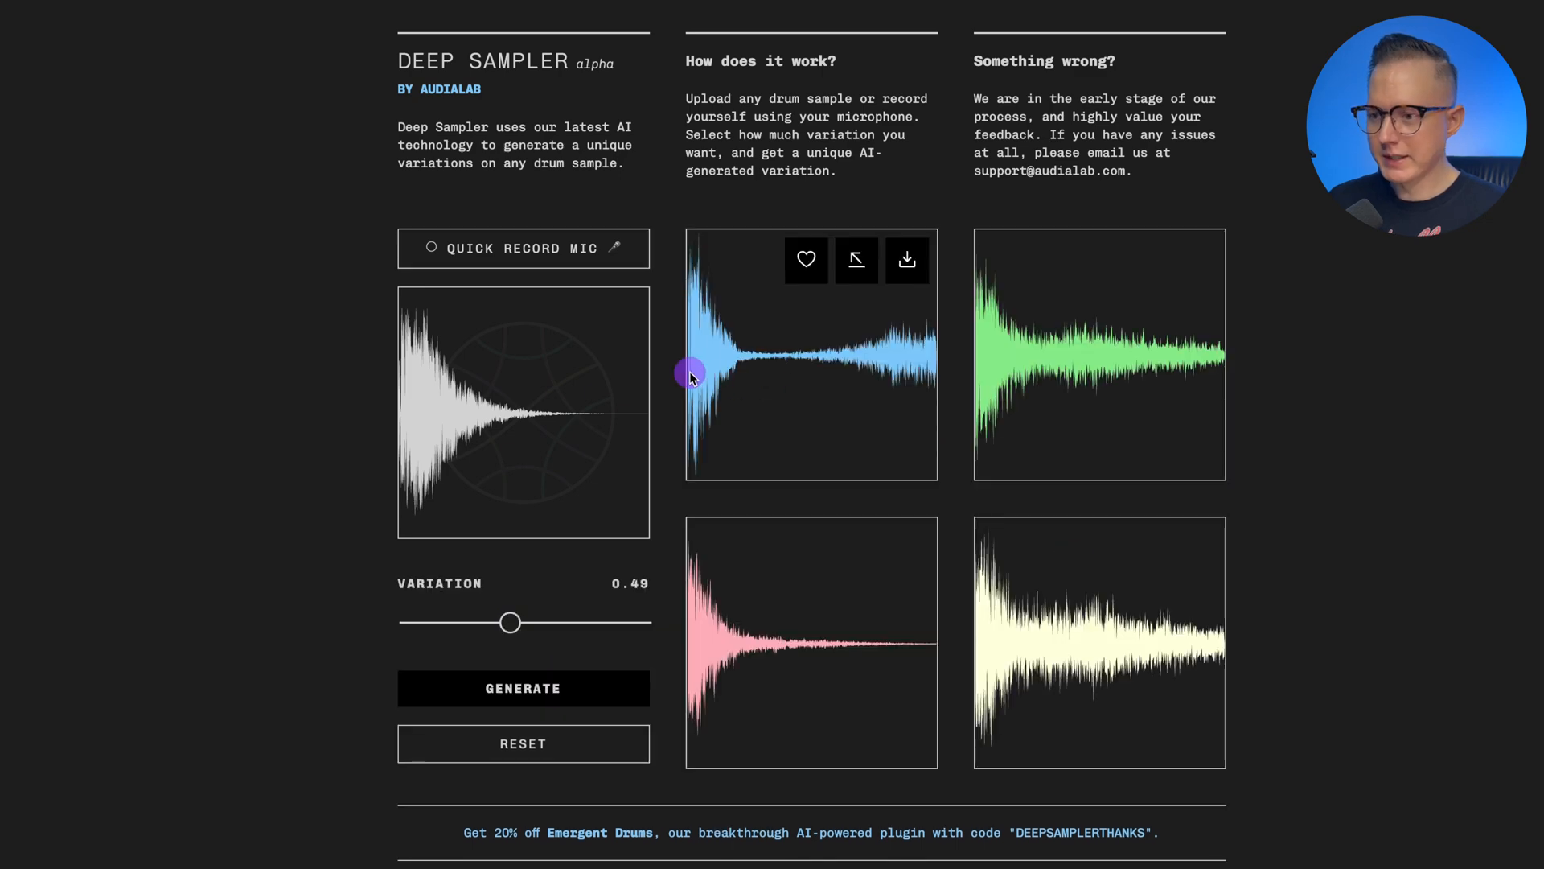
click(692, 377)
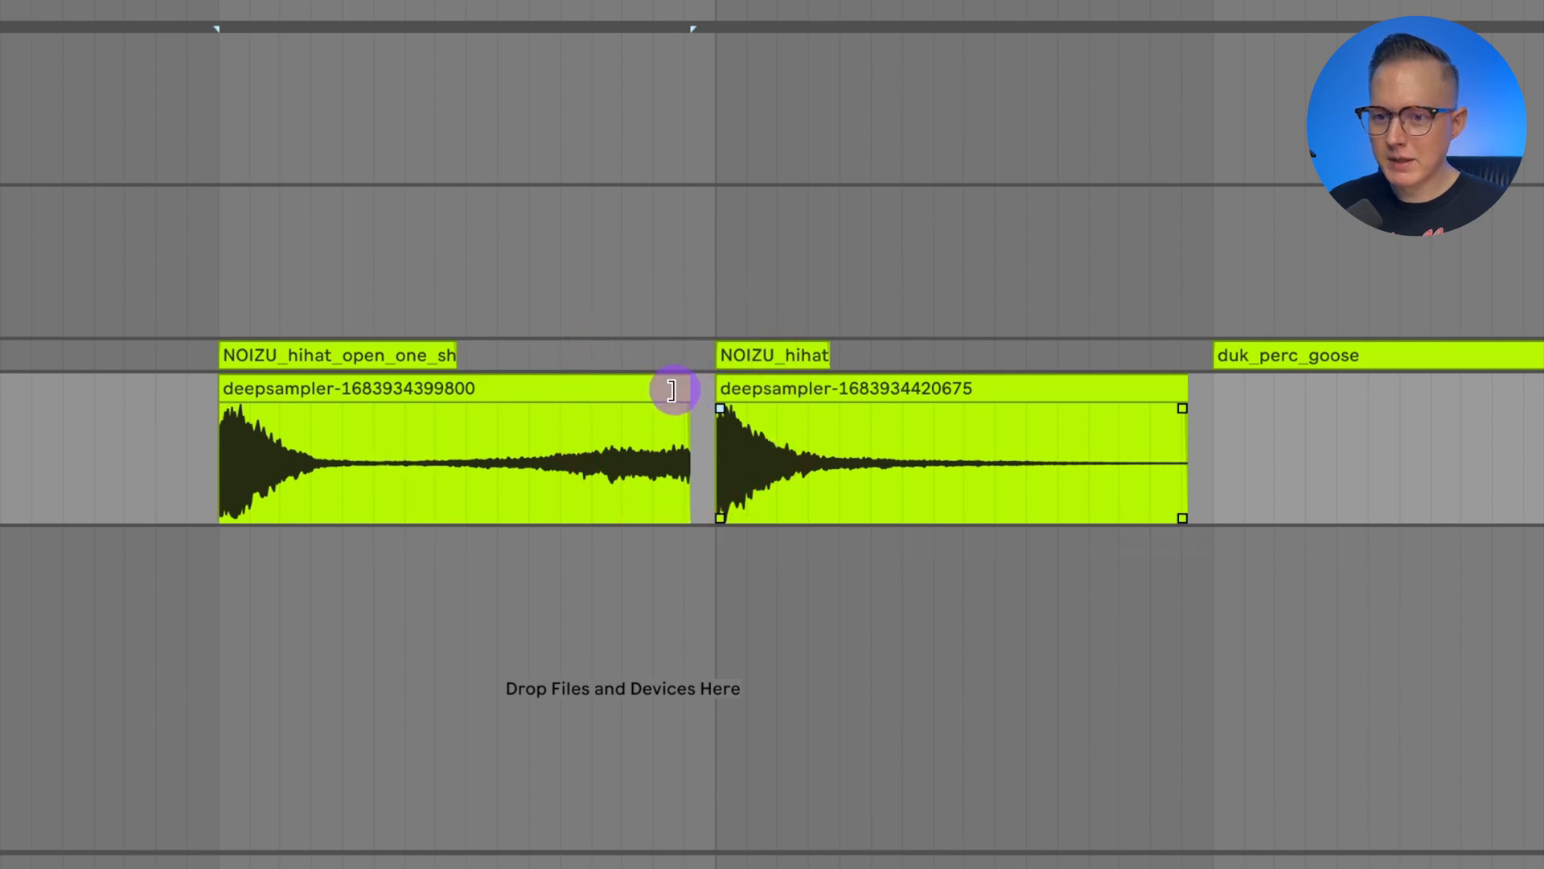
Trim the first hi-hat variation clip to a short one-shot and move it beneath the originals
drag(689, 458, 340, 458)
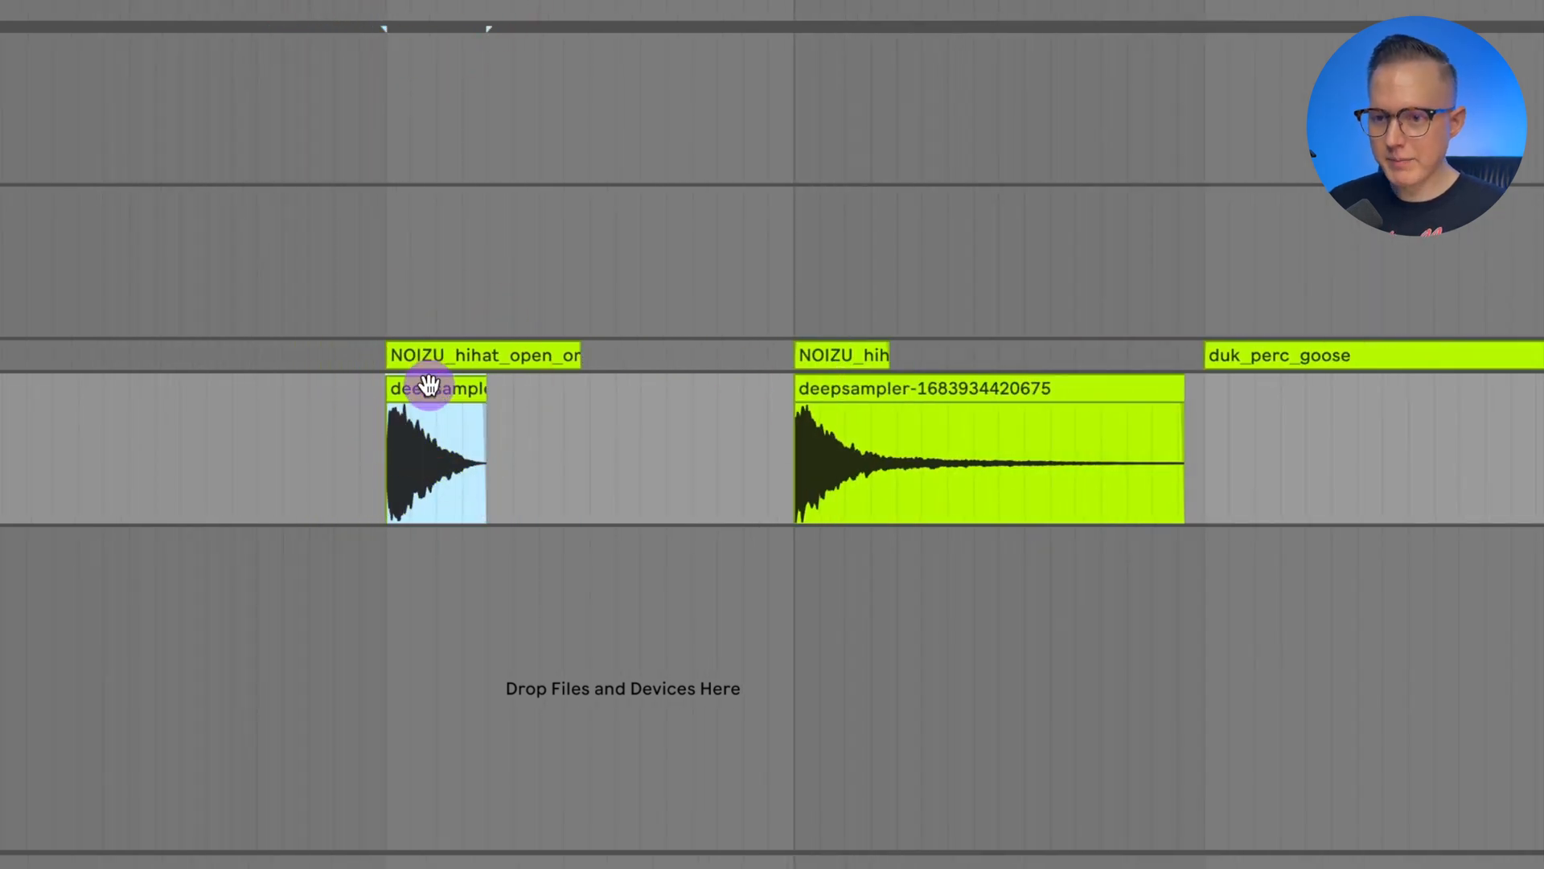
click(891, 457)
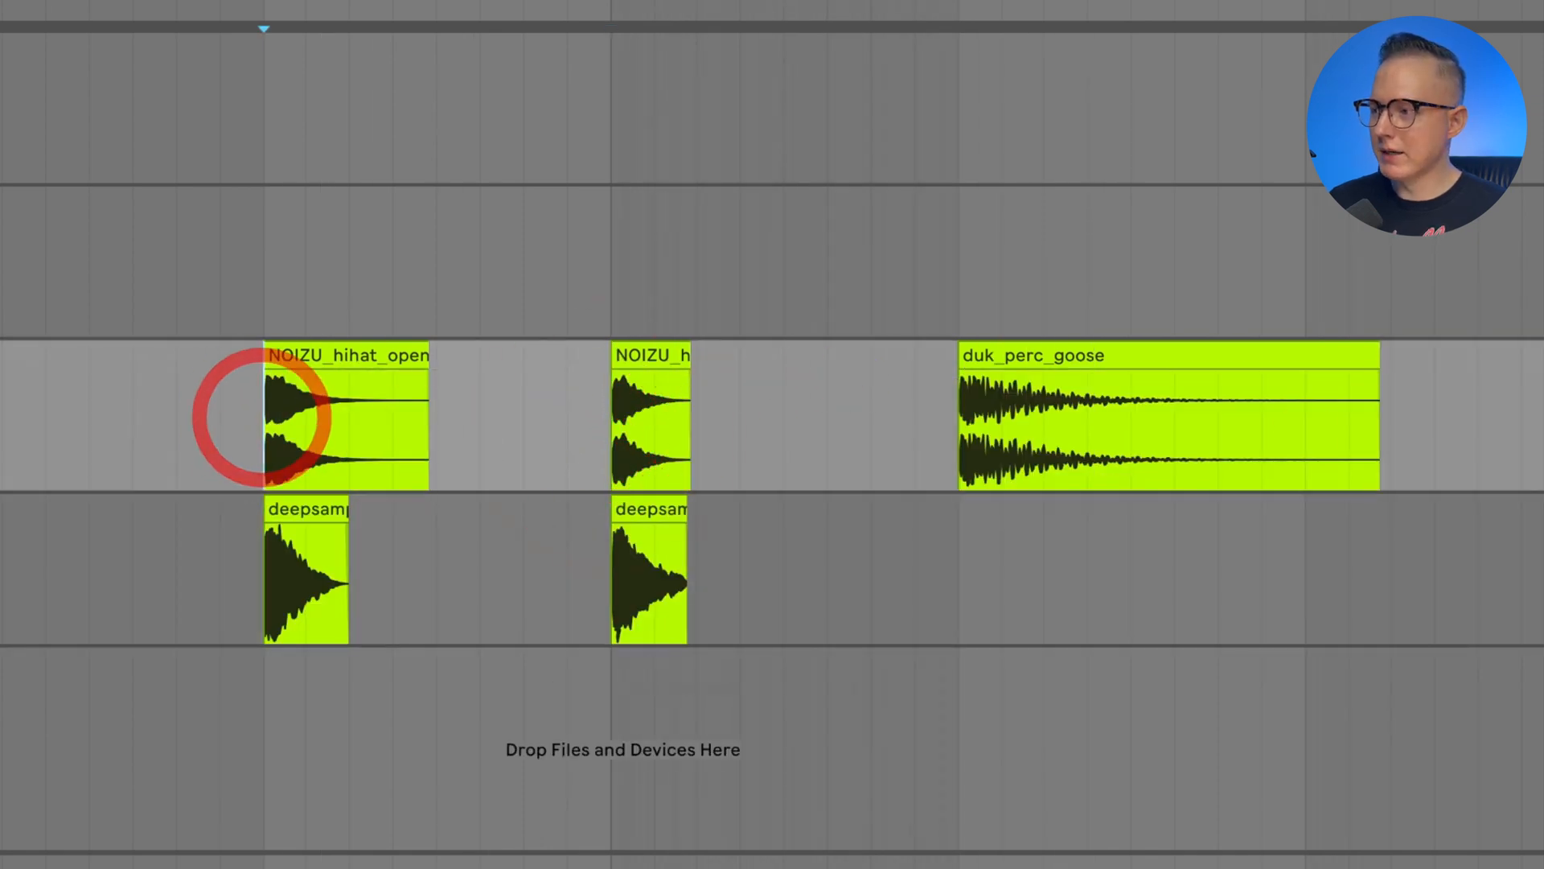
click(650, 424)
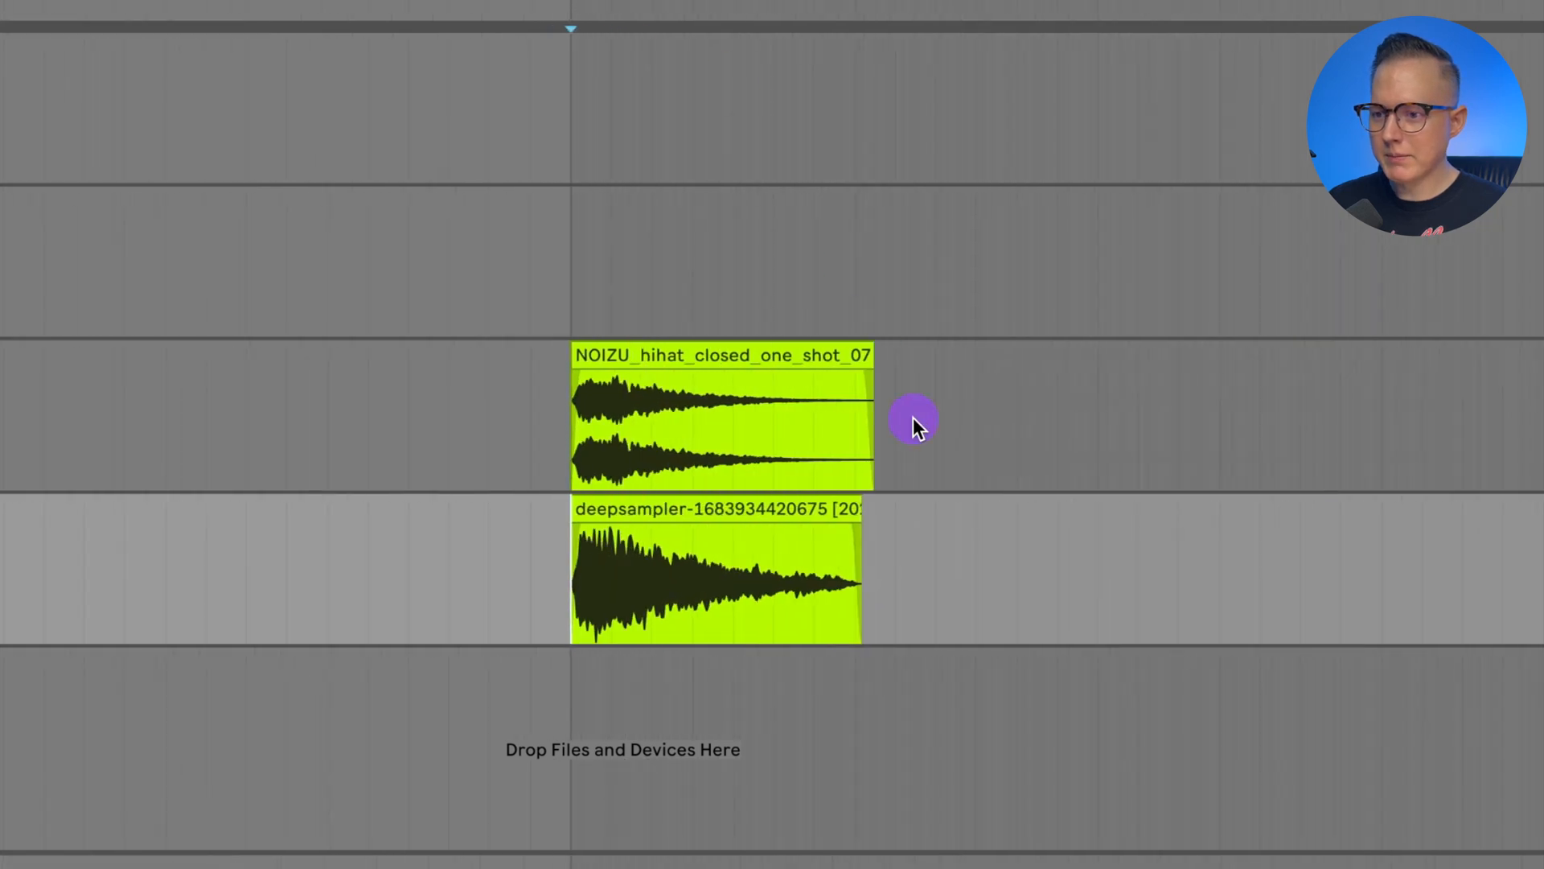
click(641, 532)
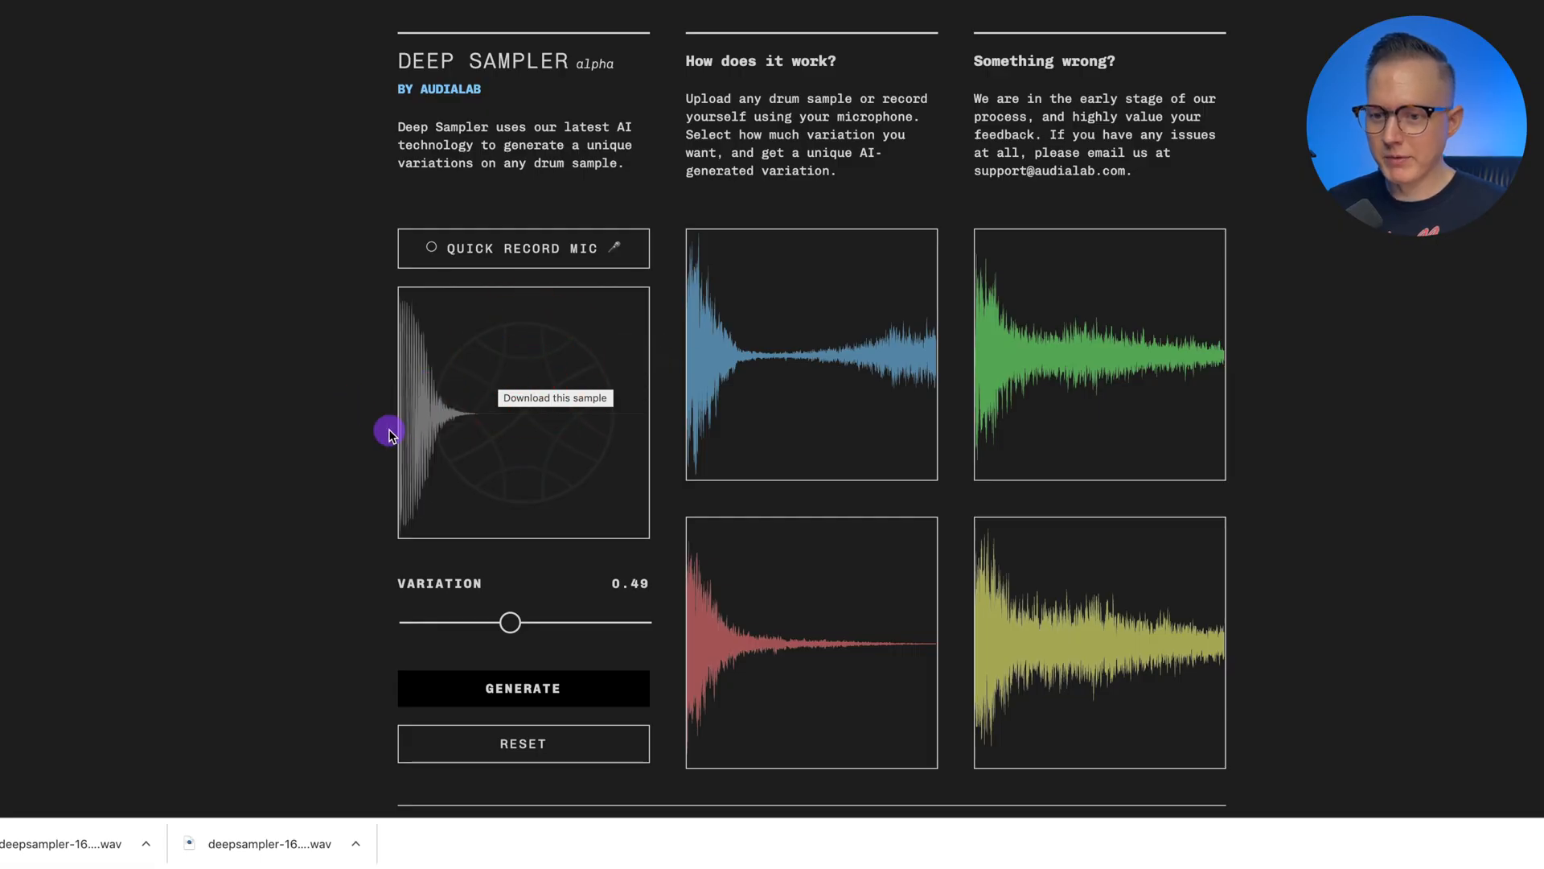
Set Variation to 0.40 and compare the first new hi-hat variation against the shorter source sample
click(404, 436)
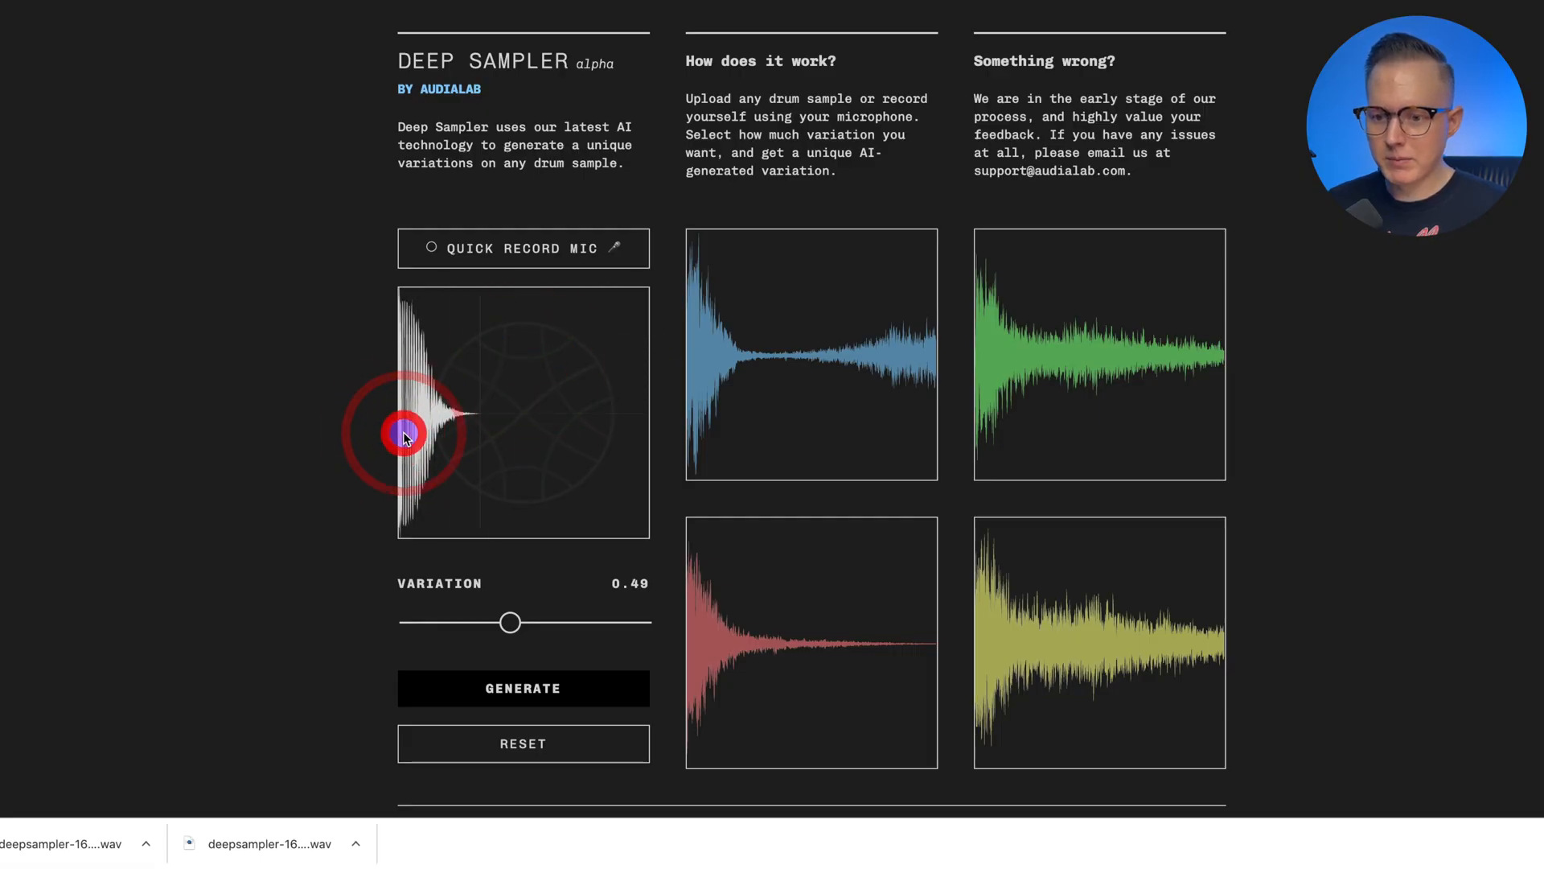
drag(510, 622, 469, 618)
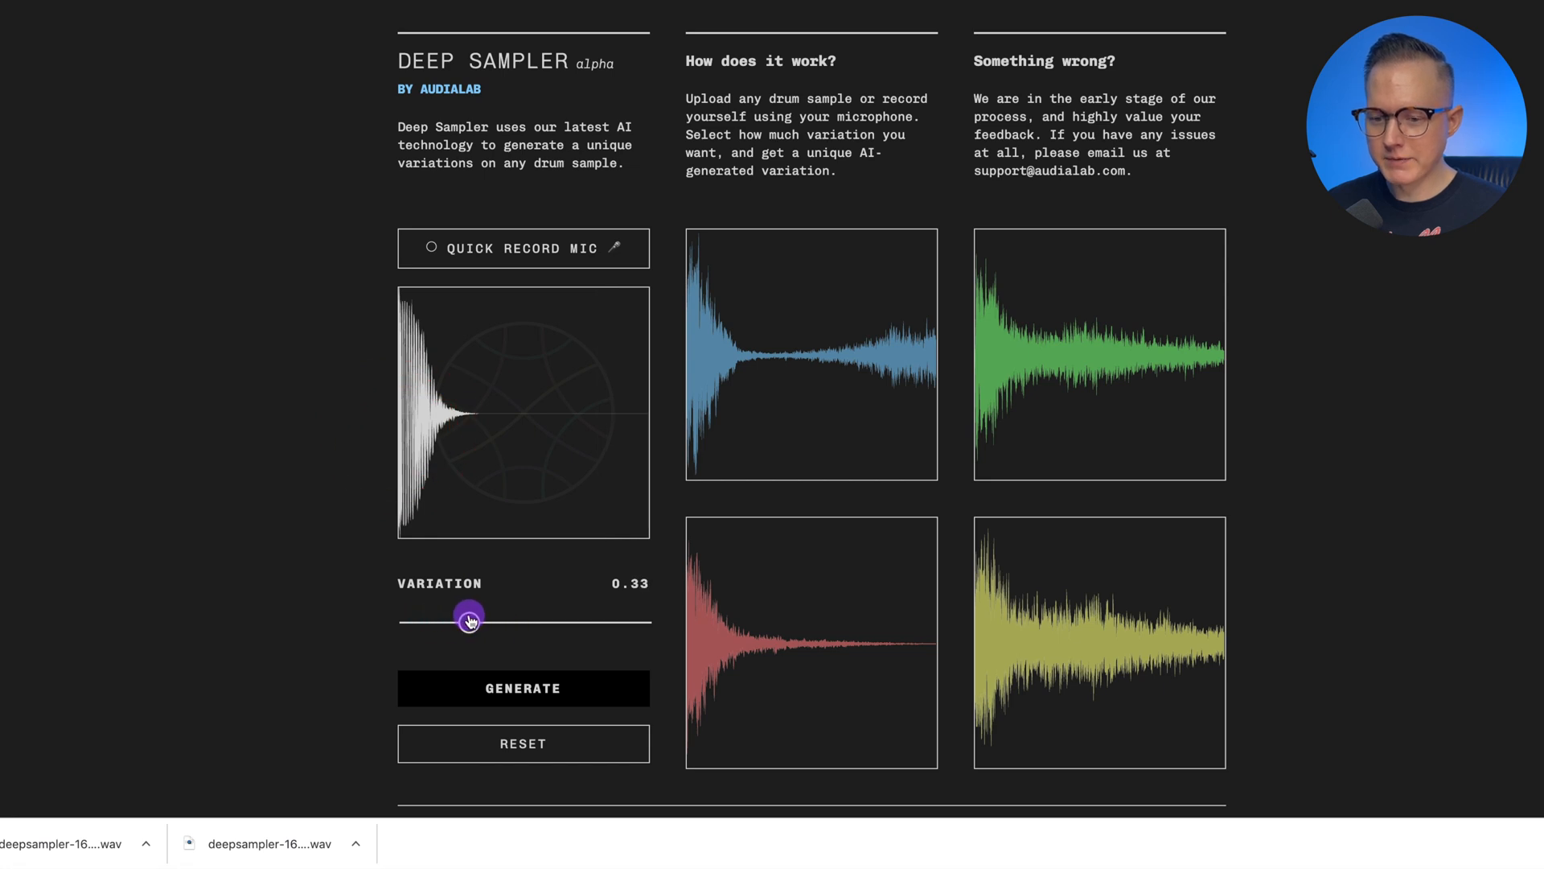
drag(470, 618, 486, 622)
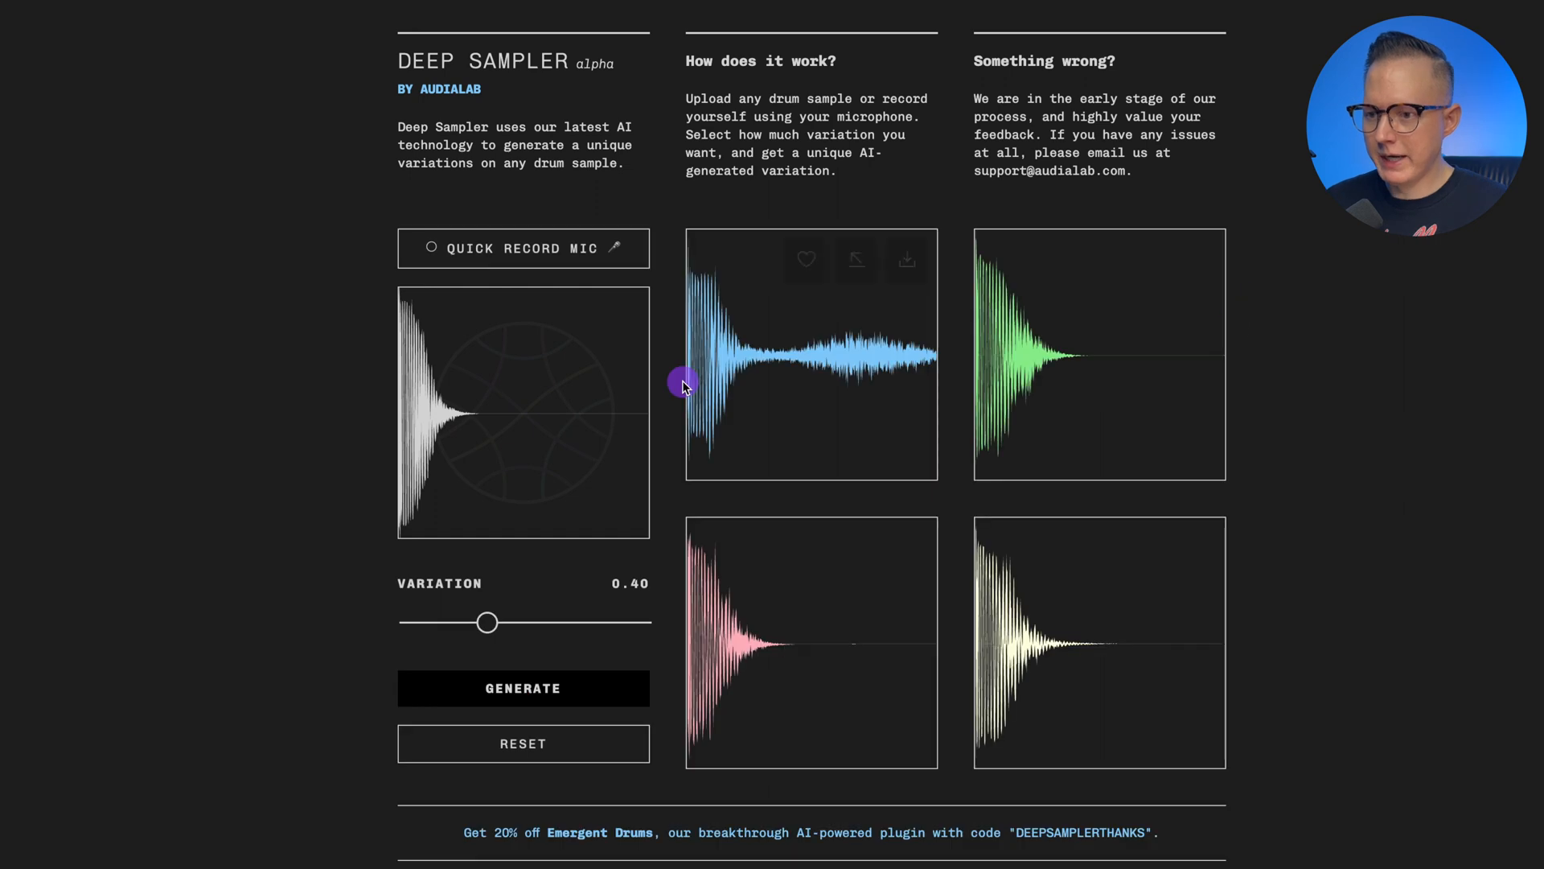
click(687, 382)
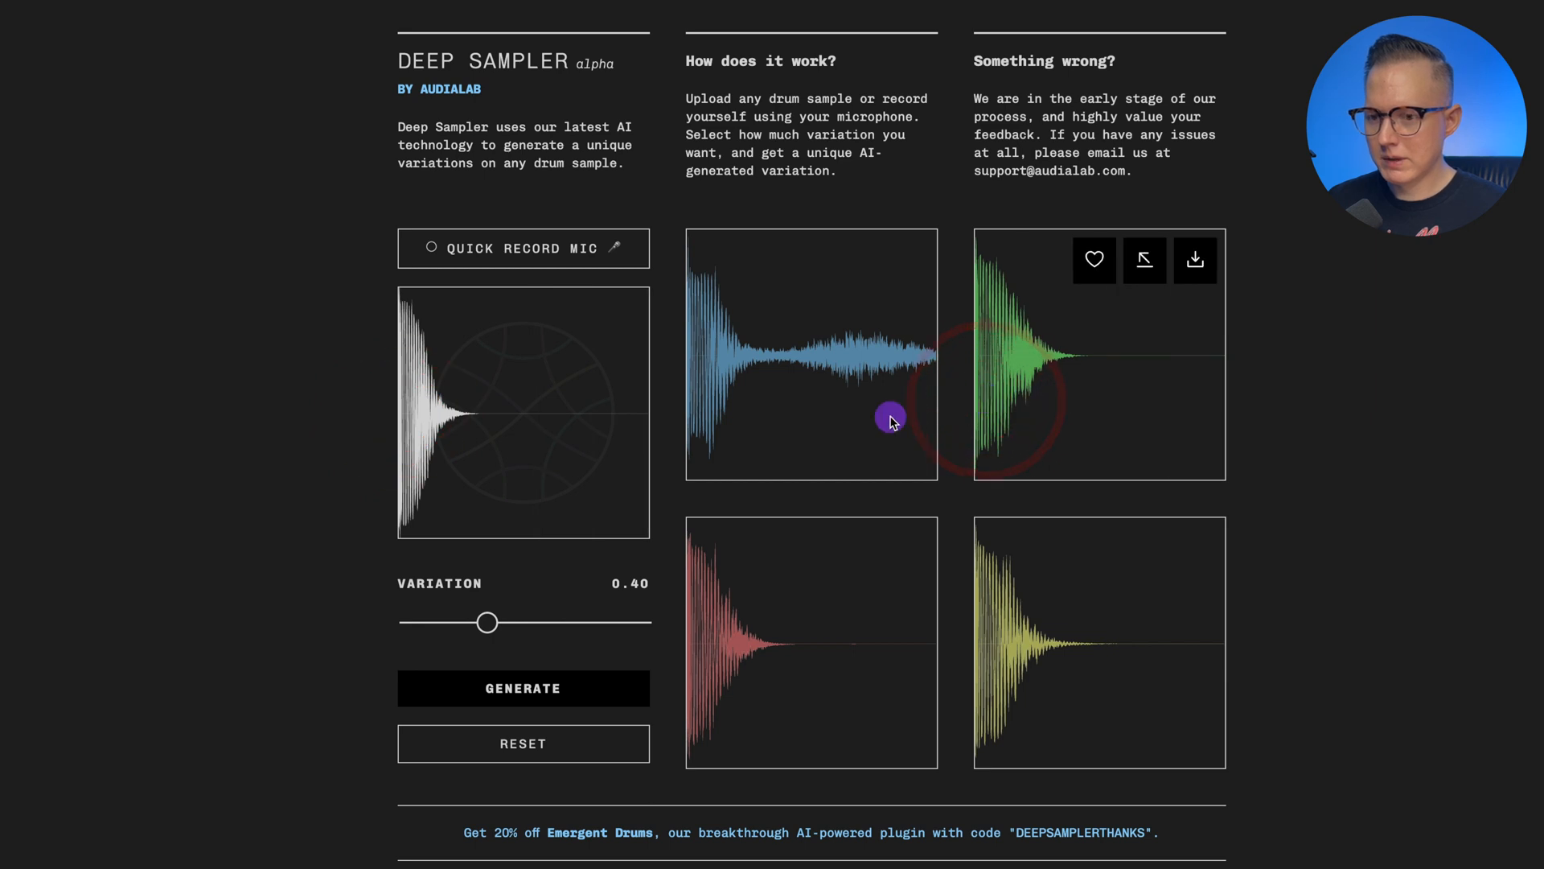
mouse_move(983, 380)
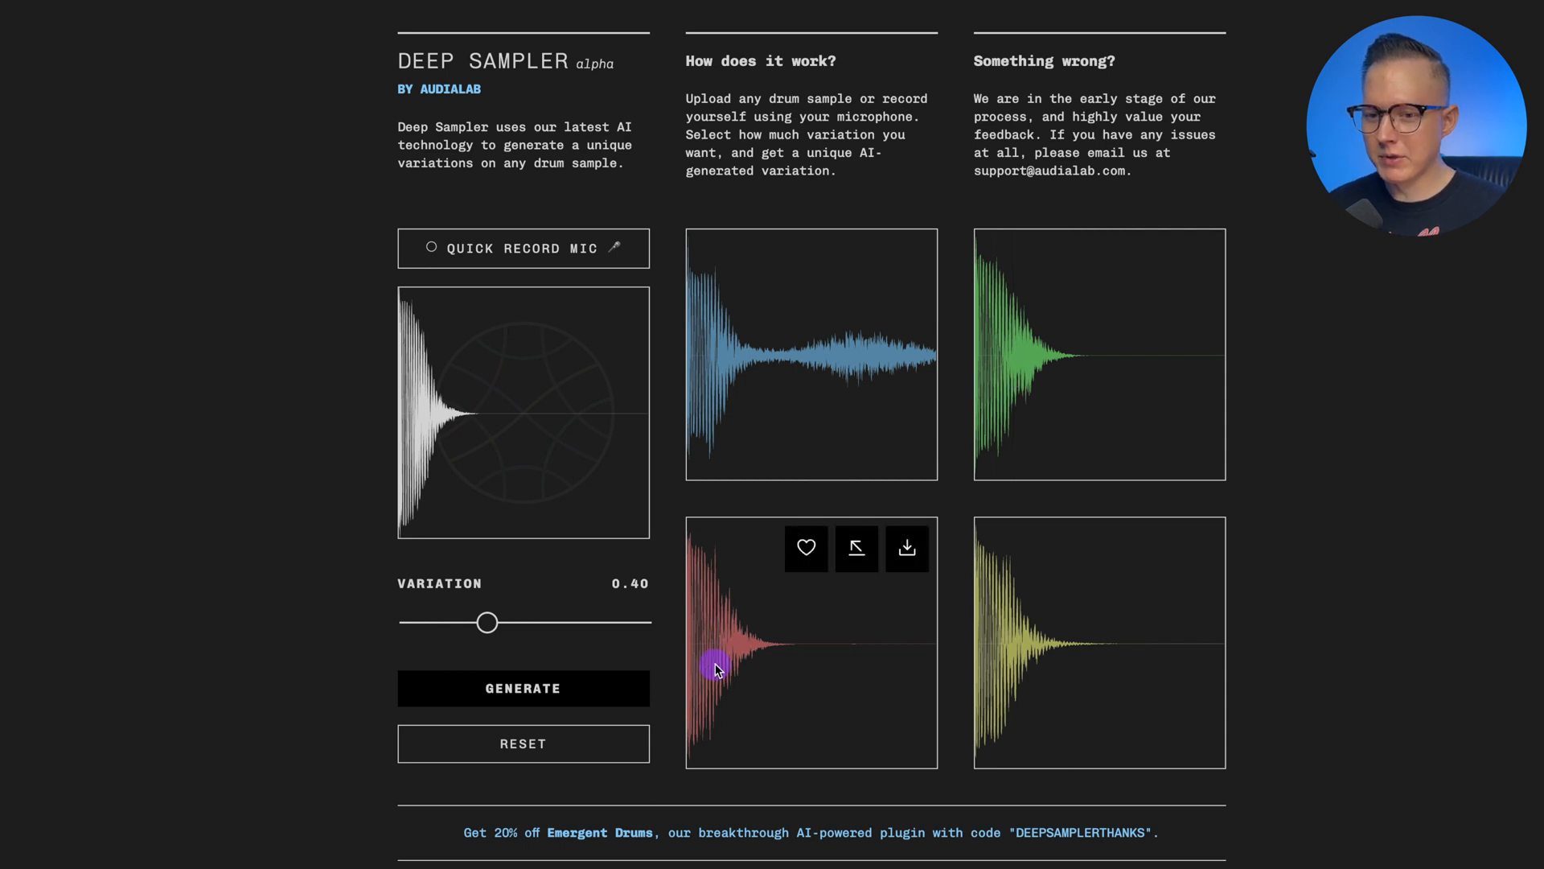
mouse_move(399, 418)
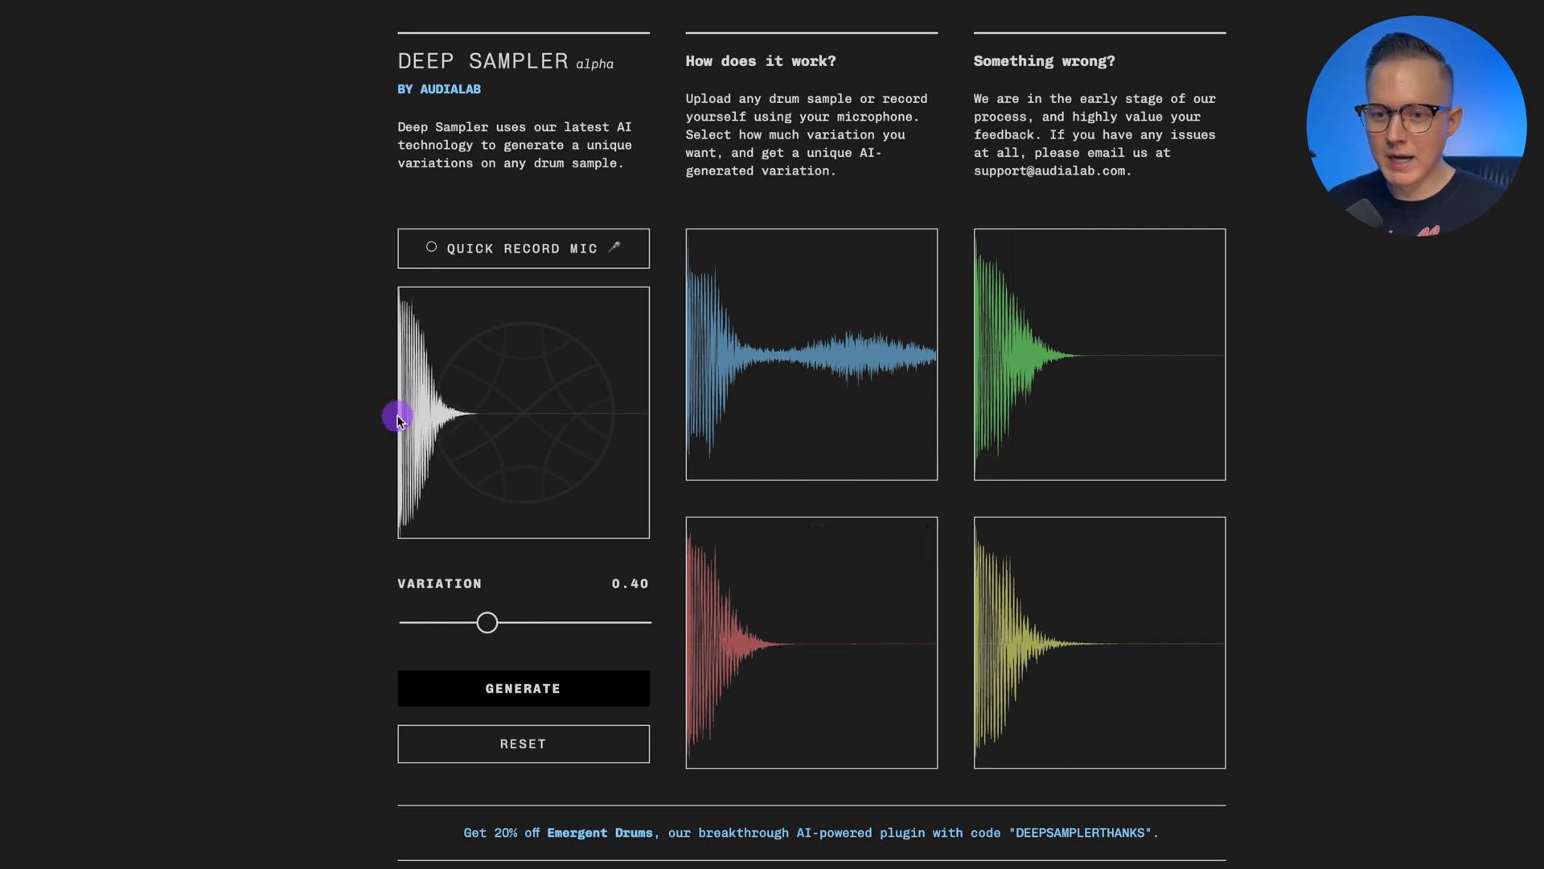
click(403, 413)
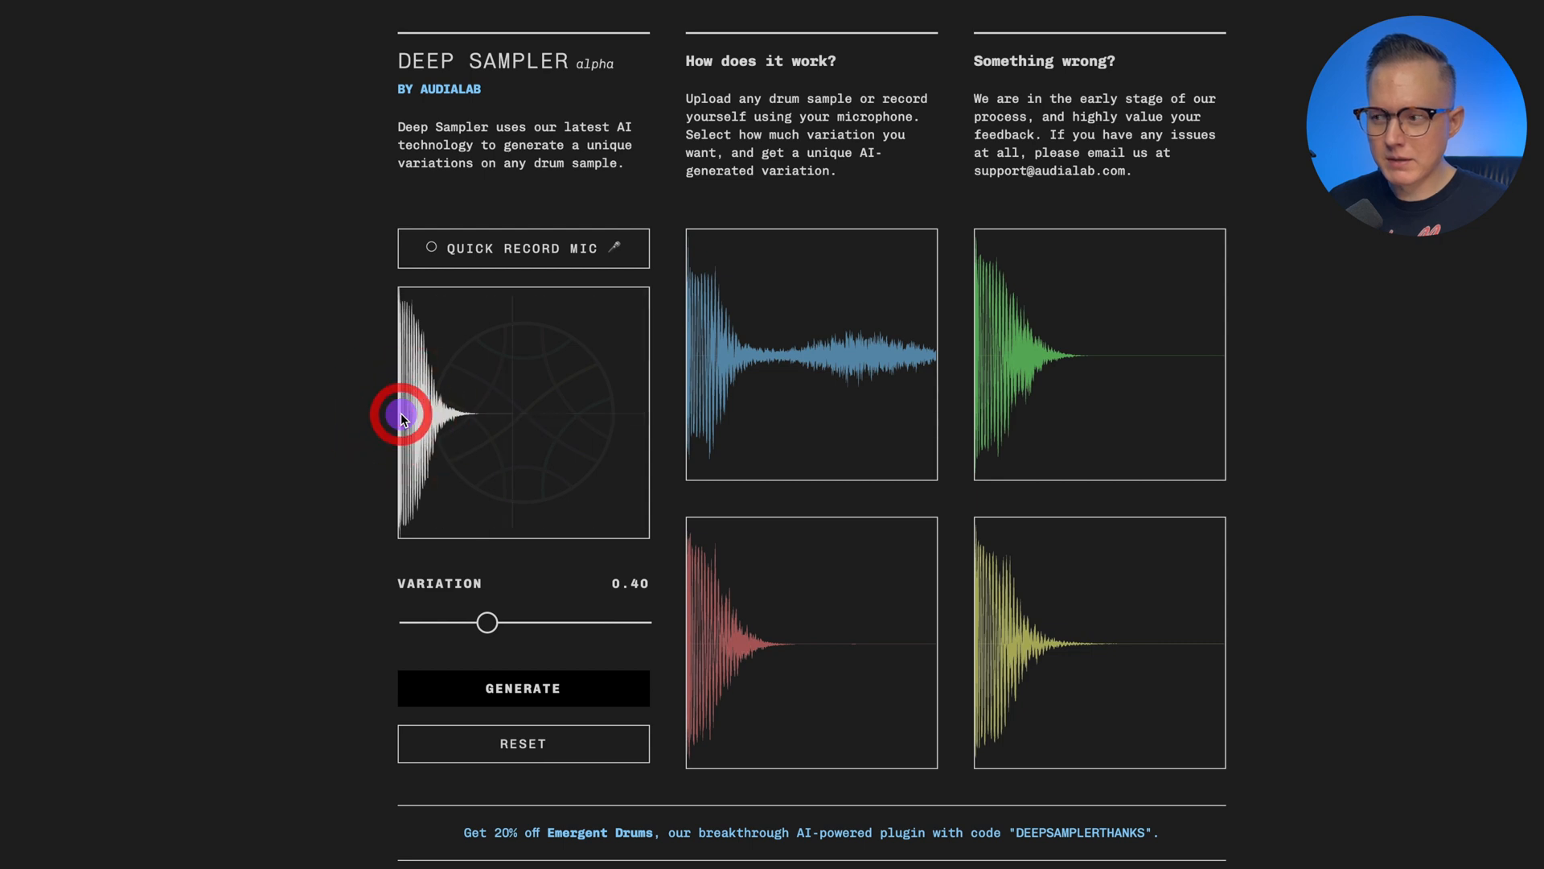
mouse_move(699, 653)
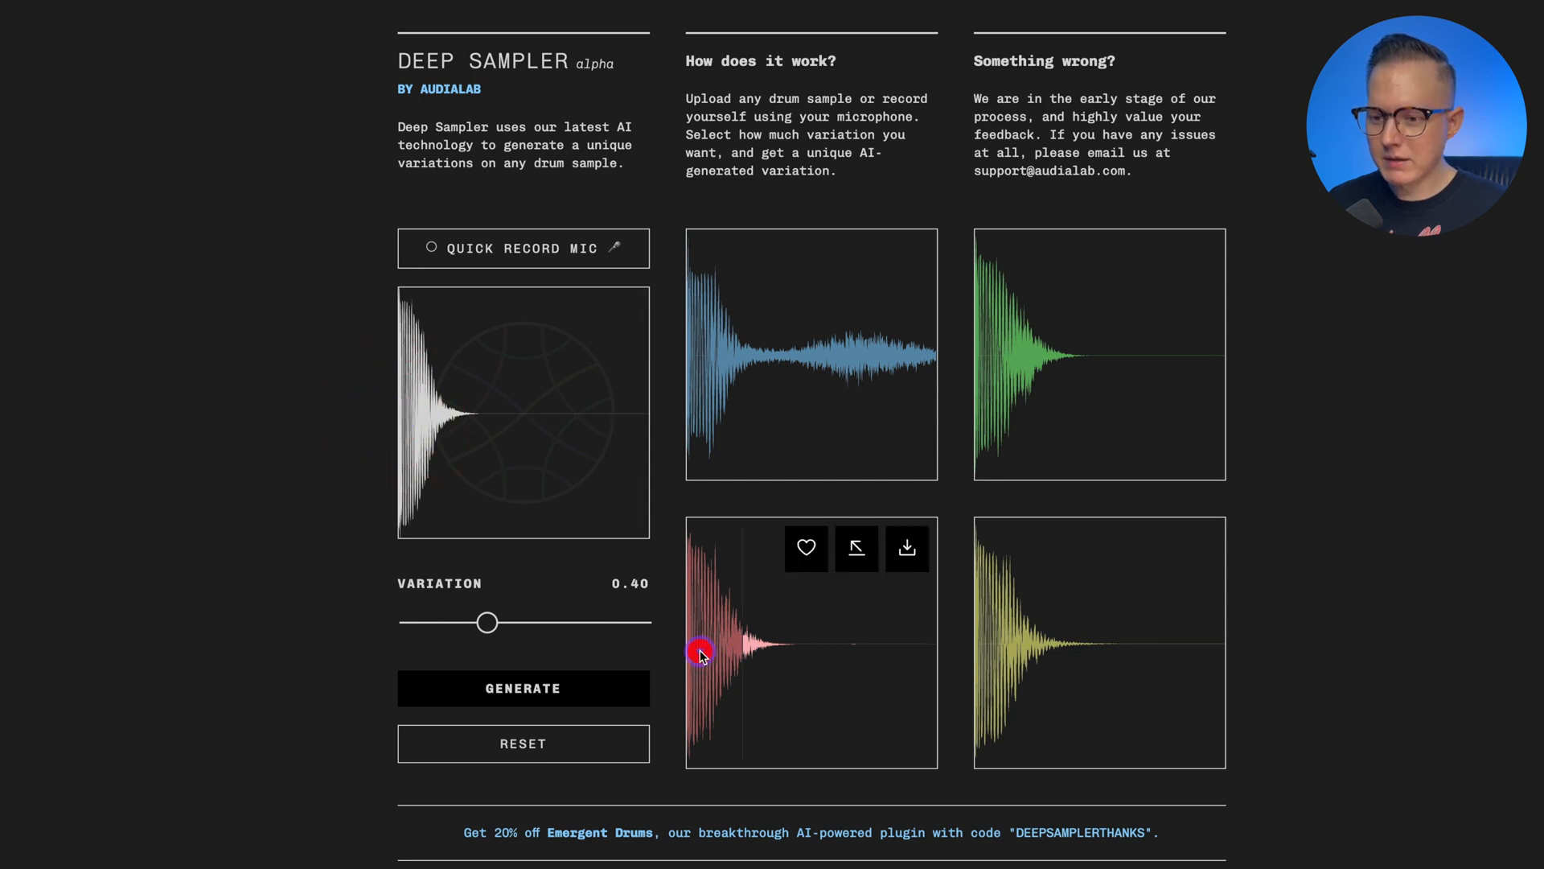
mouse_move(975, 368)
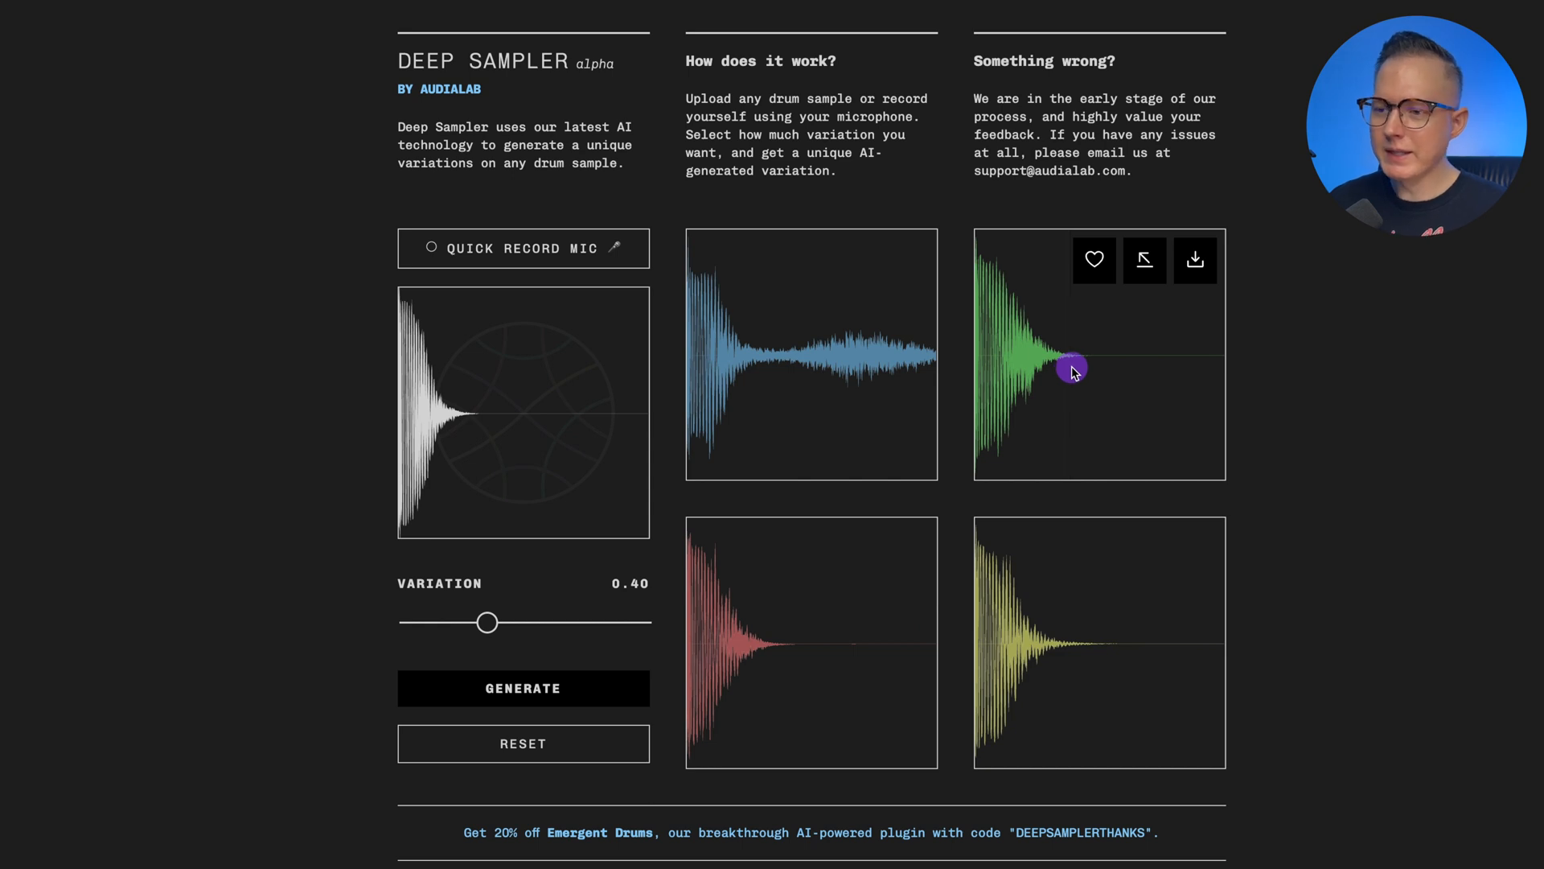
mouse_move(1201, 376)
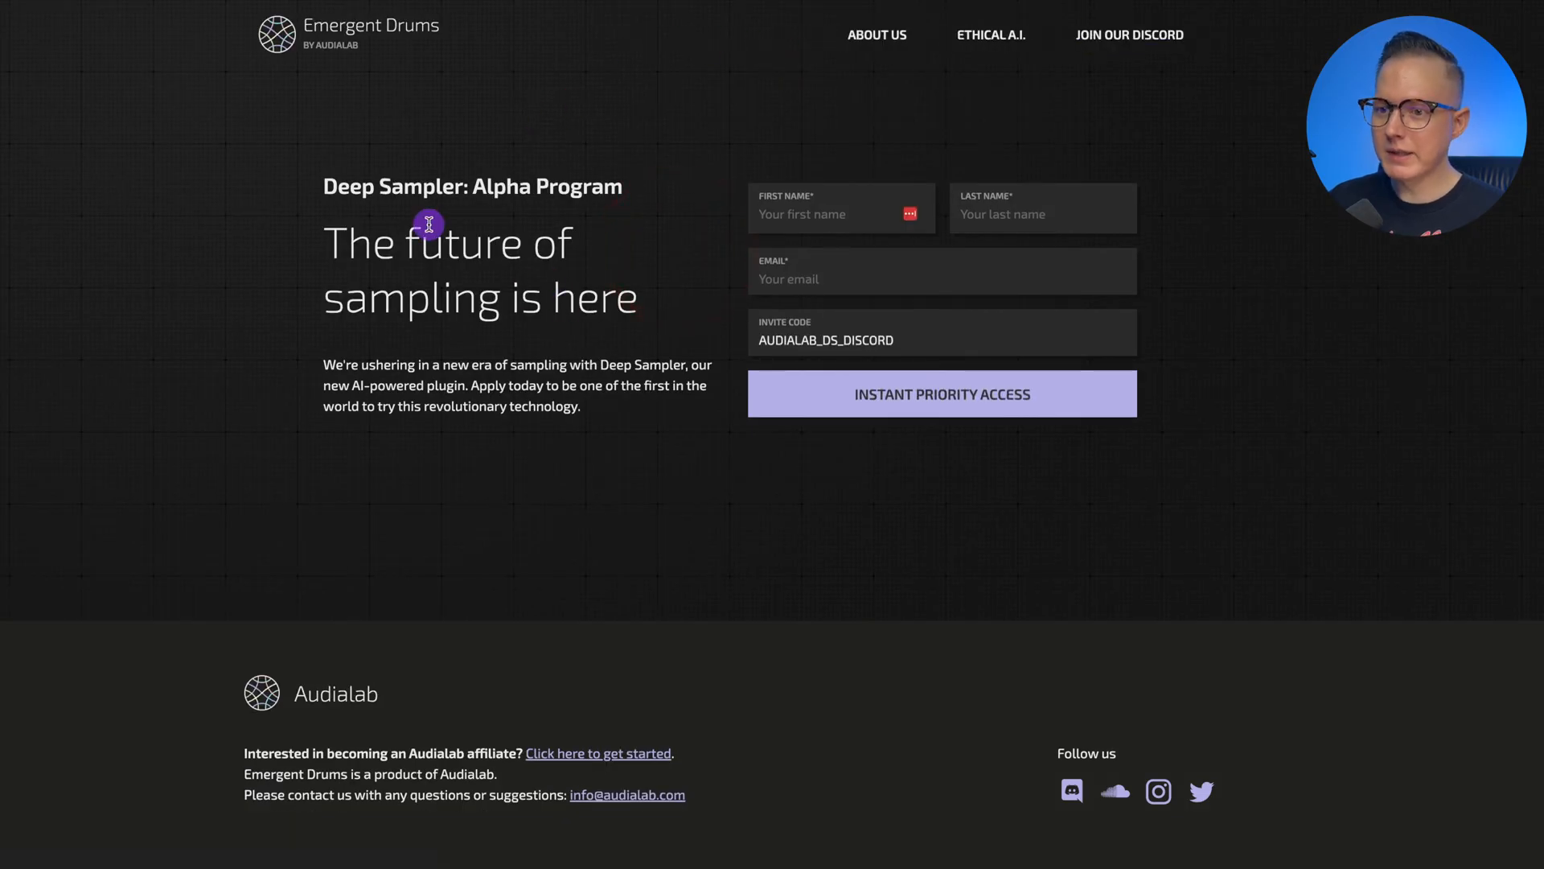
mouse_move(837, 300)
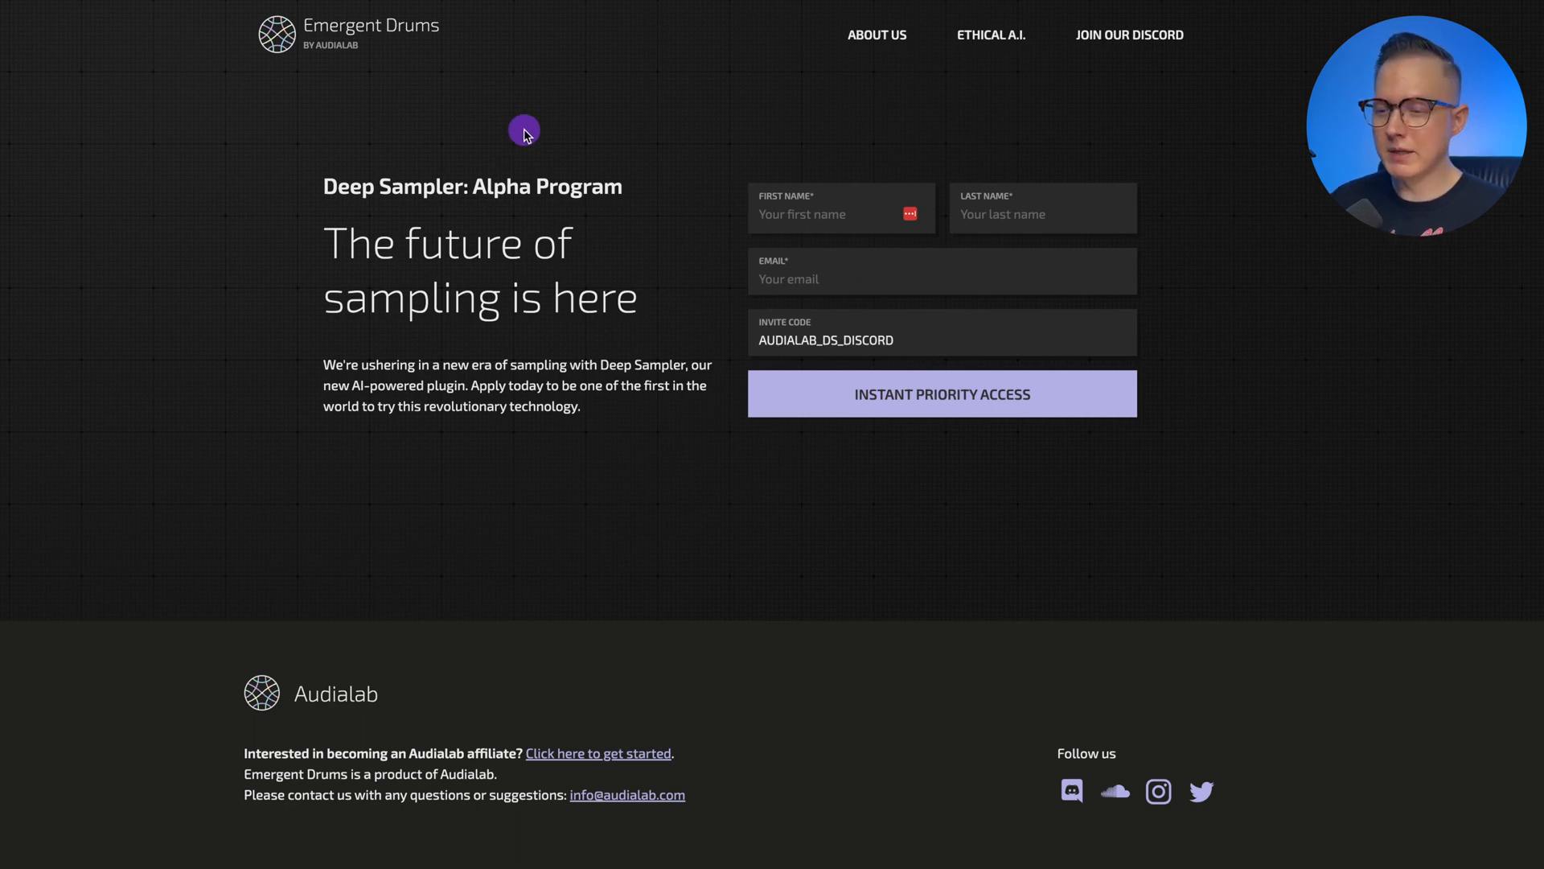
mouse_move(681, 93)
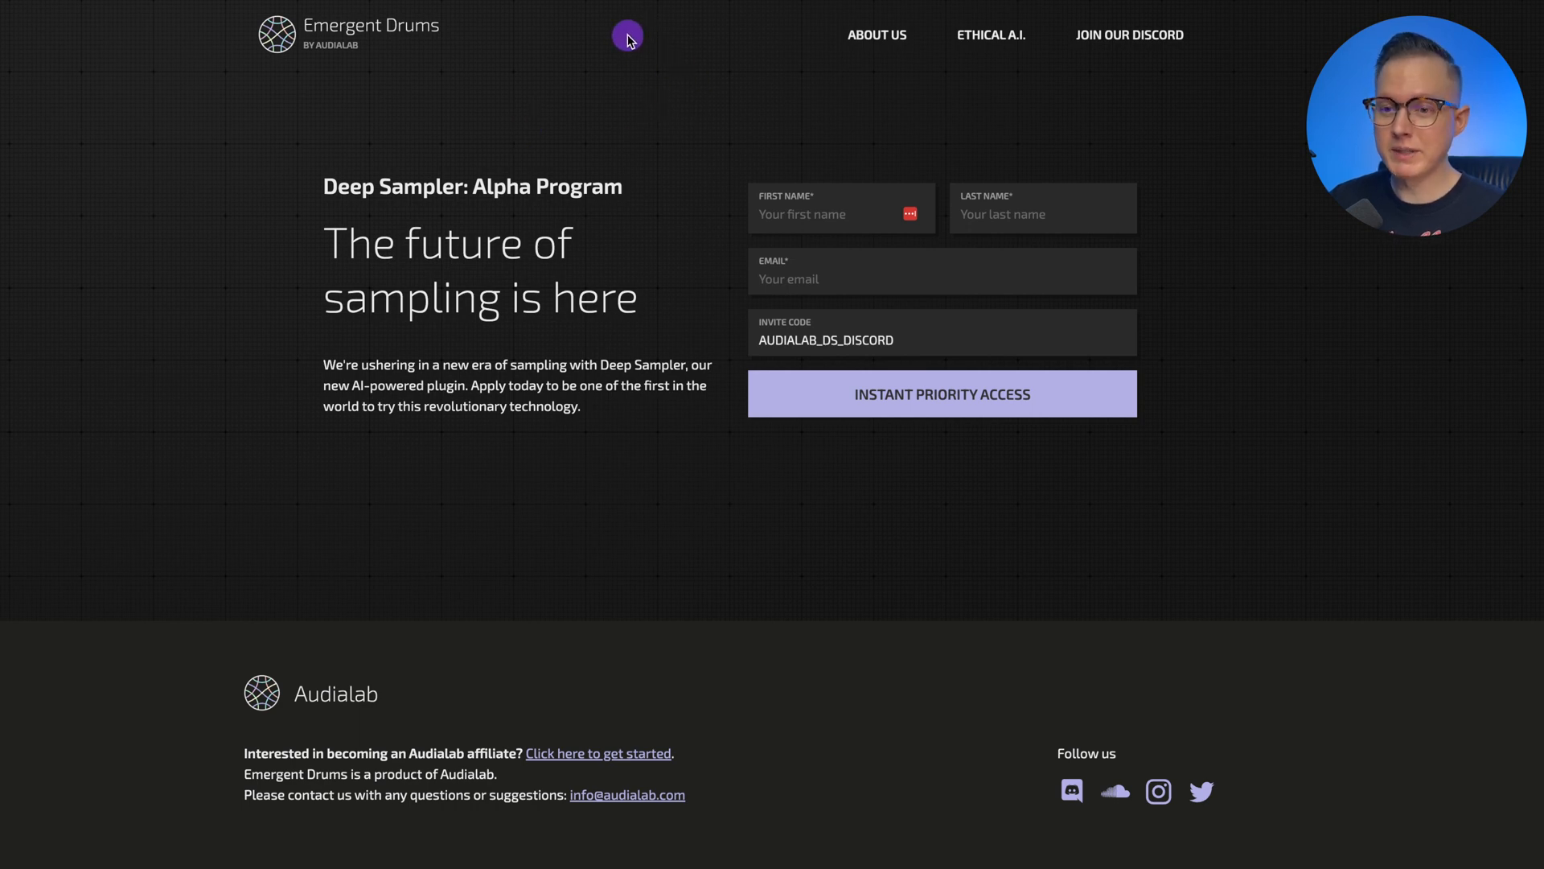
mouse_move(639, 120)
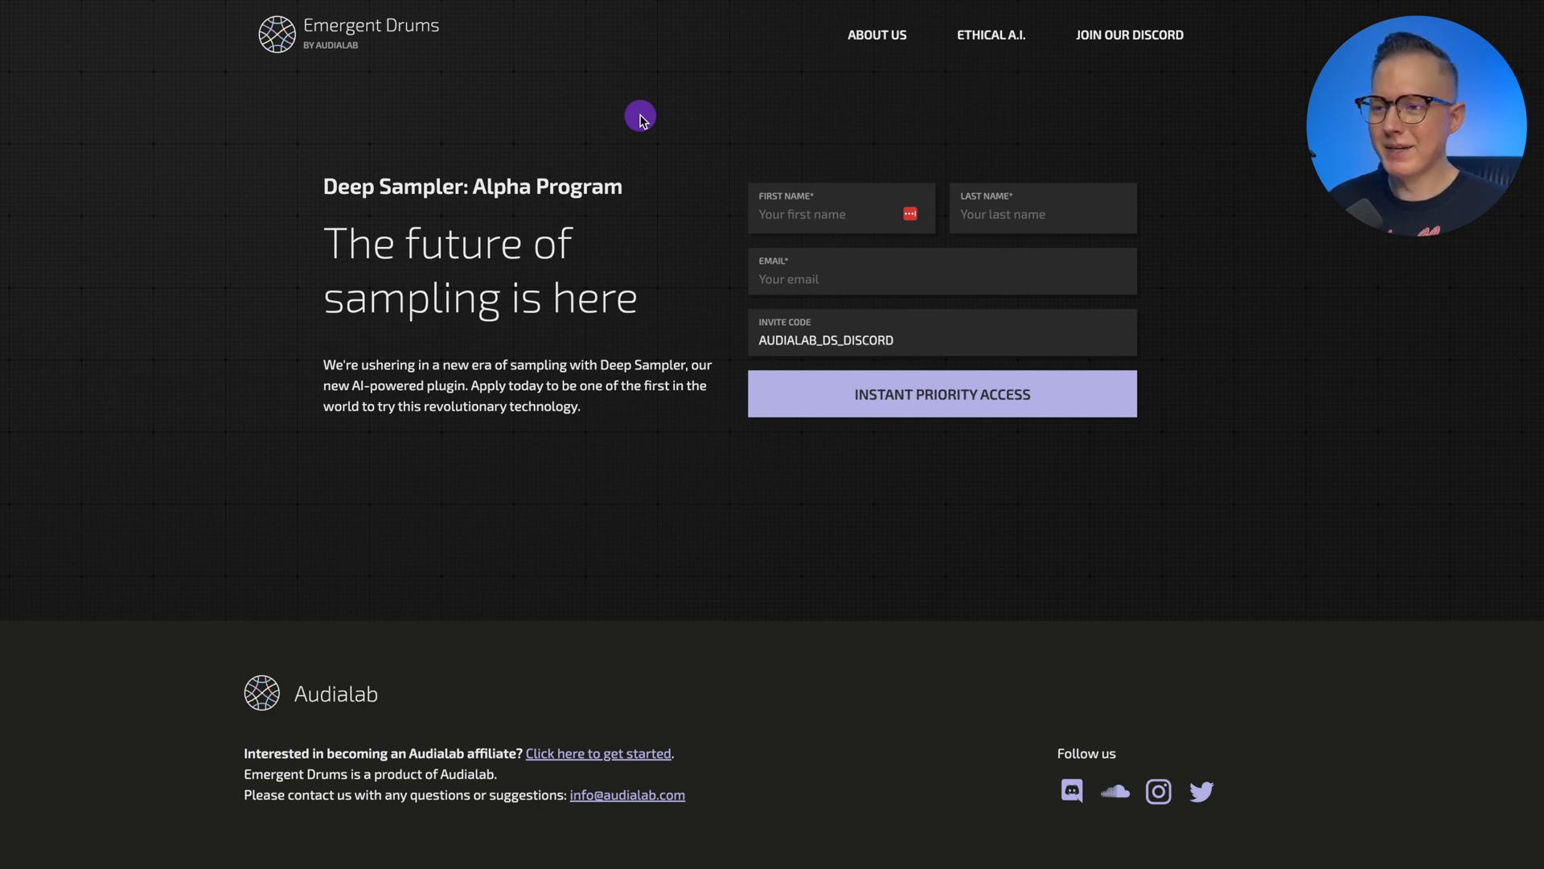
mouse_move(638, 110)
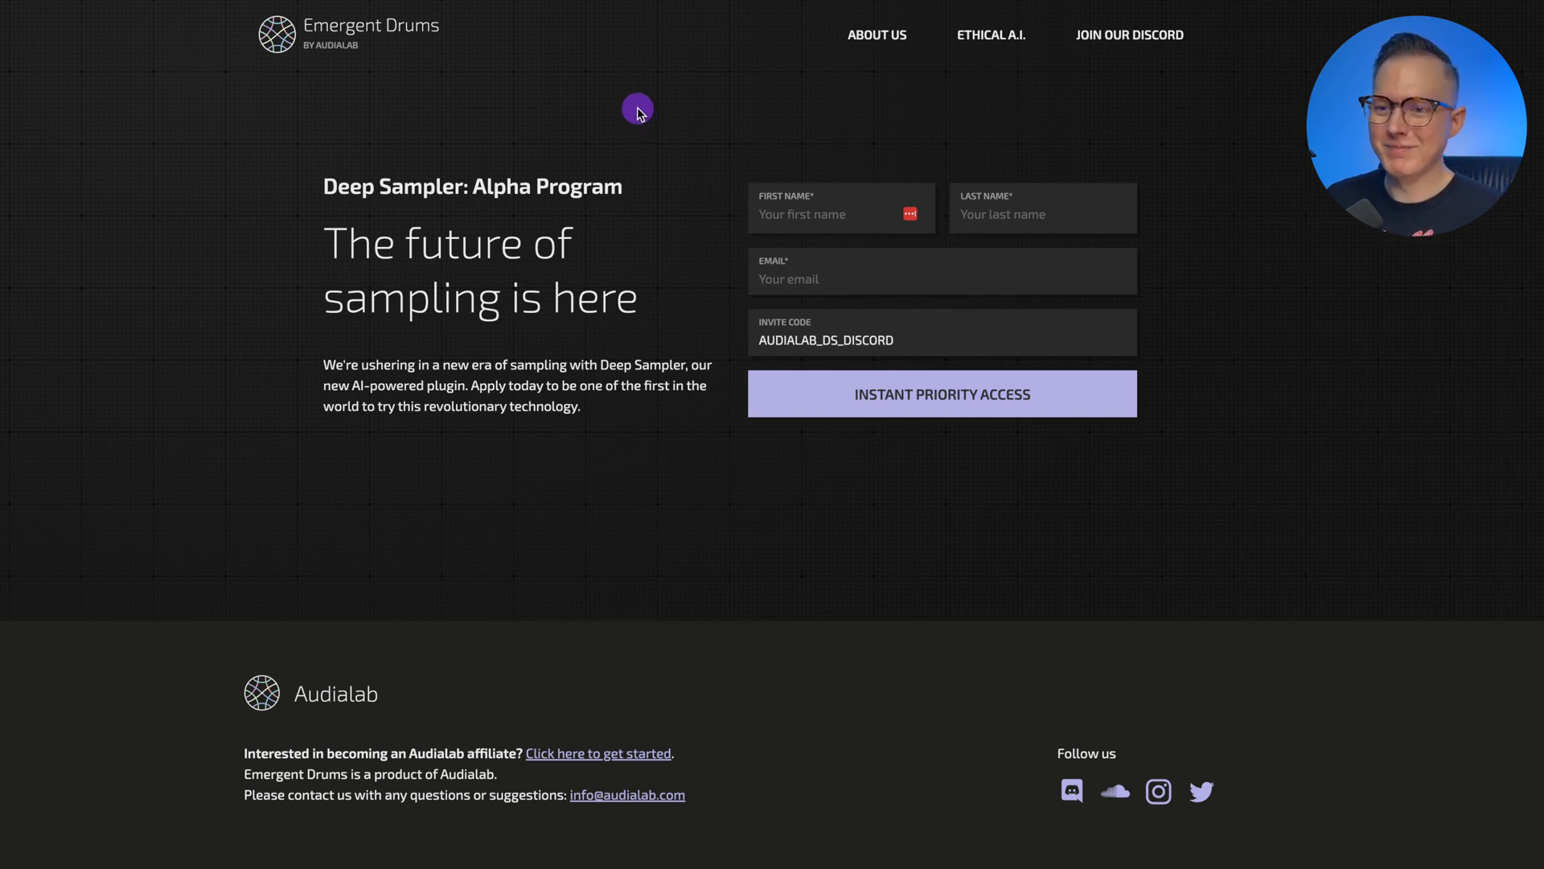